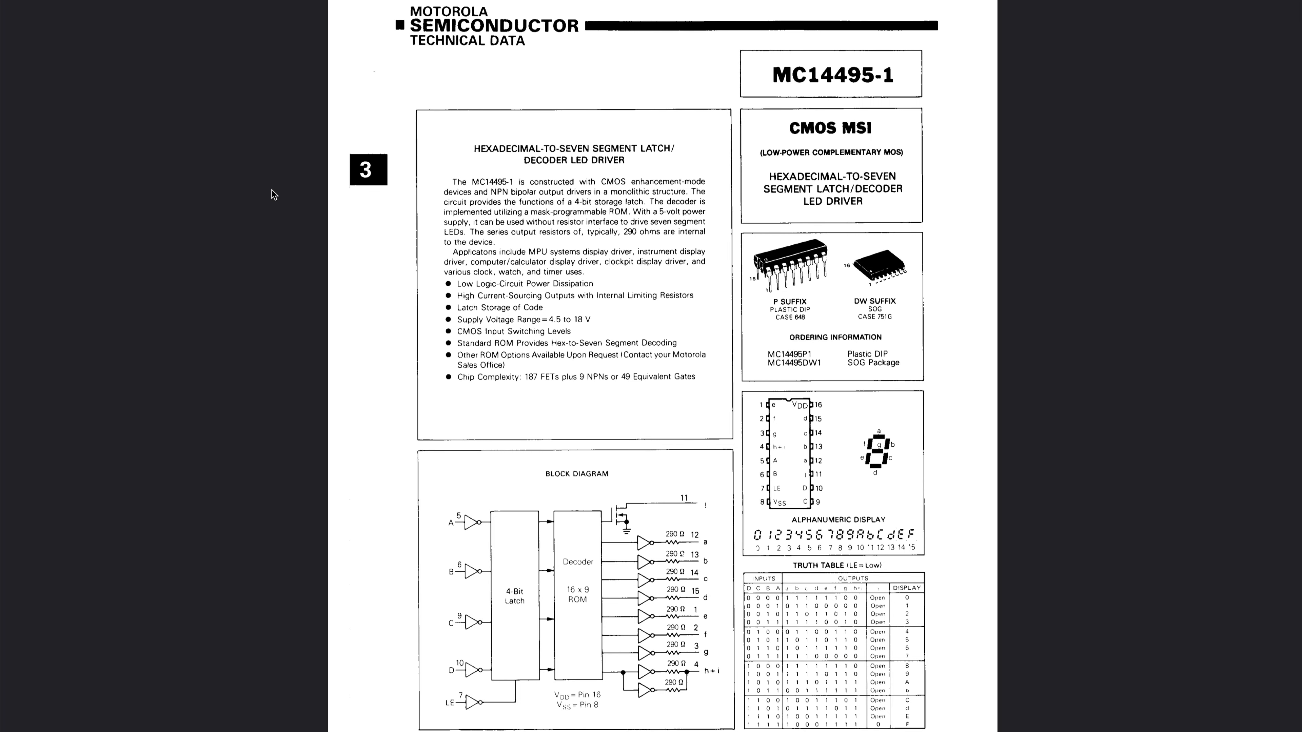
mouse_move(859, 456)
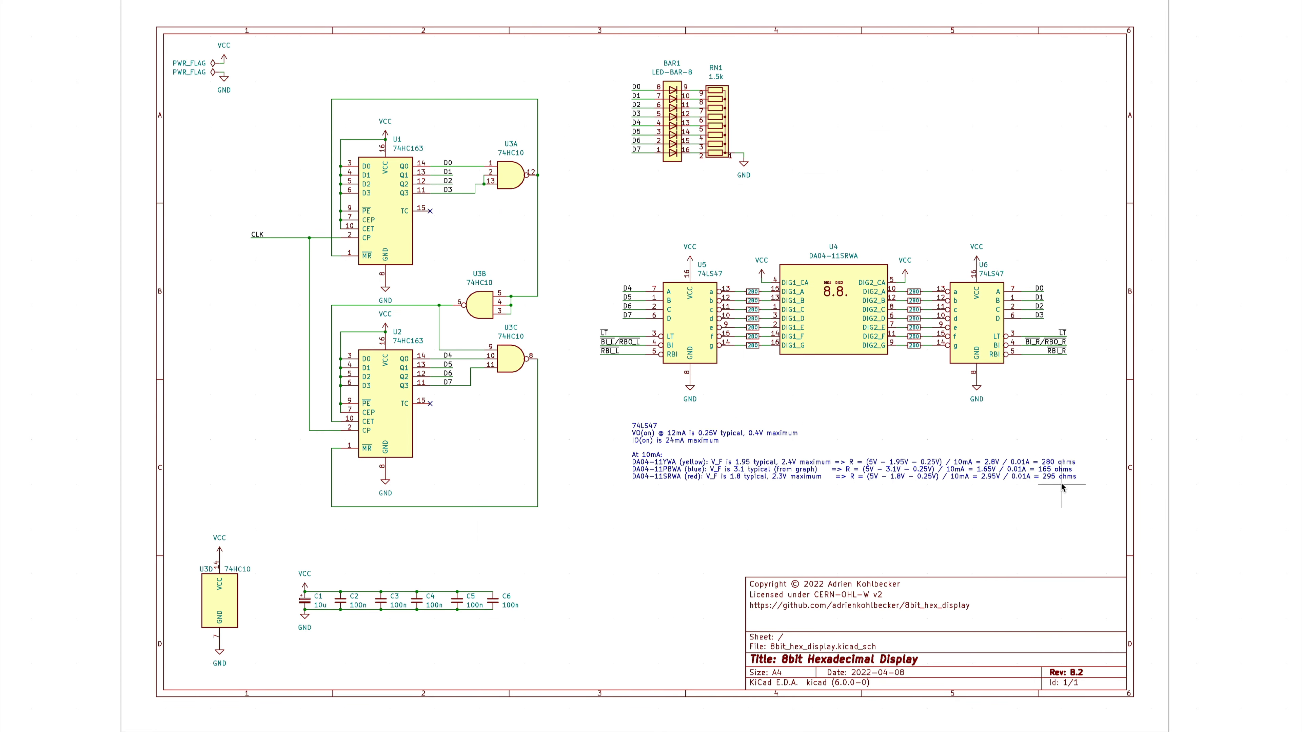
mouse_move(702, 470)
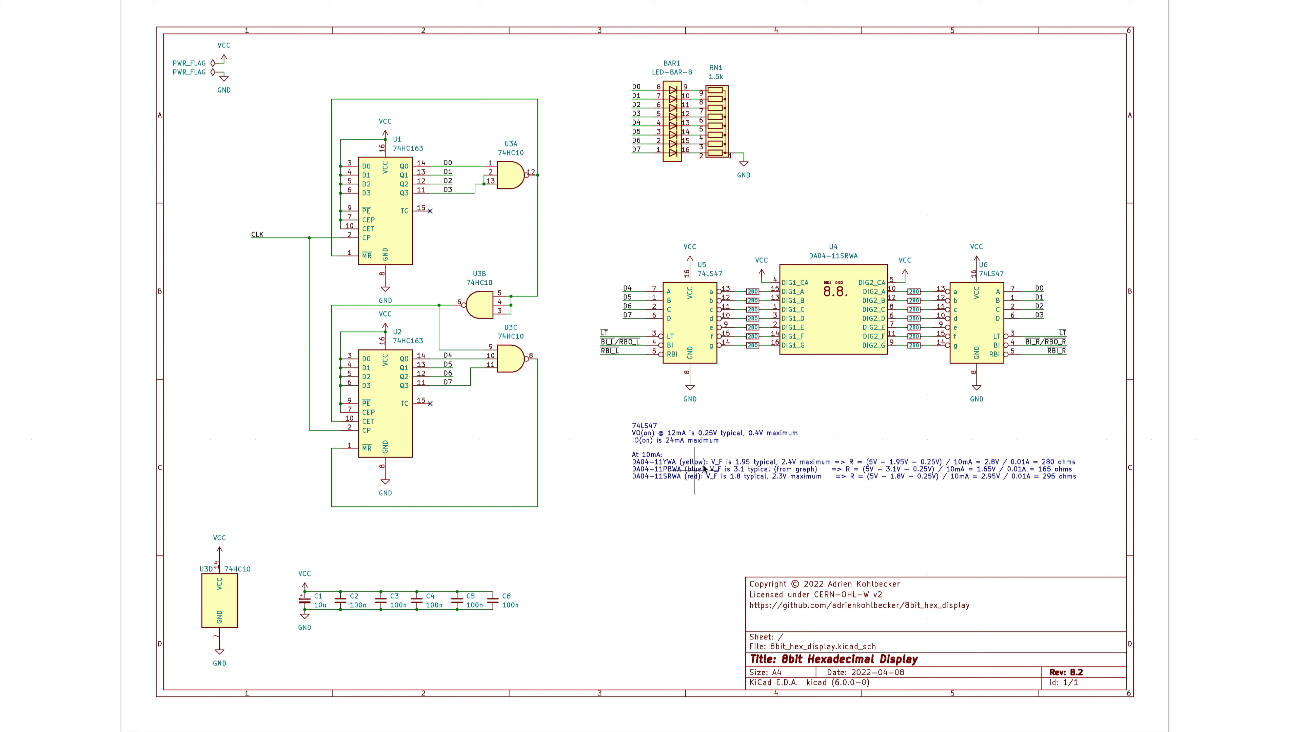
mouse_move(700, 467)
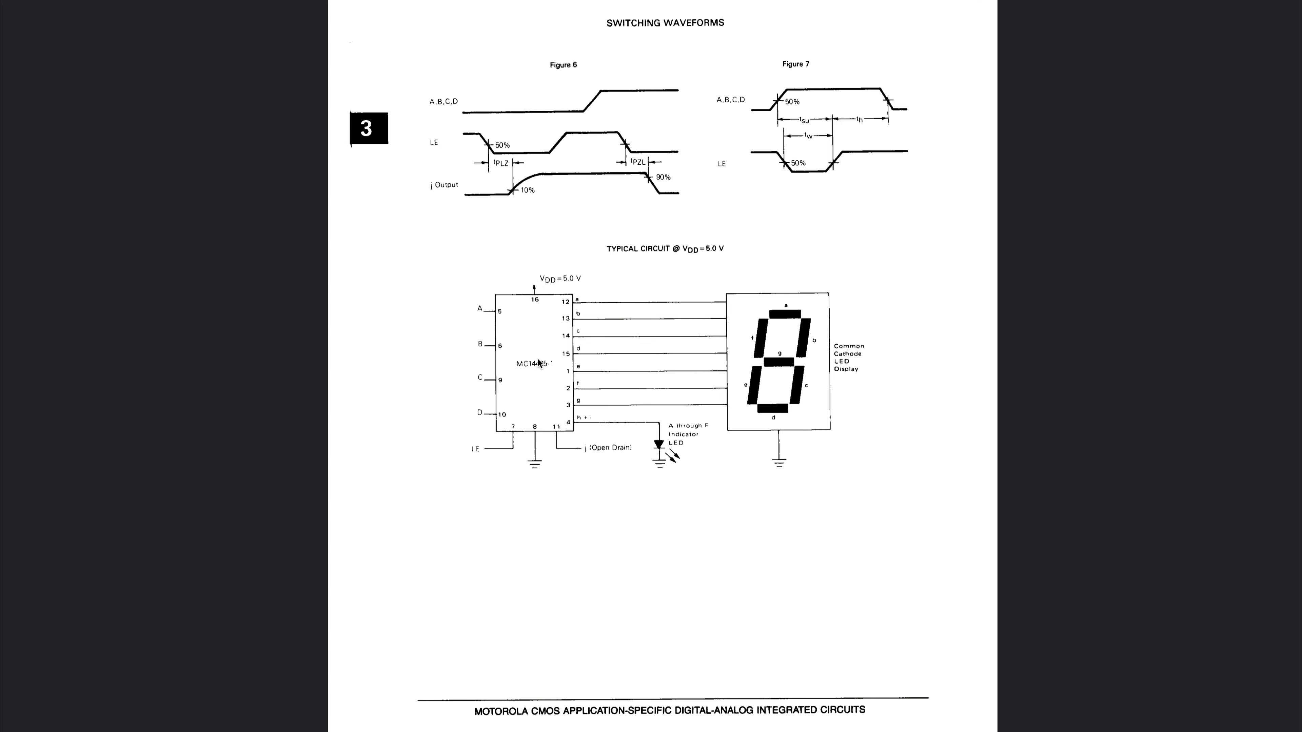
mouse_move(851, 378)
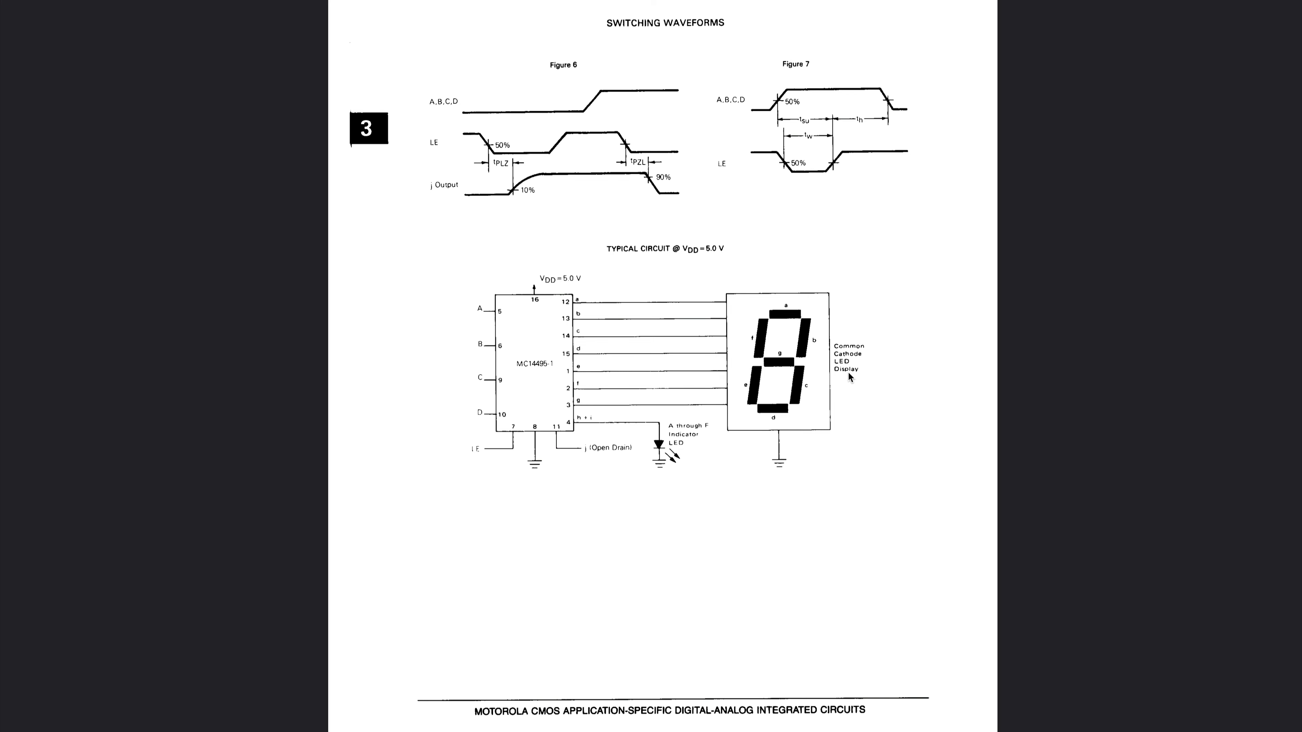
mouse_move(585, 439)
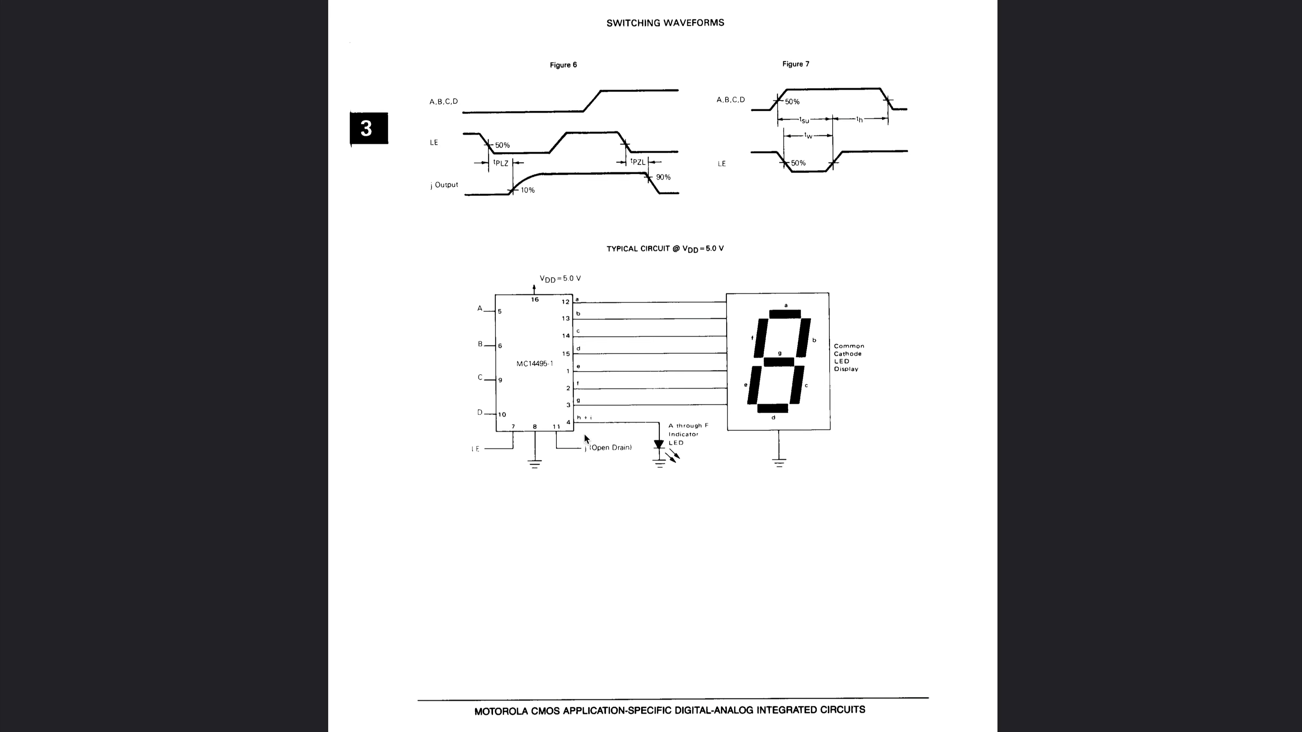
mouse_move(636, 459)
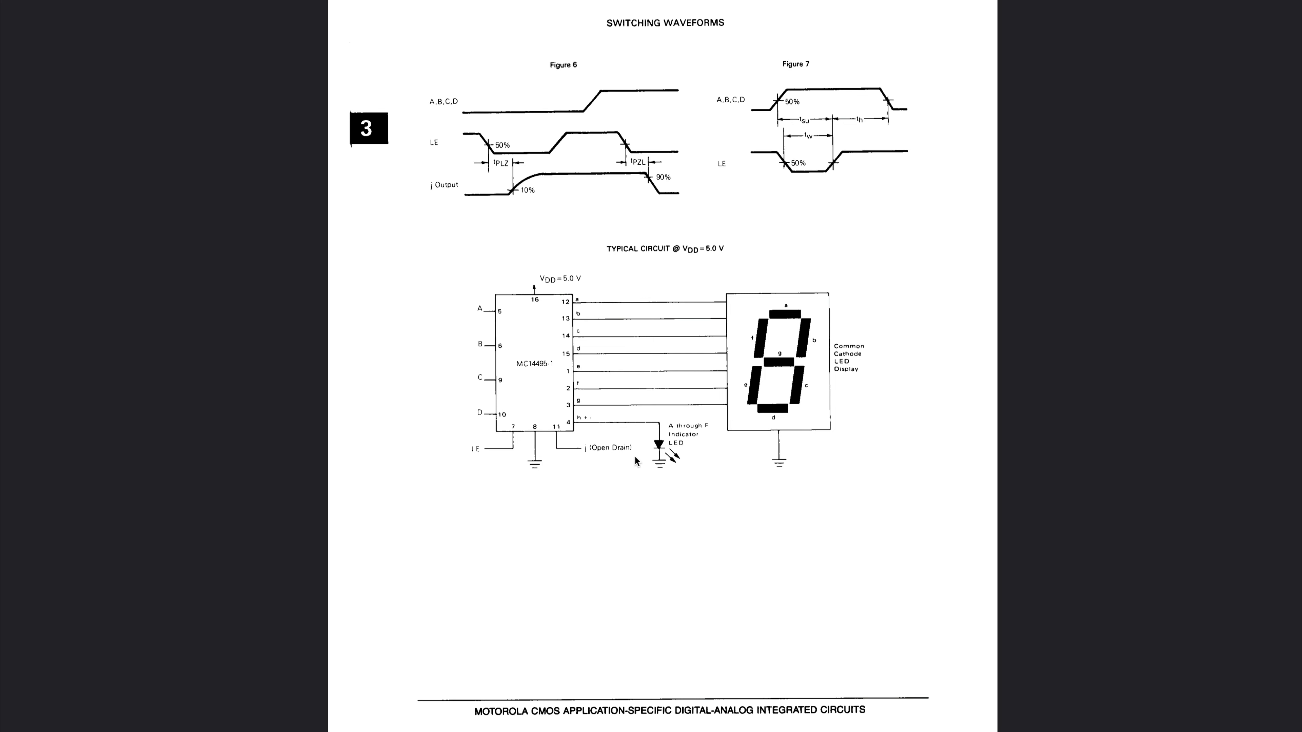
mouse_move(594, 459)
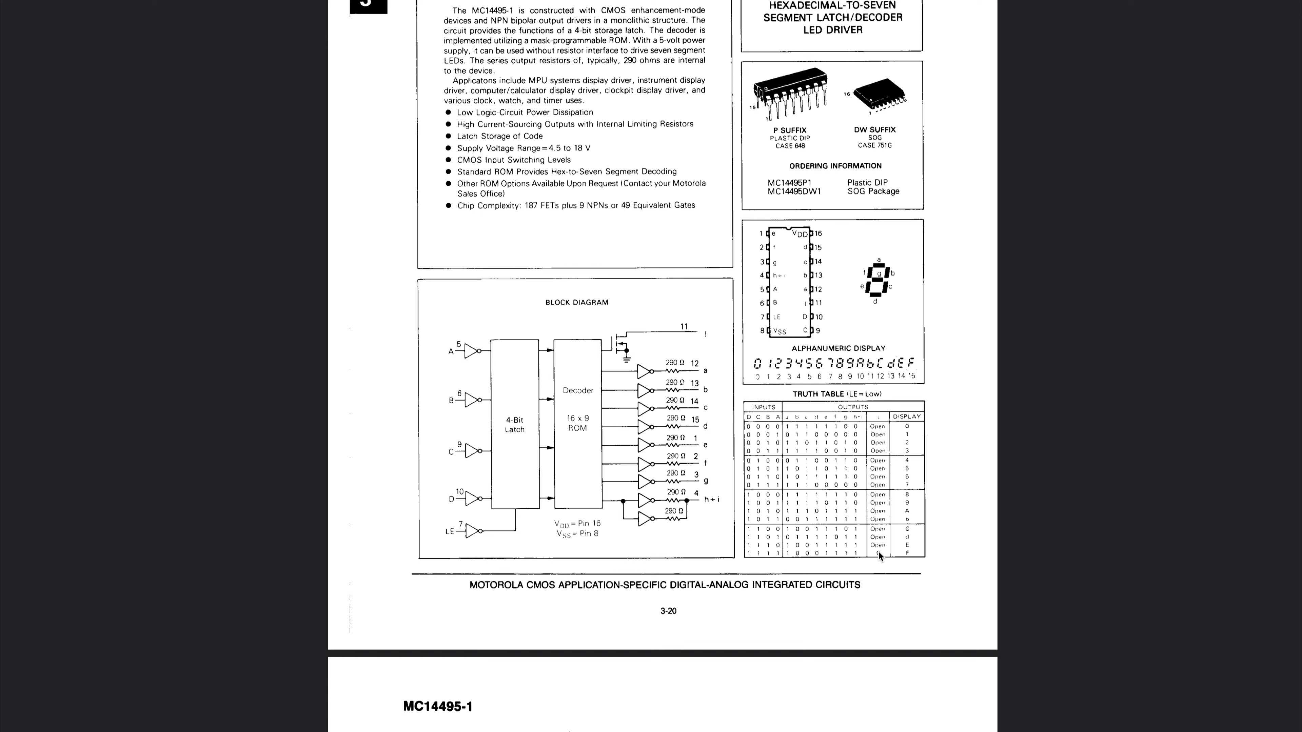
mouse_move(748, 560)
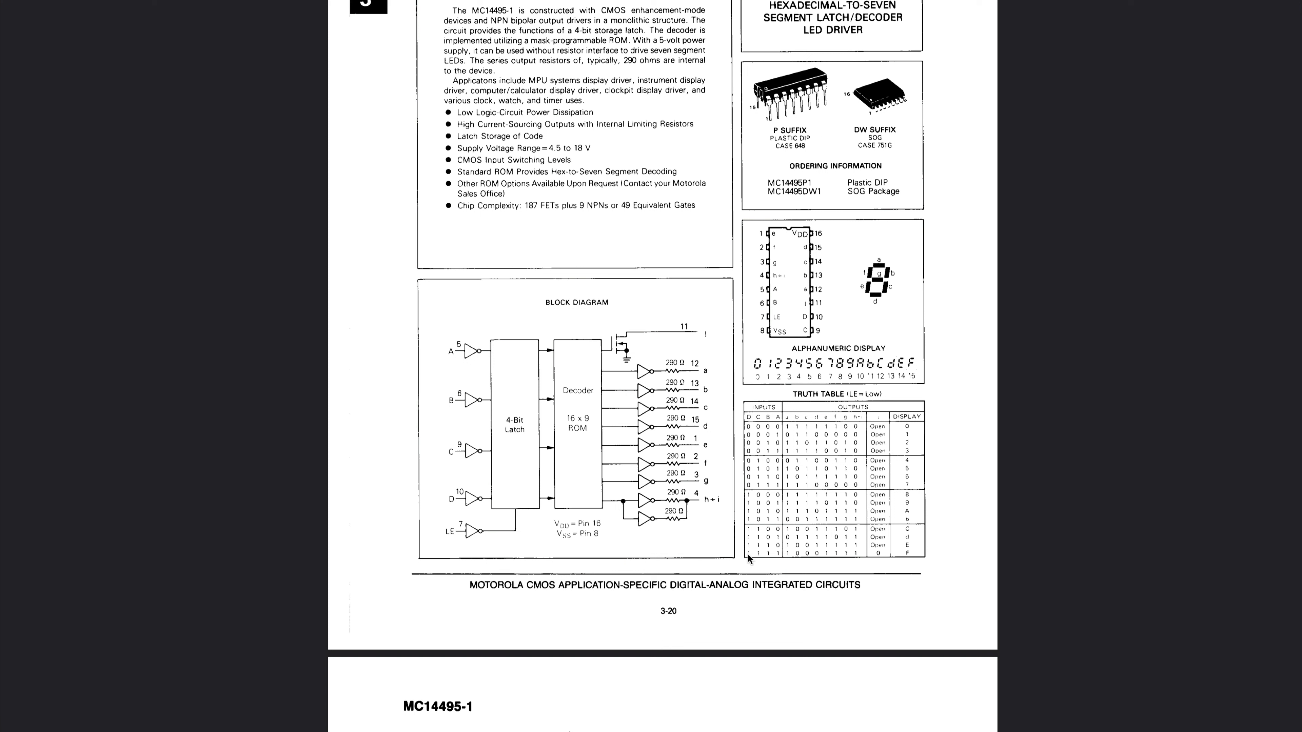
mouse_move(782, 557)
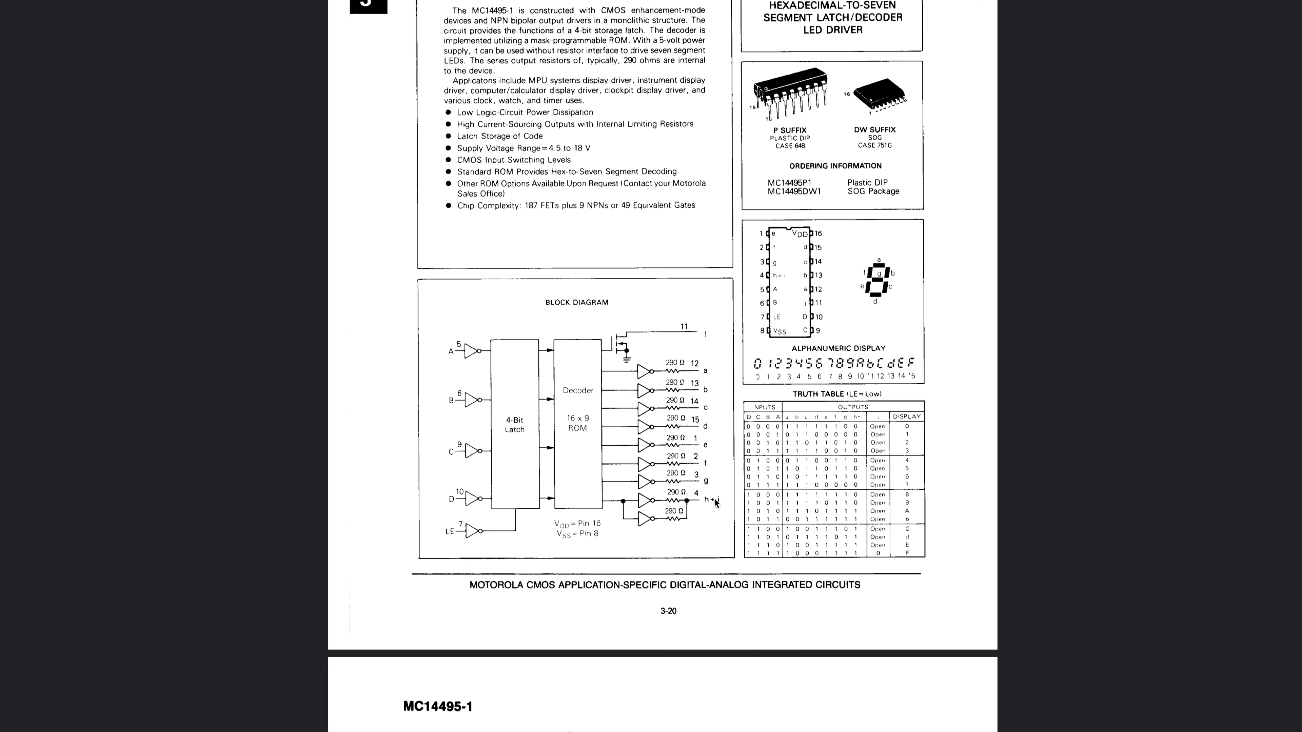
Choose the DC56-11YWA dual seven-segment display from the DC56 search results and place it.
scroll(down, 3)
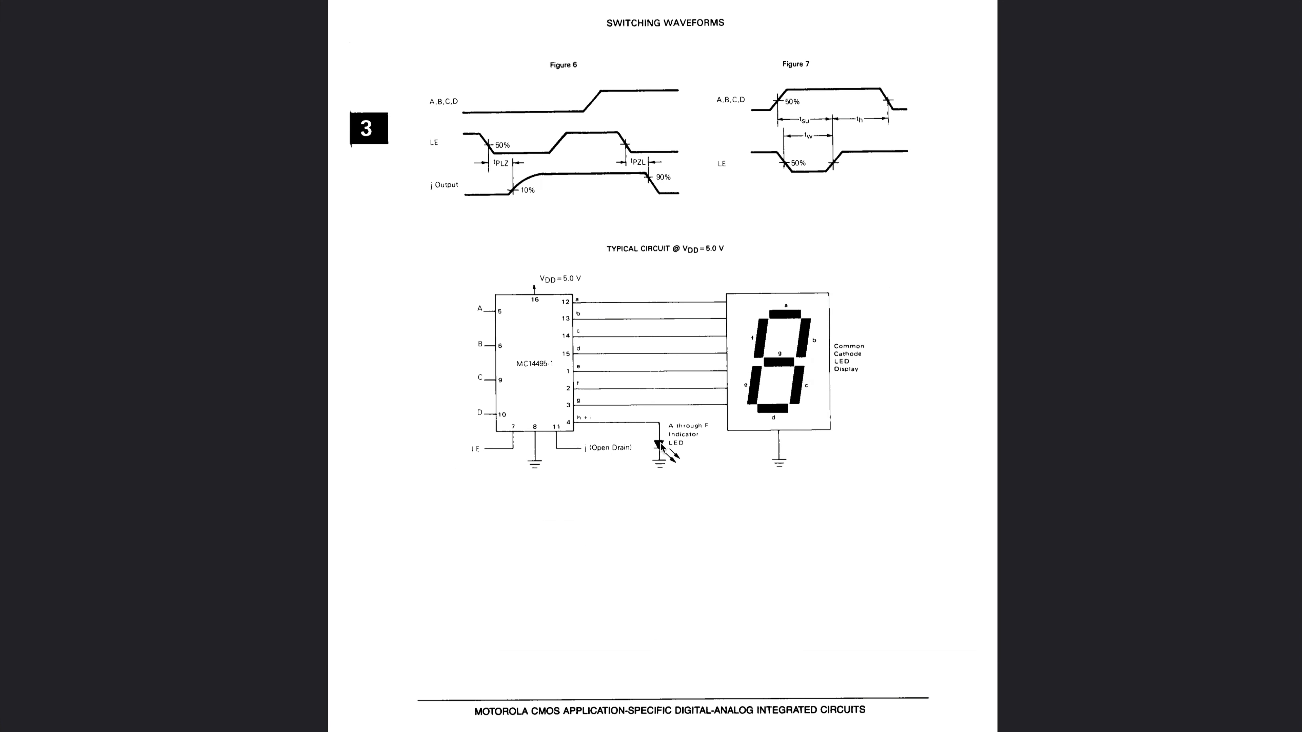
mouse_move(739, 404)
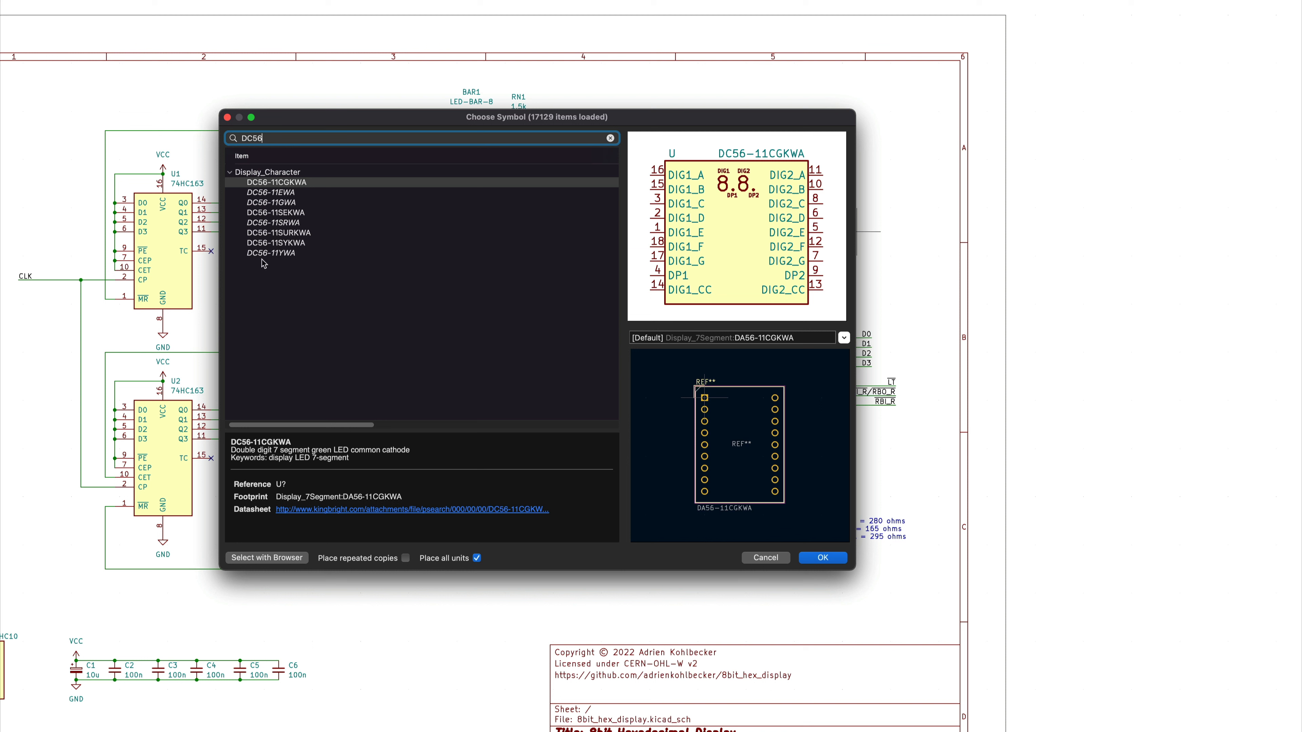
click(272, 223)
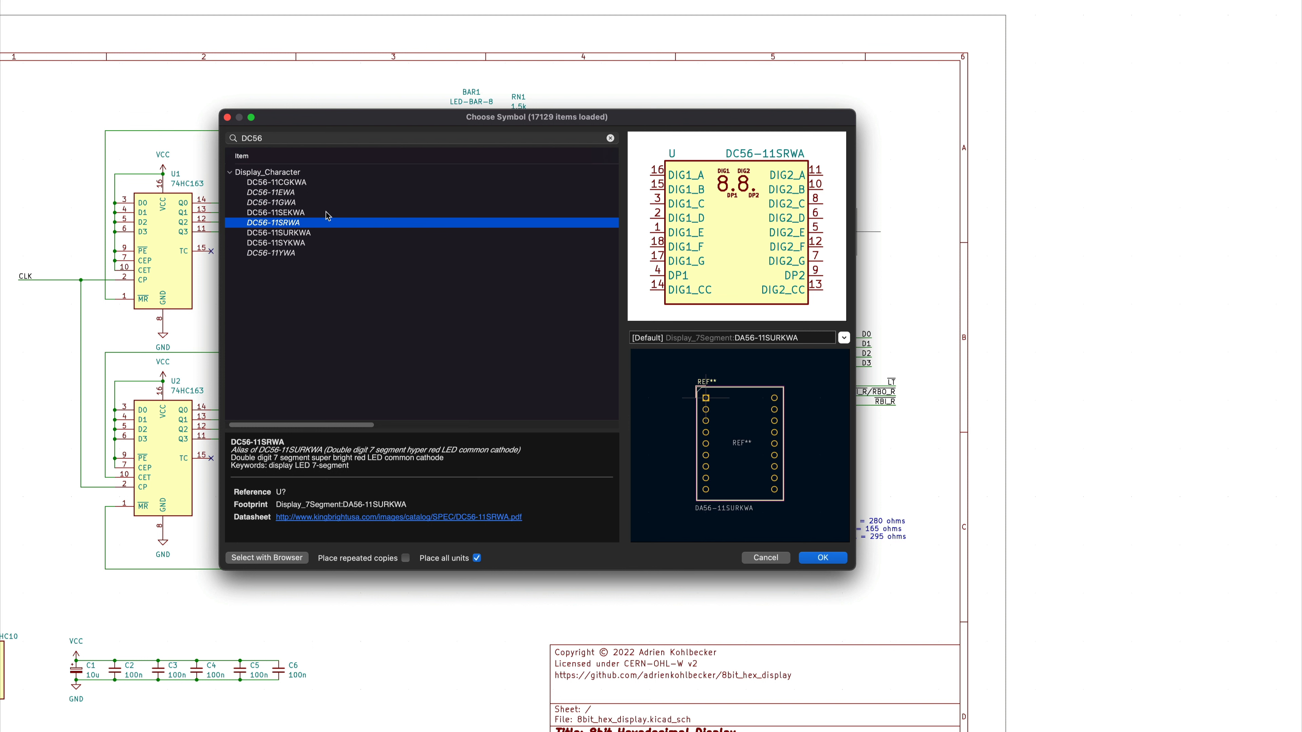
click(820, 558)
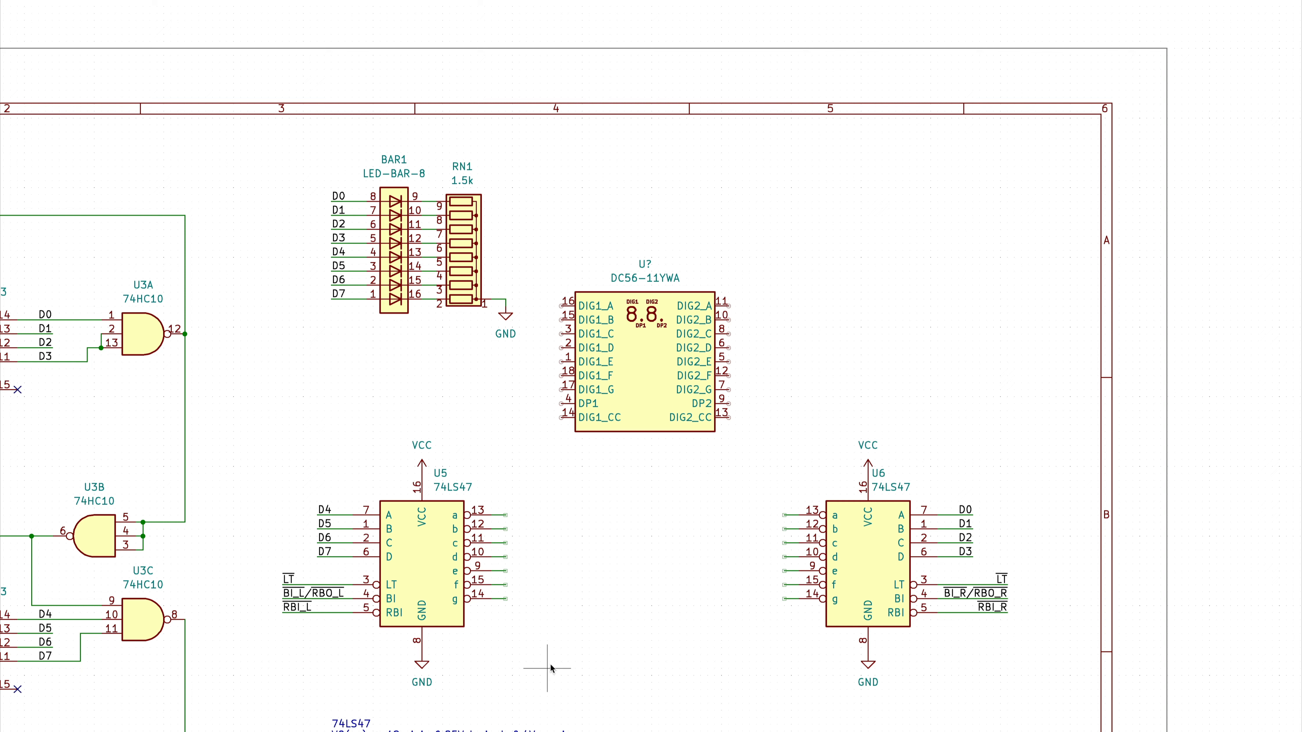
Create a new MC14495 symbol with LE input, output and power pins, description and datasheet link.
key(Delete)
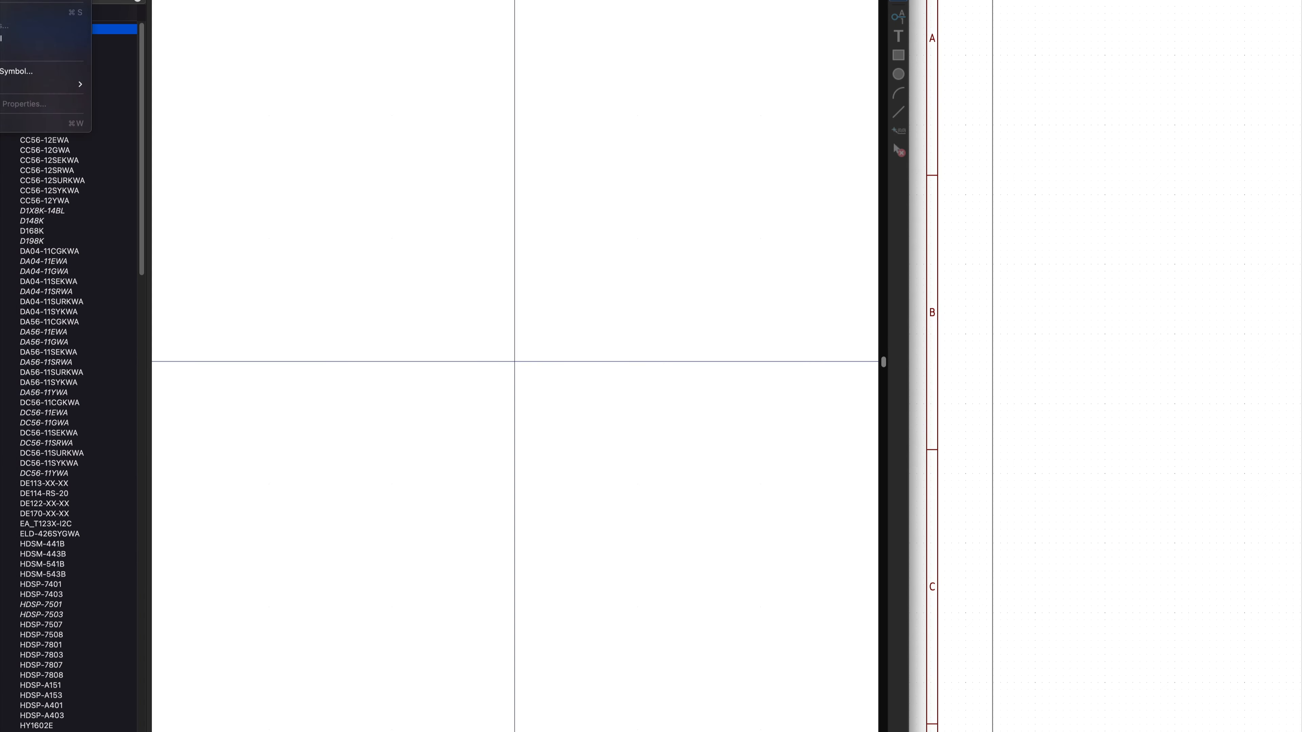
click(16, 71)
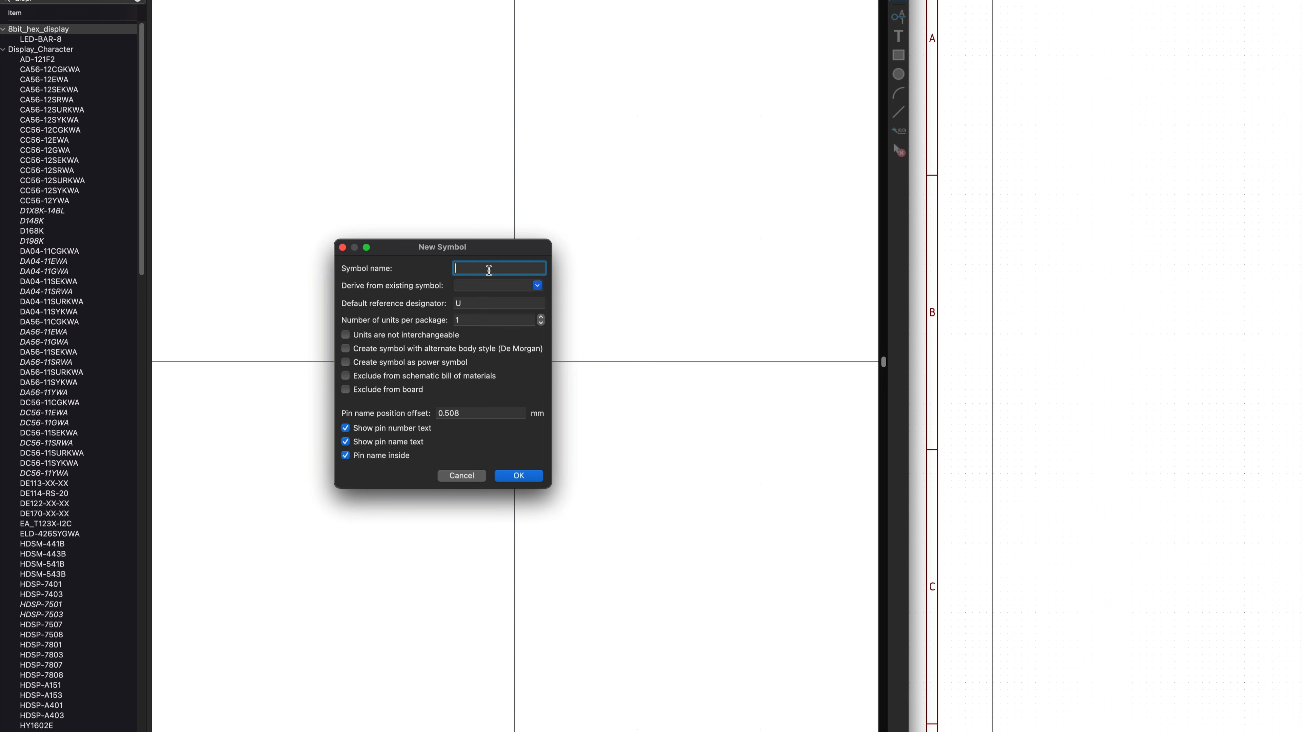
click(518, 476)
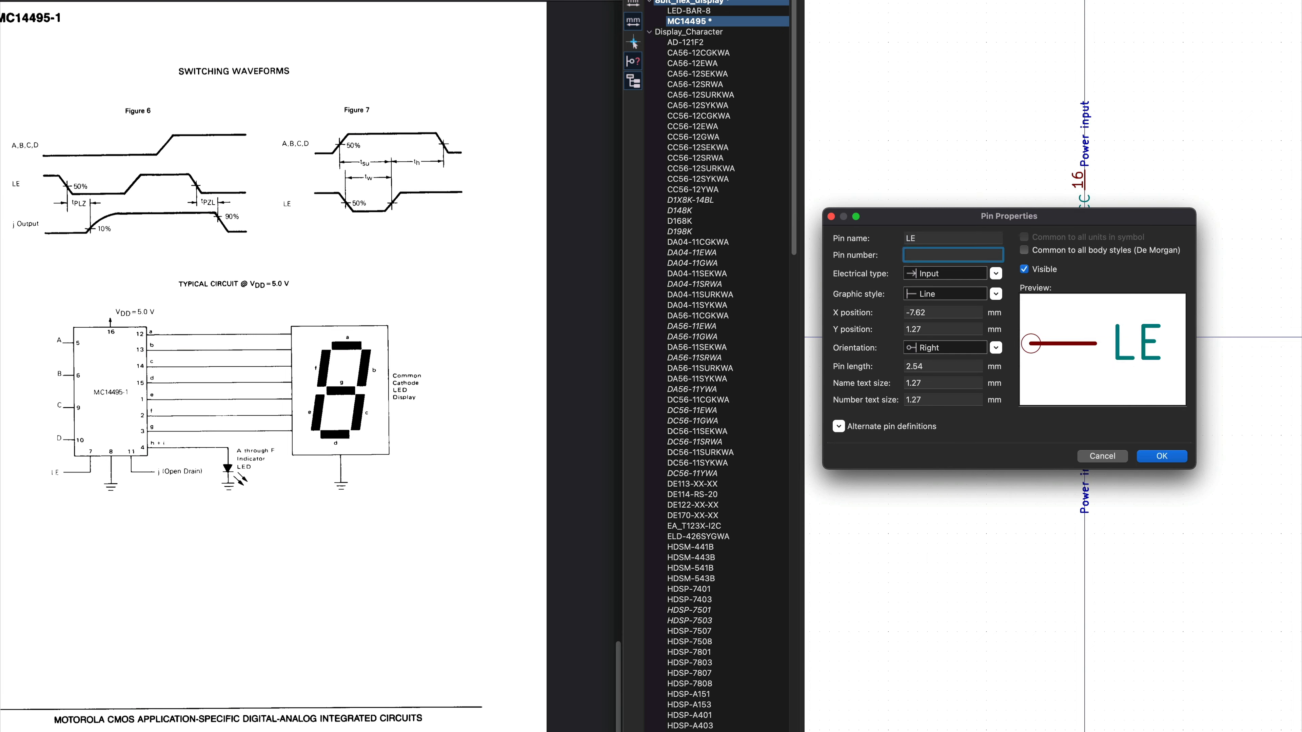
click(1161, 456)
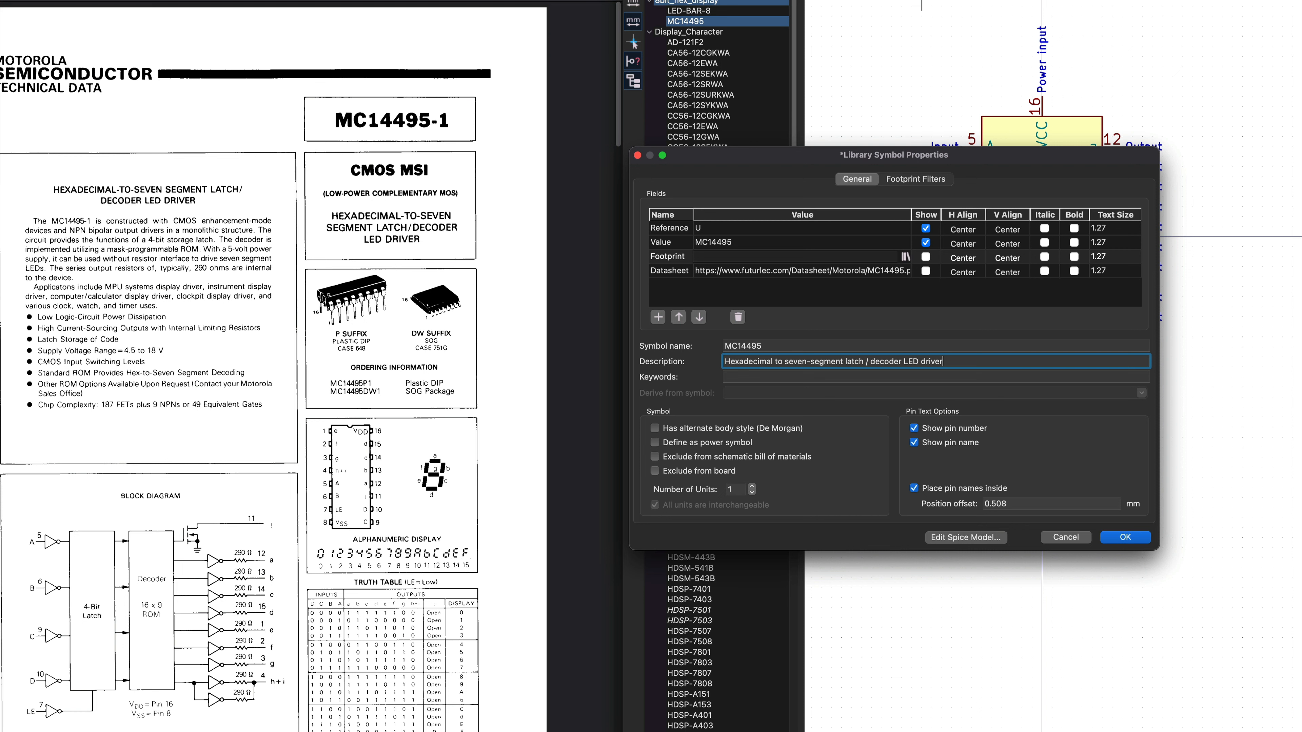
click(1125, 536)
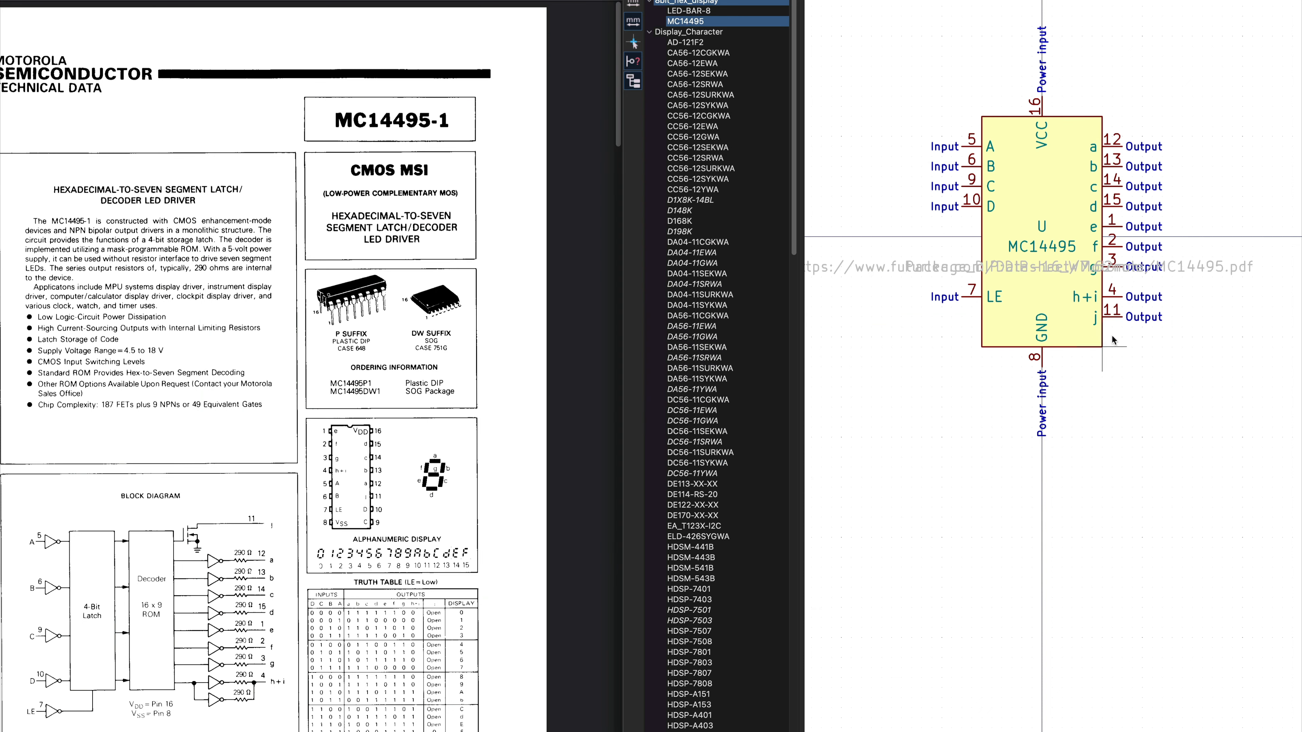
mouse_move(825, 217)
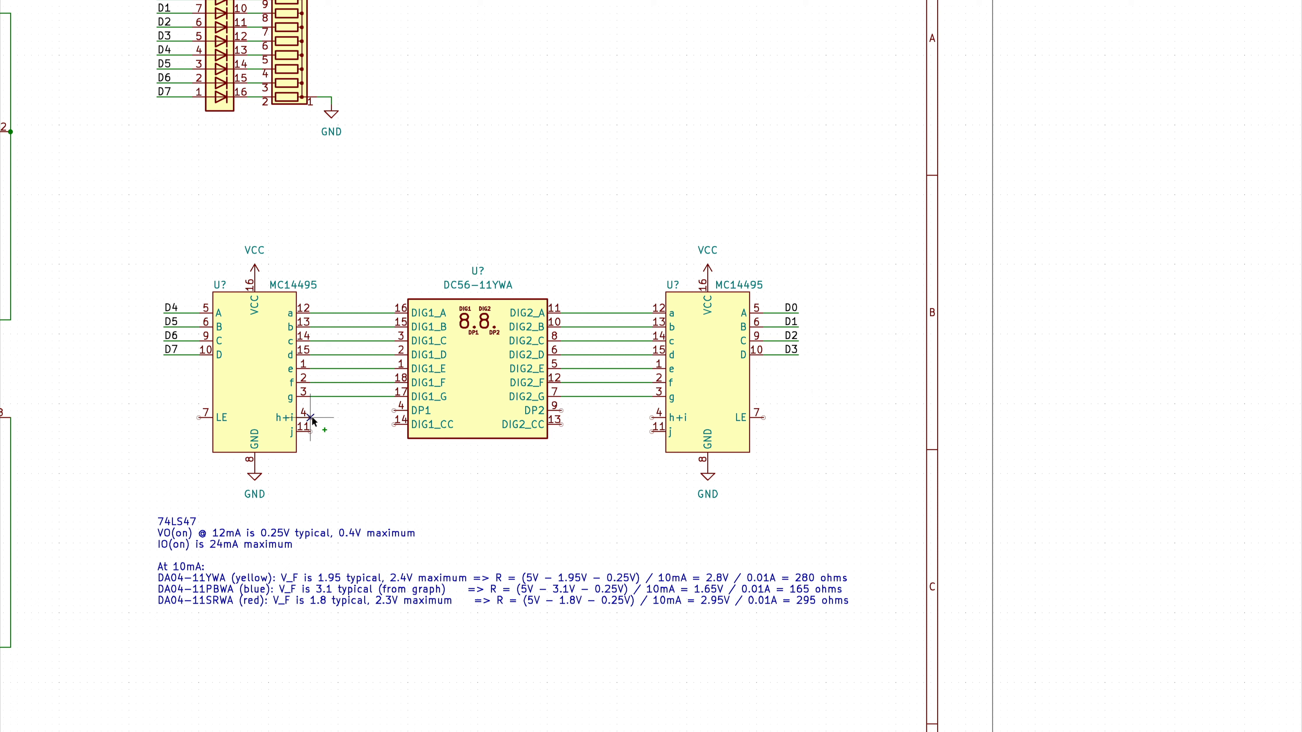
mouse_move(311, 440)
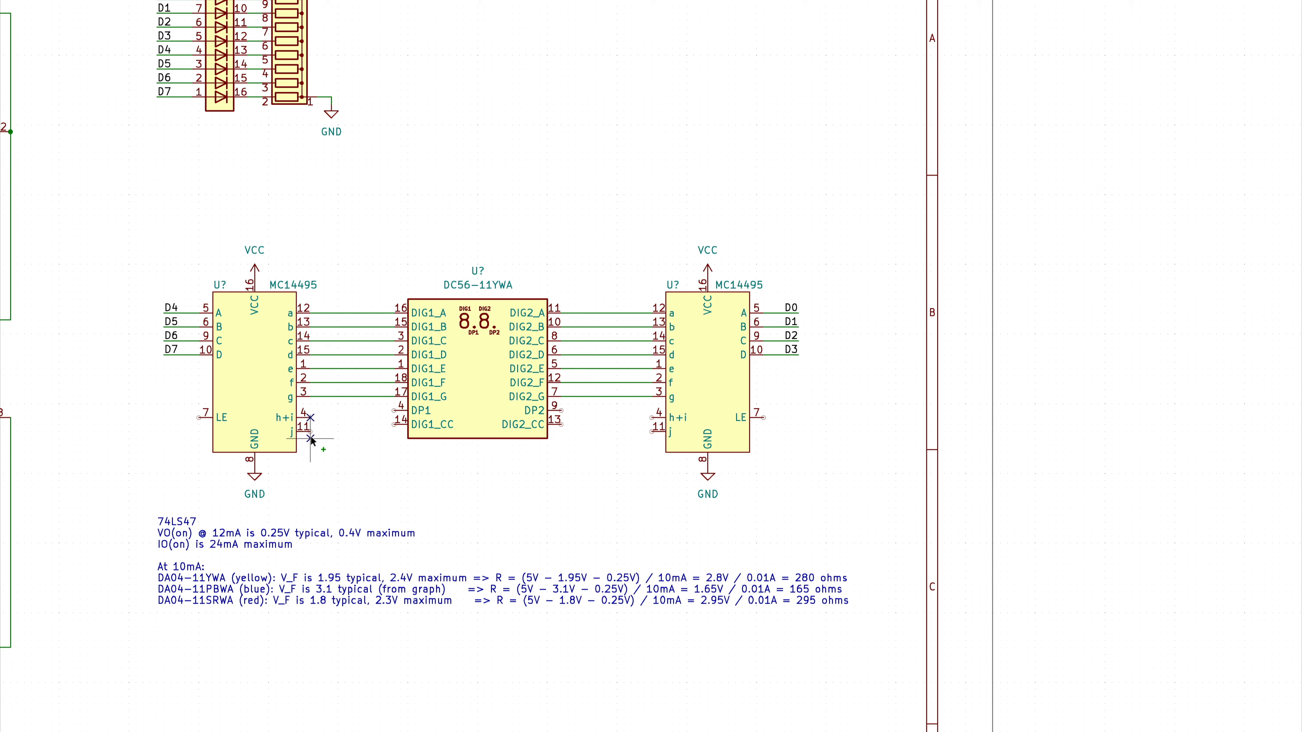
mouse_move(311, 436)
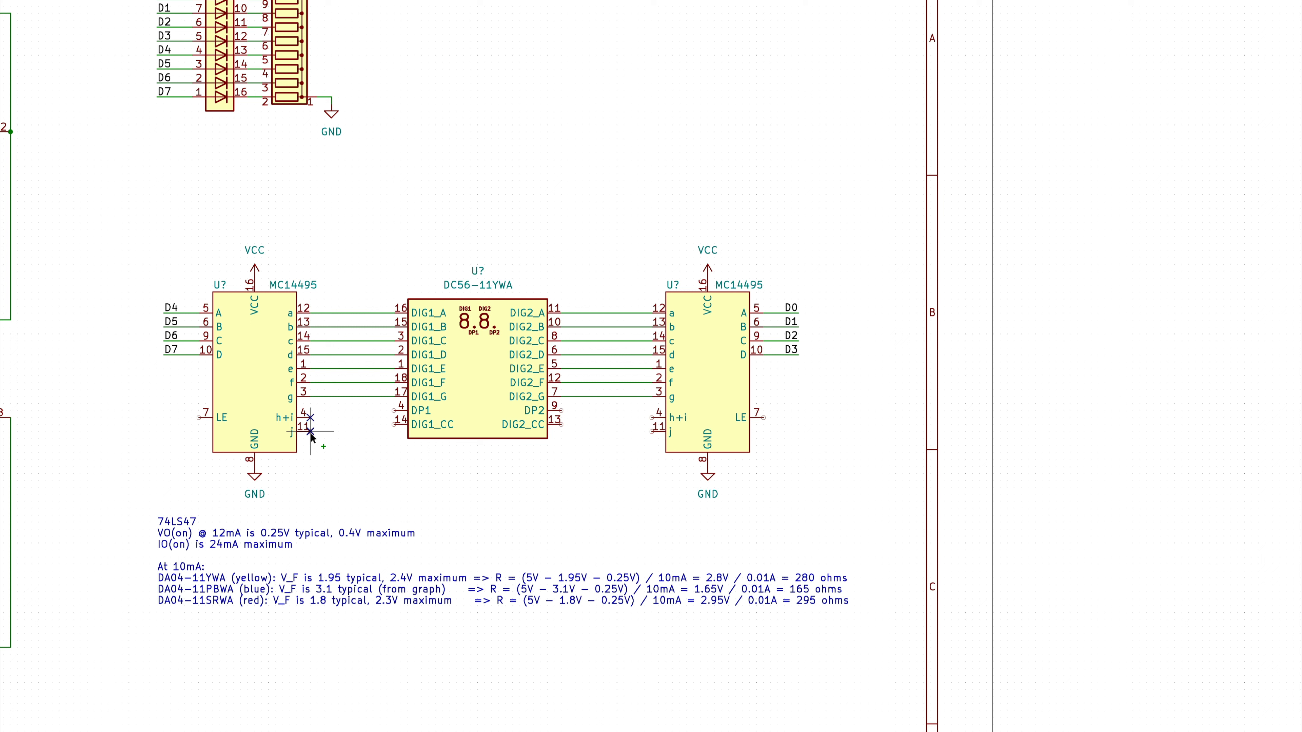
mouse_move(647, 419)
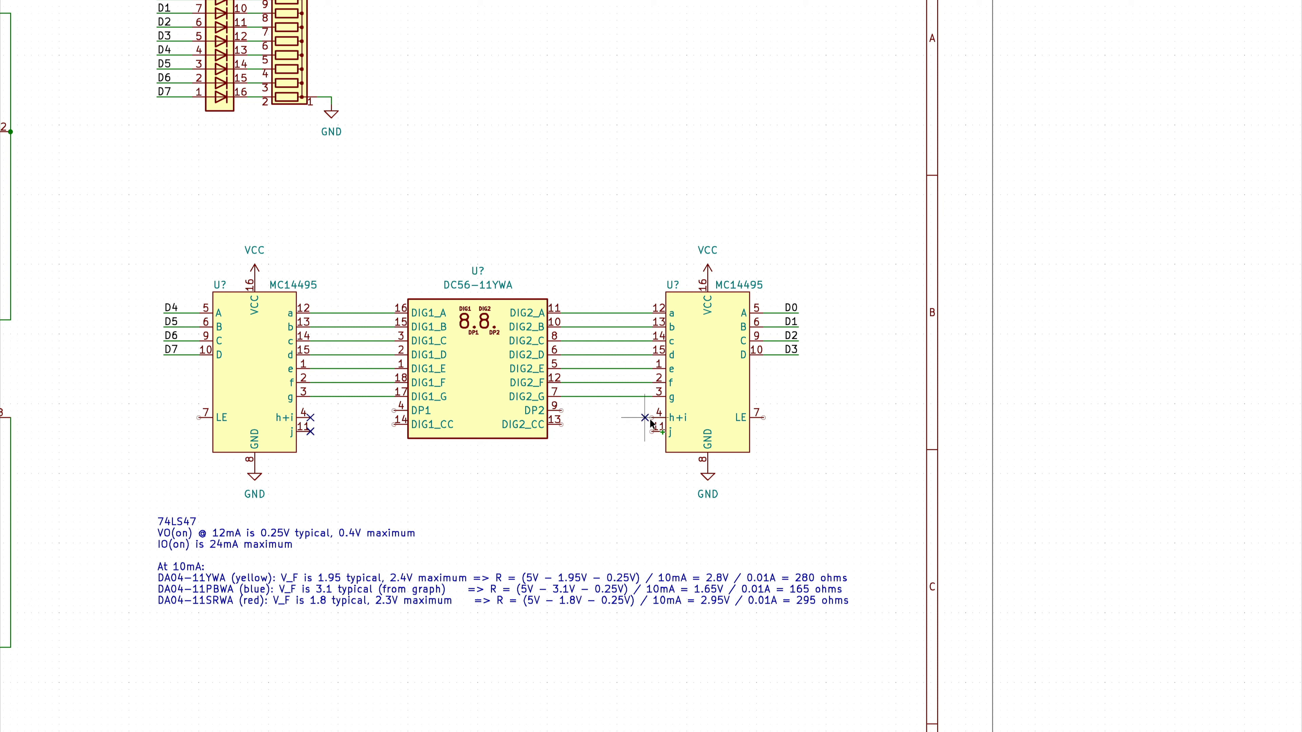
mouse_move(390, 415)
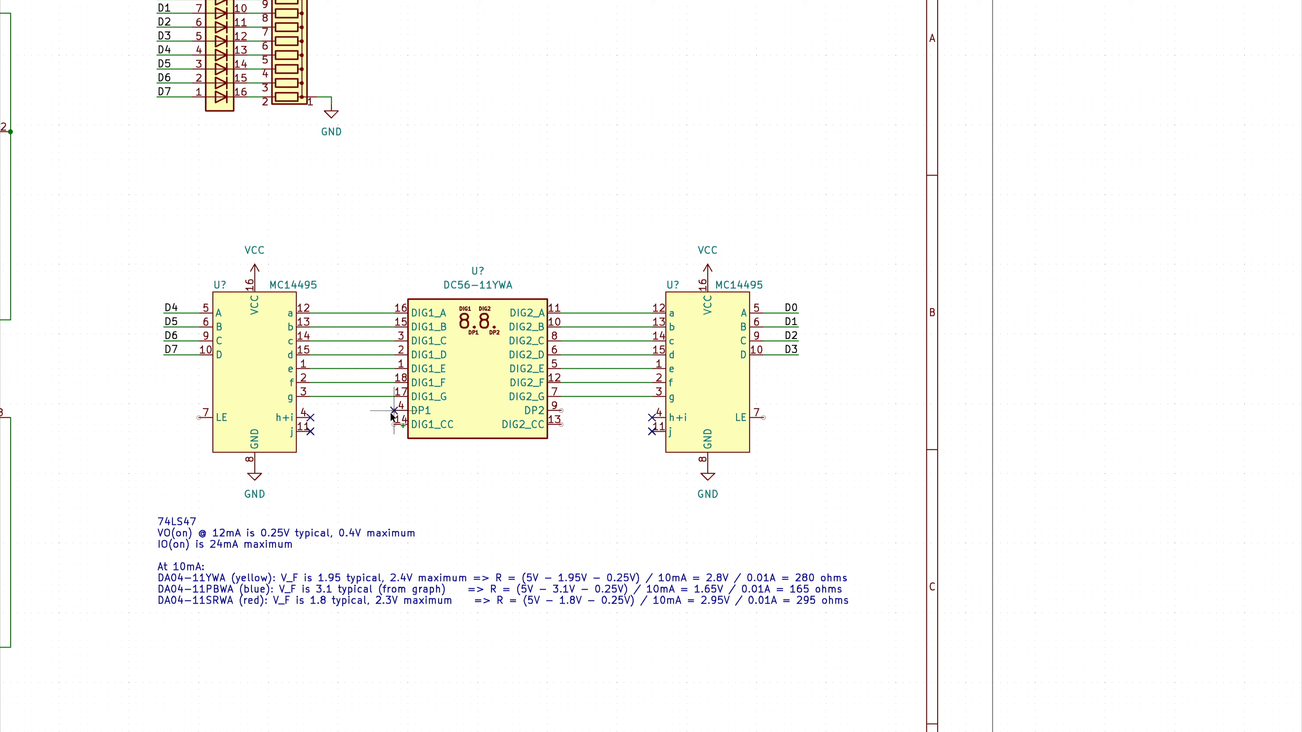
mouse_move(563, 413)
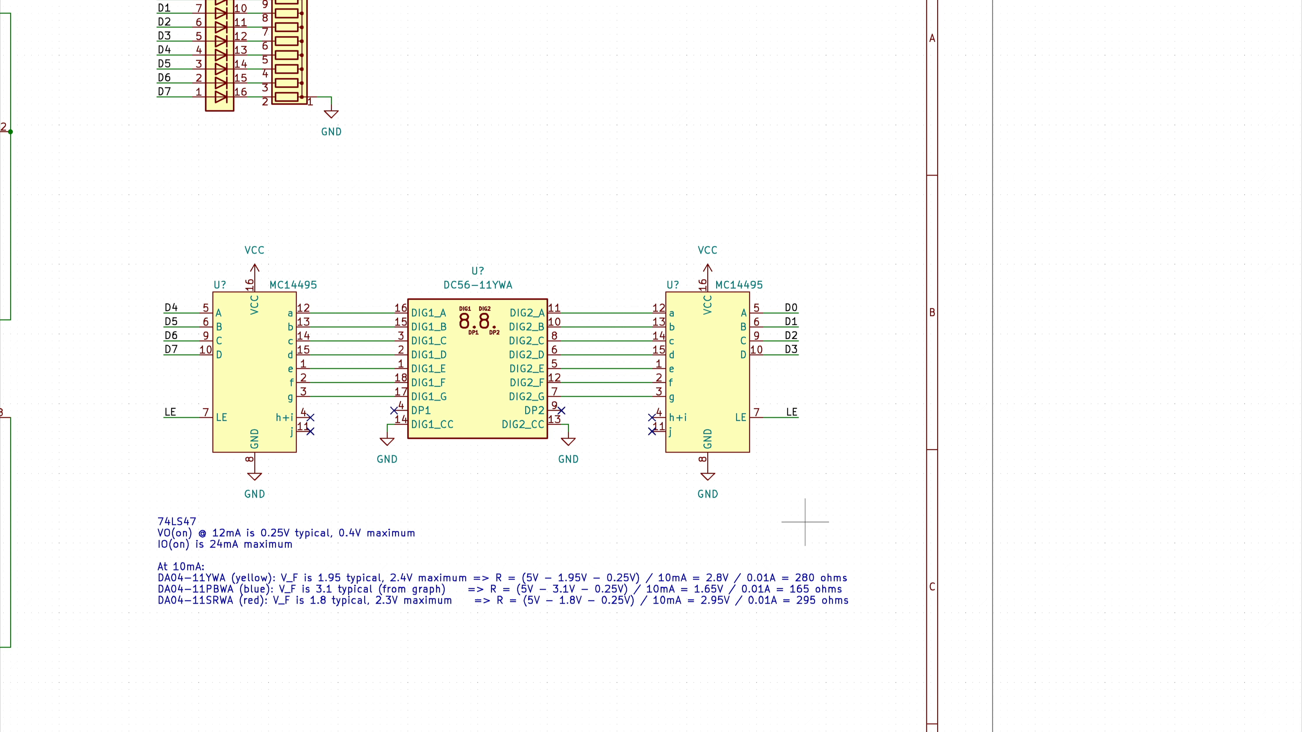
Set the display symbol's Value field to HDSP-523Y.
double_click(478, 366)
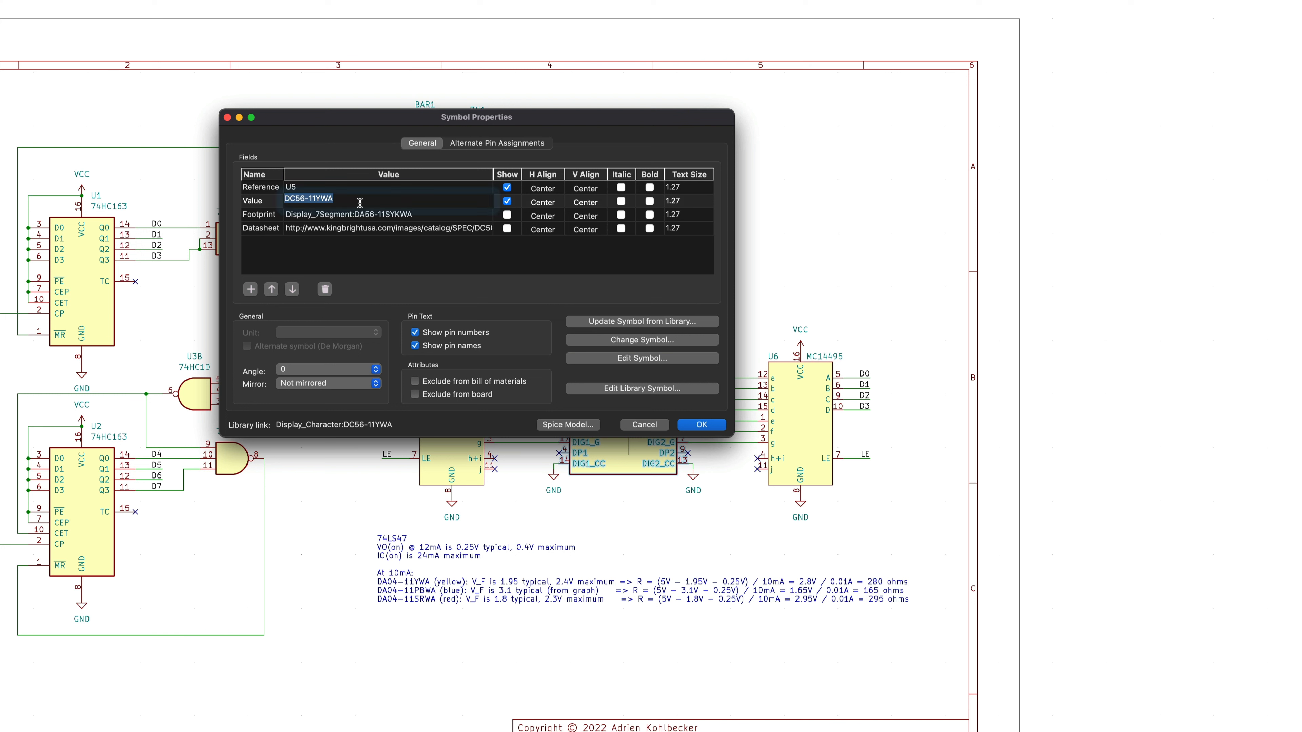
text(HDSP-523)
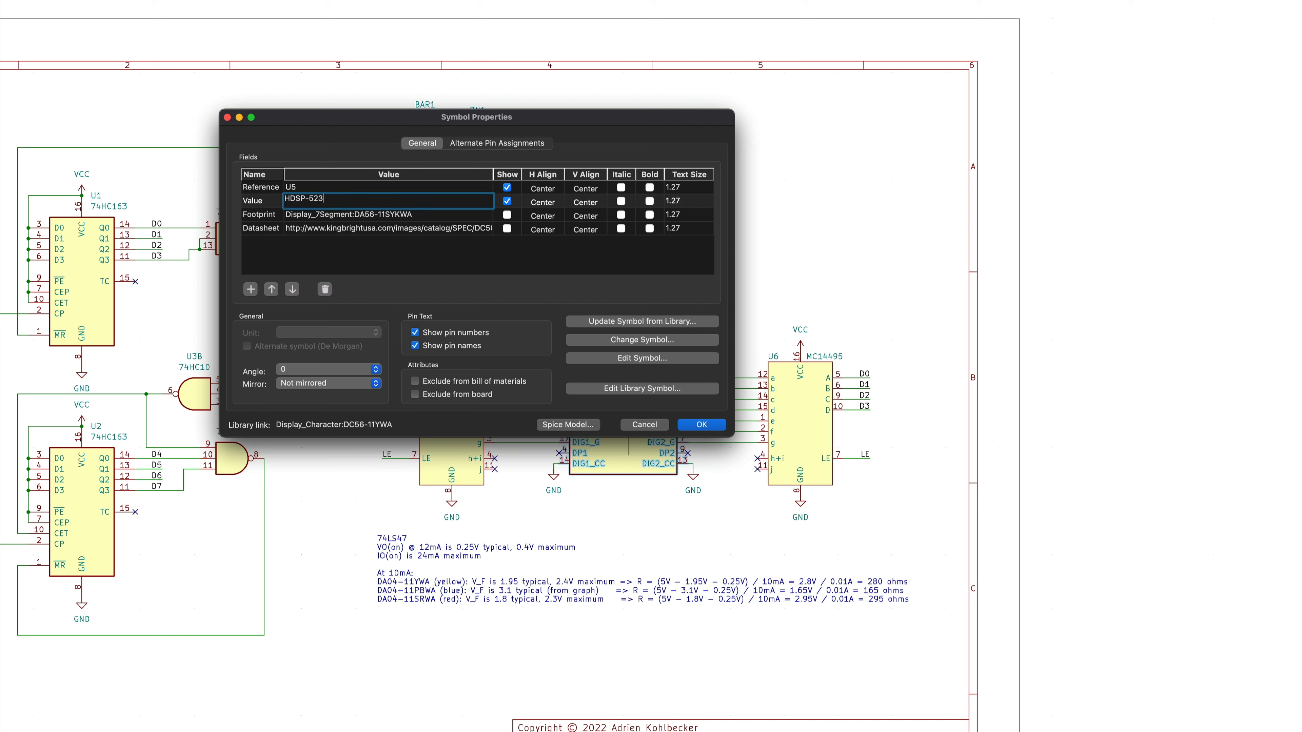
text(Y)
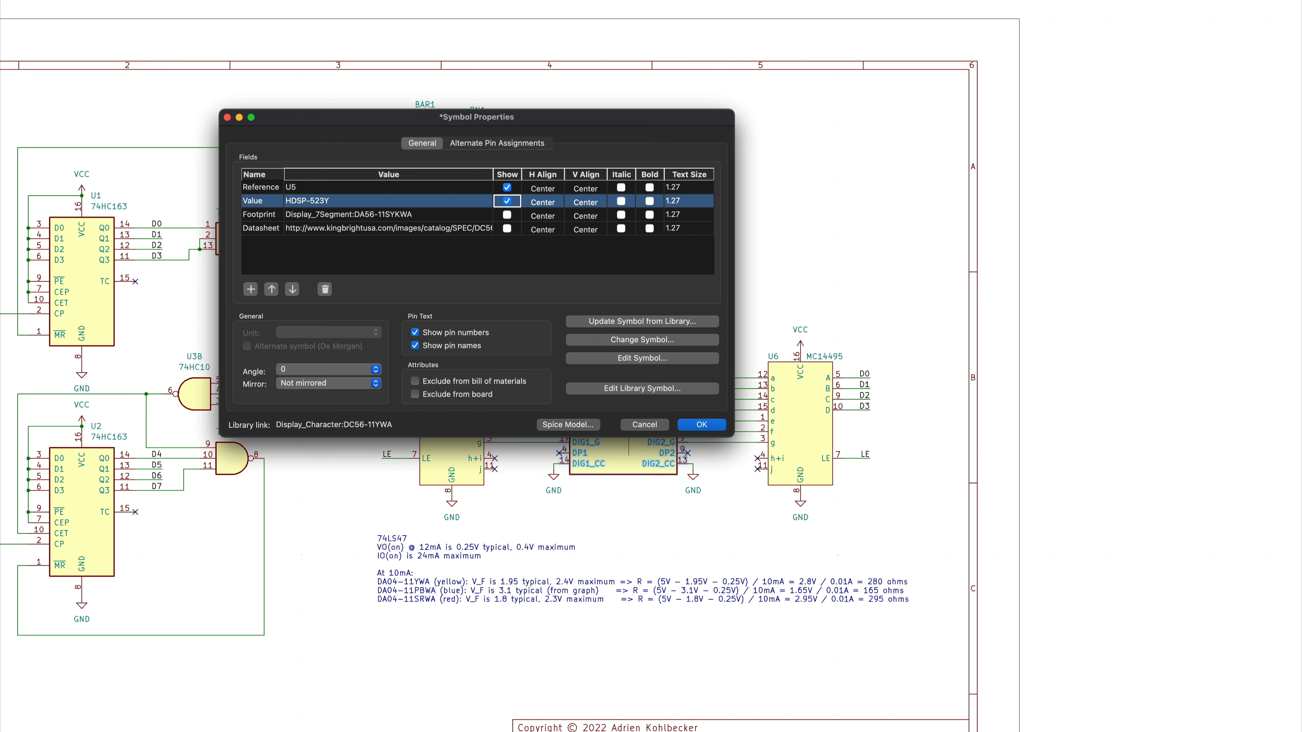
click(700, 425)
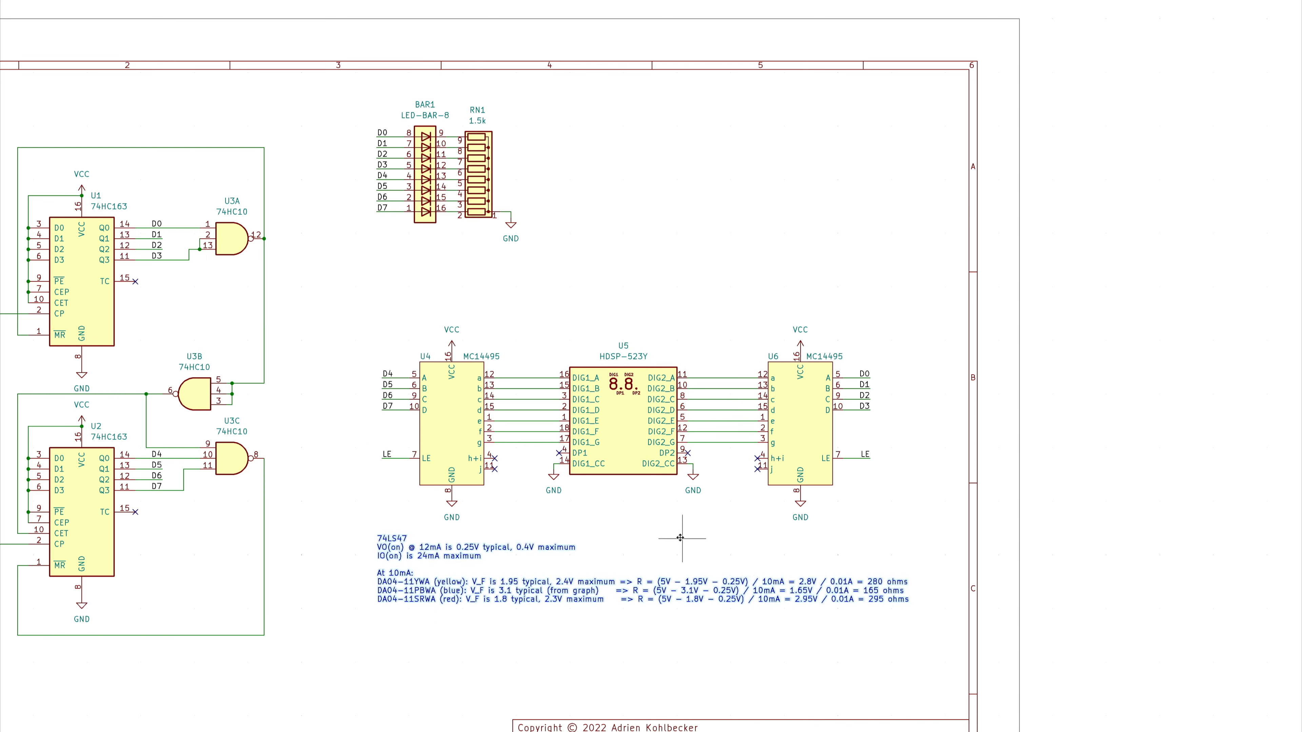
mouse_move(700, 642)
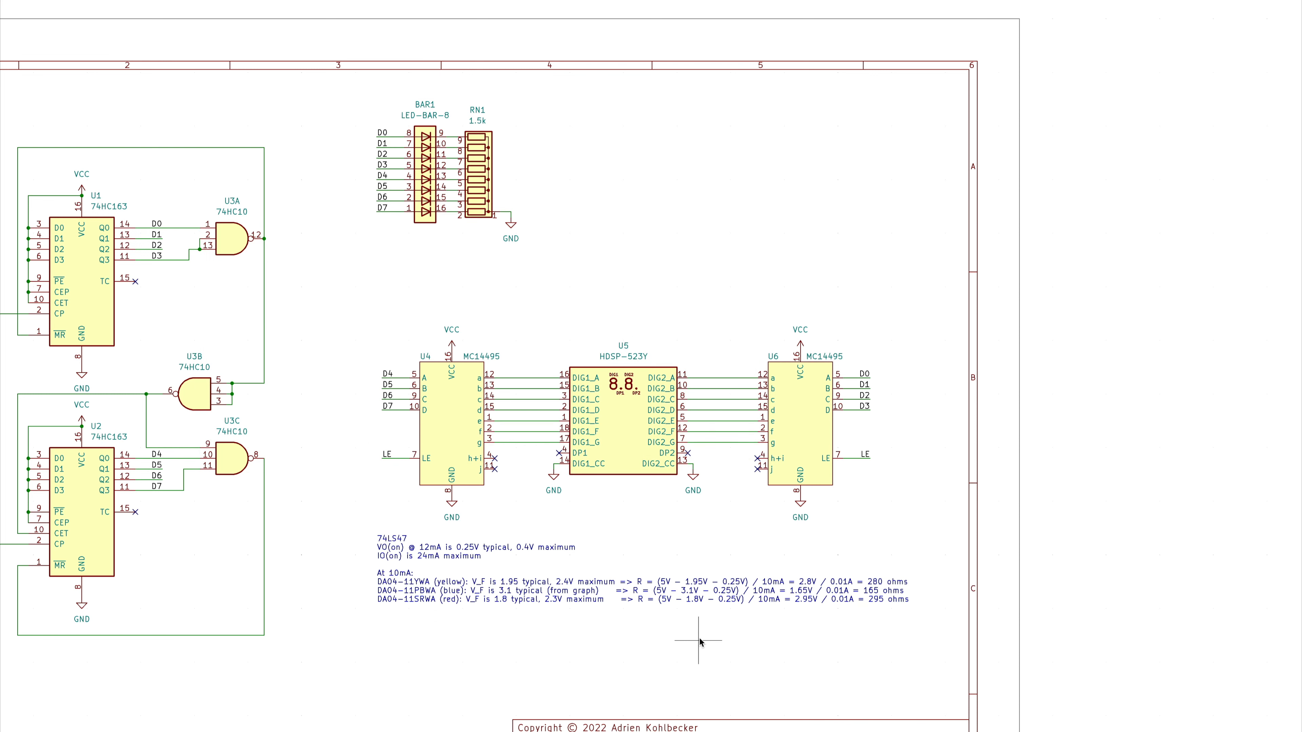
mouse_move(799, 347)
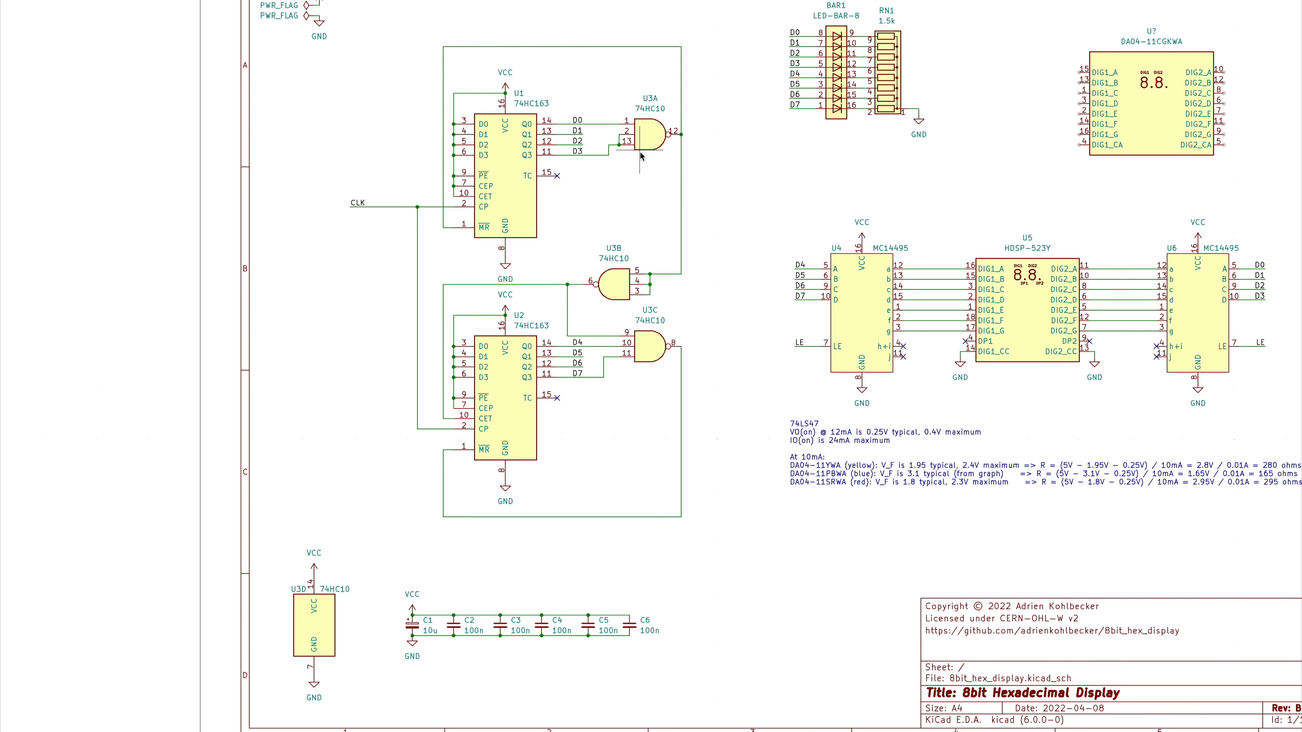
Delete the 74HC10 gates, C6 and leftover wires, then wire U1 TC to U2 CEP/CET.
scroll(down, 3)
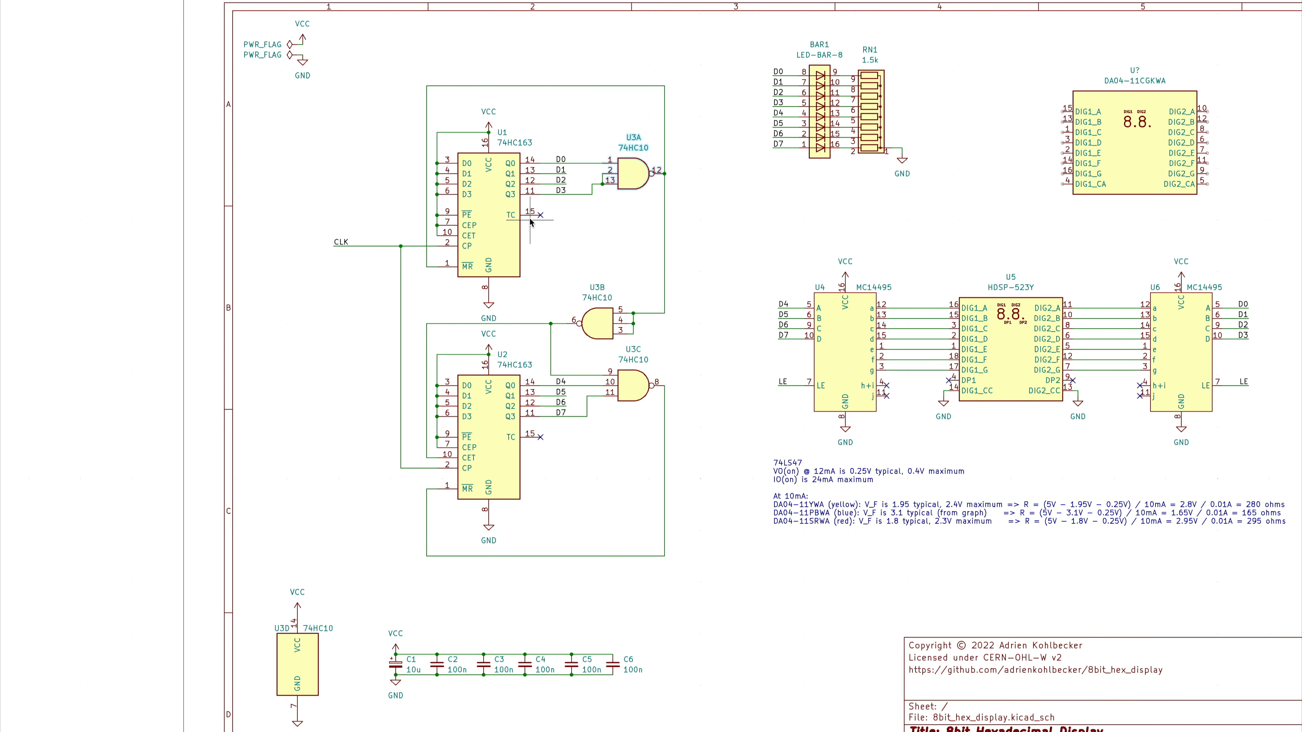
mouse_move(451, 325)
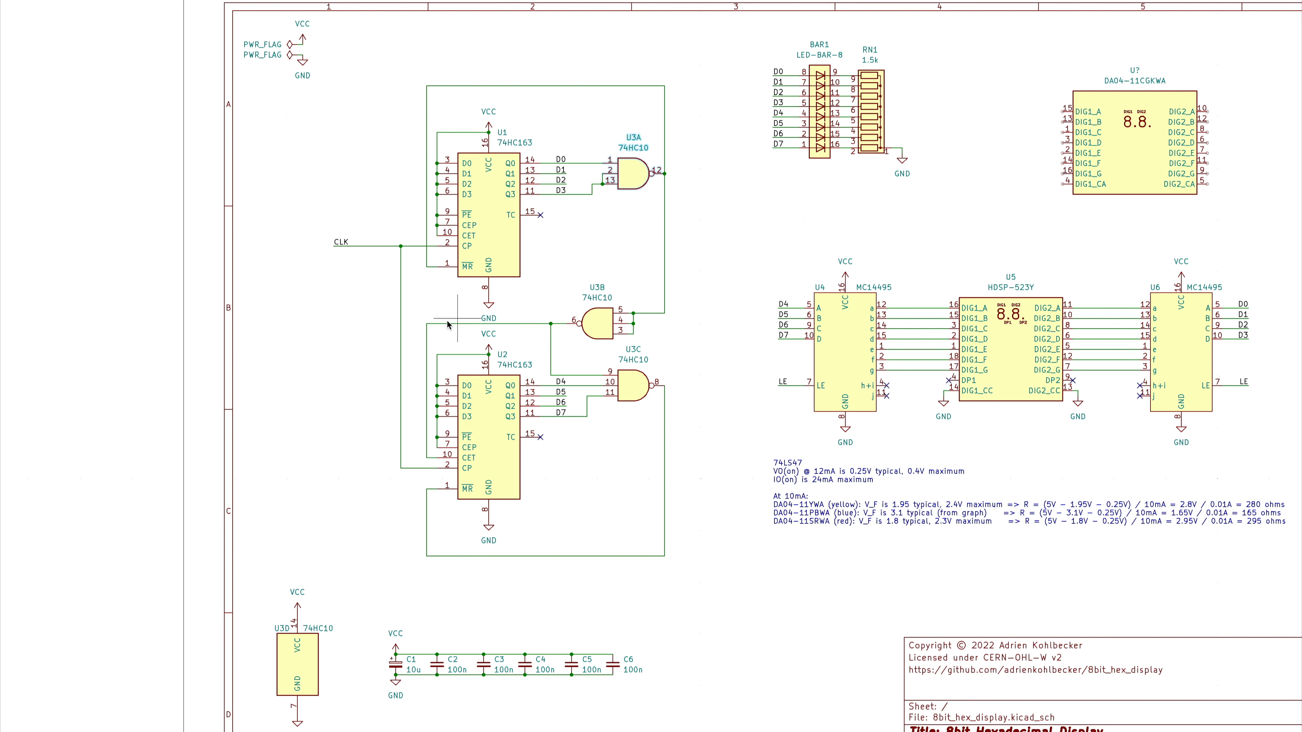
mouse_move(631, 315)
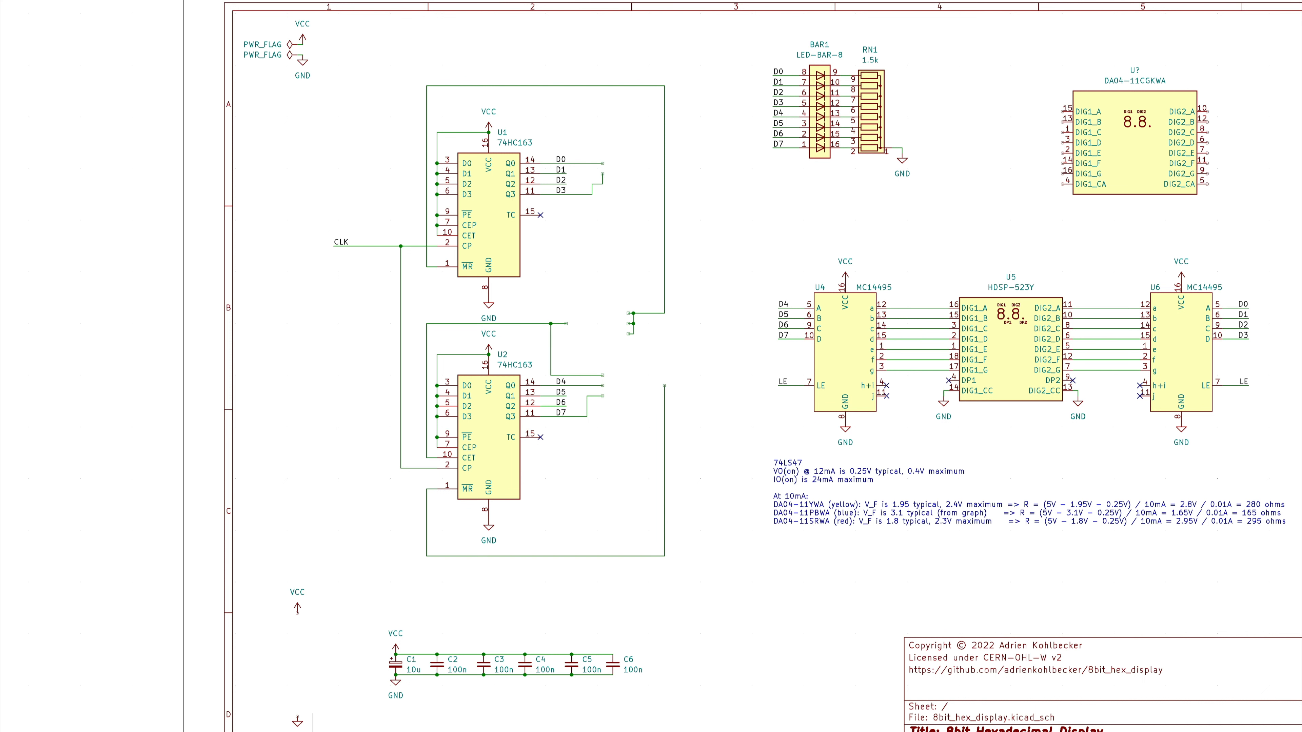
click(618, 660)
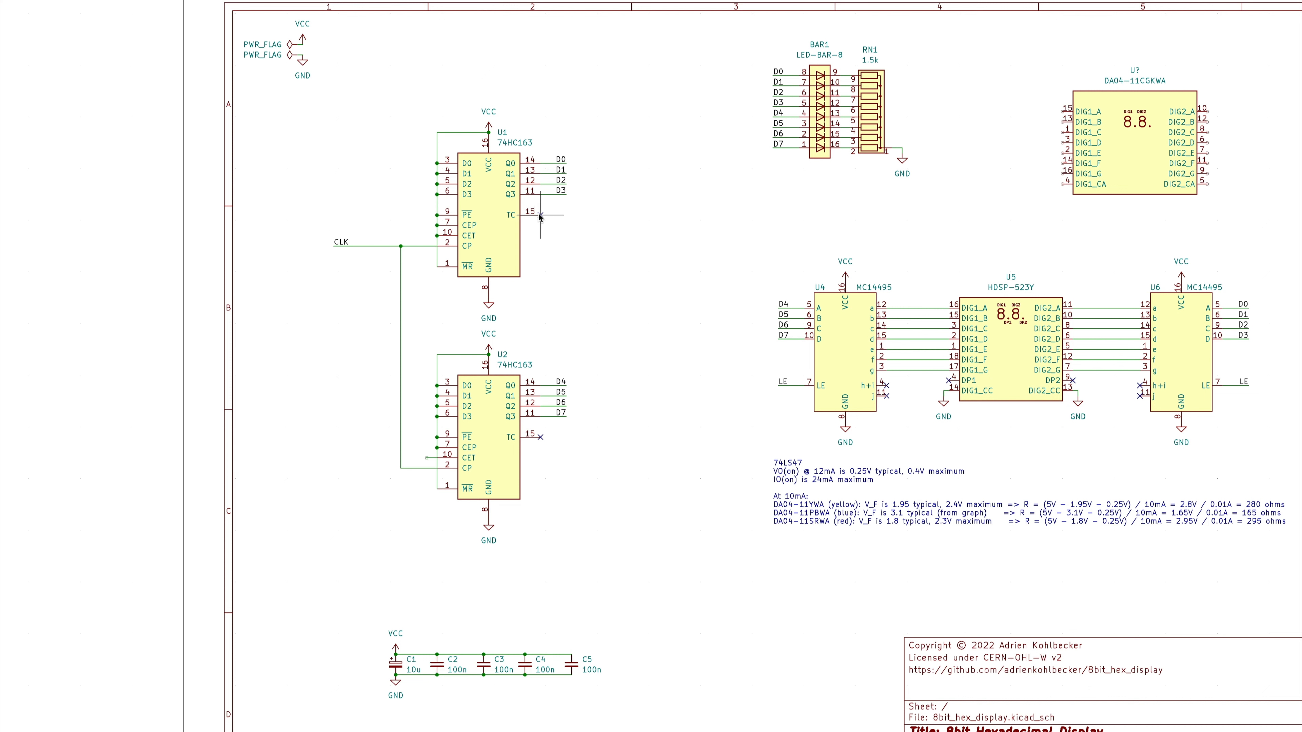
mouse_move(539, 214)
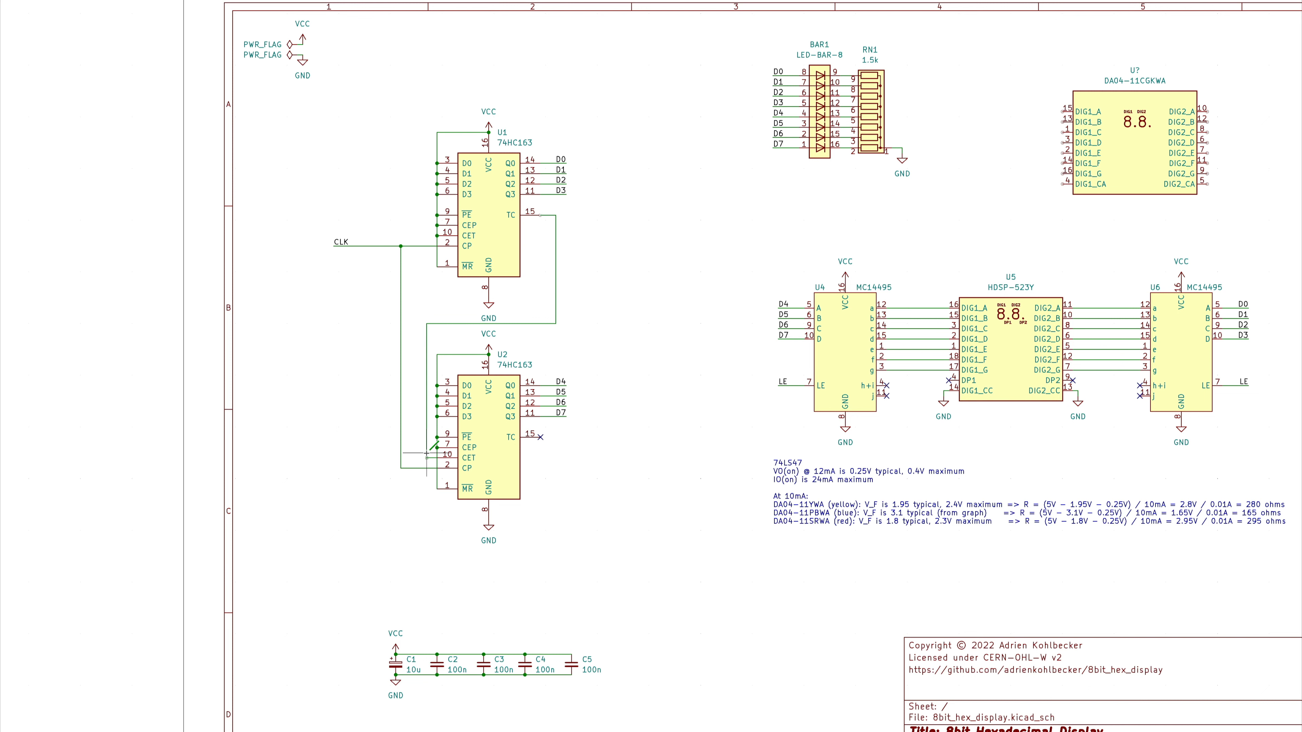
mouse_move(519, 90)
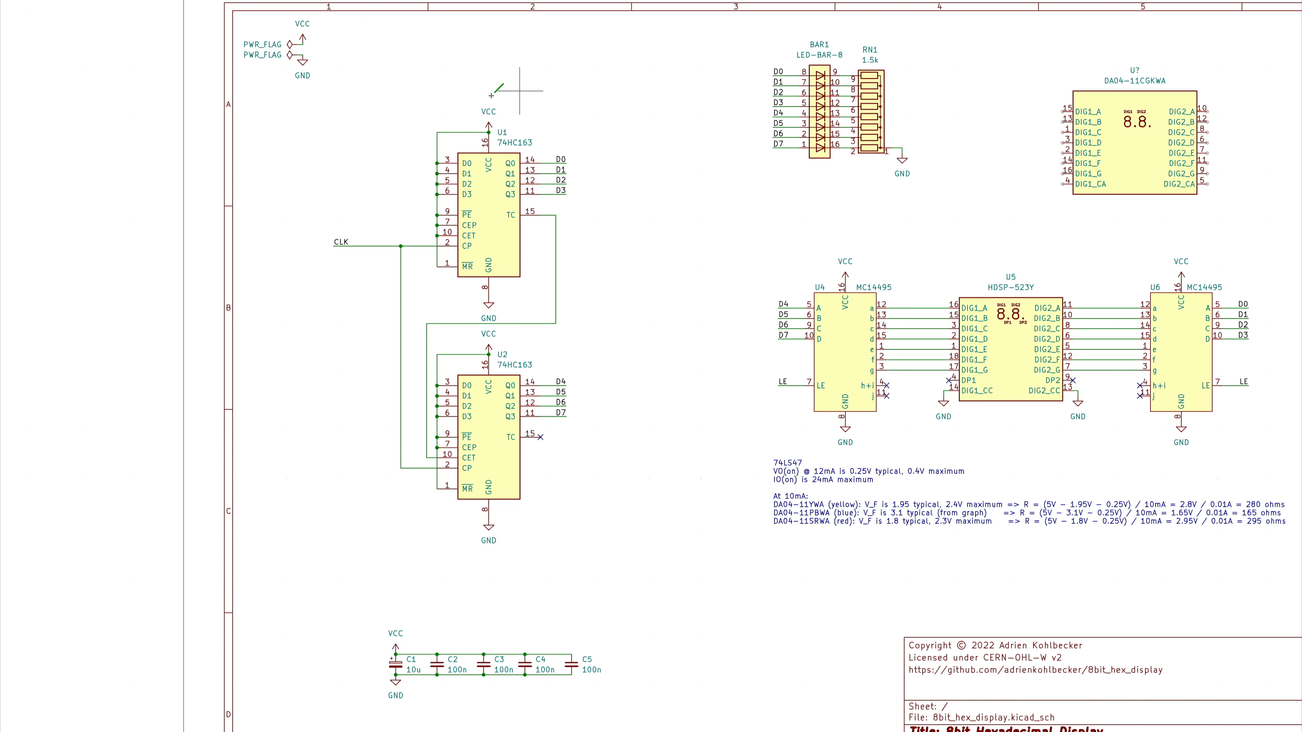
mouse_move(492, 633)
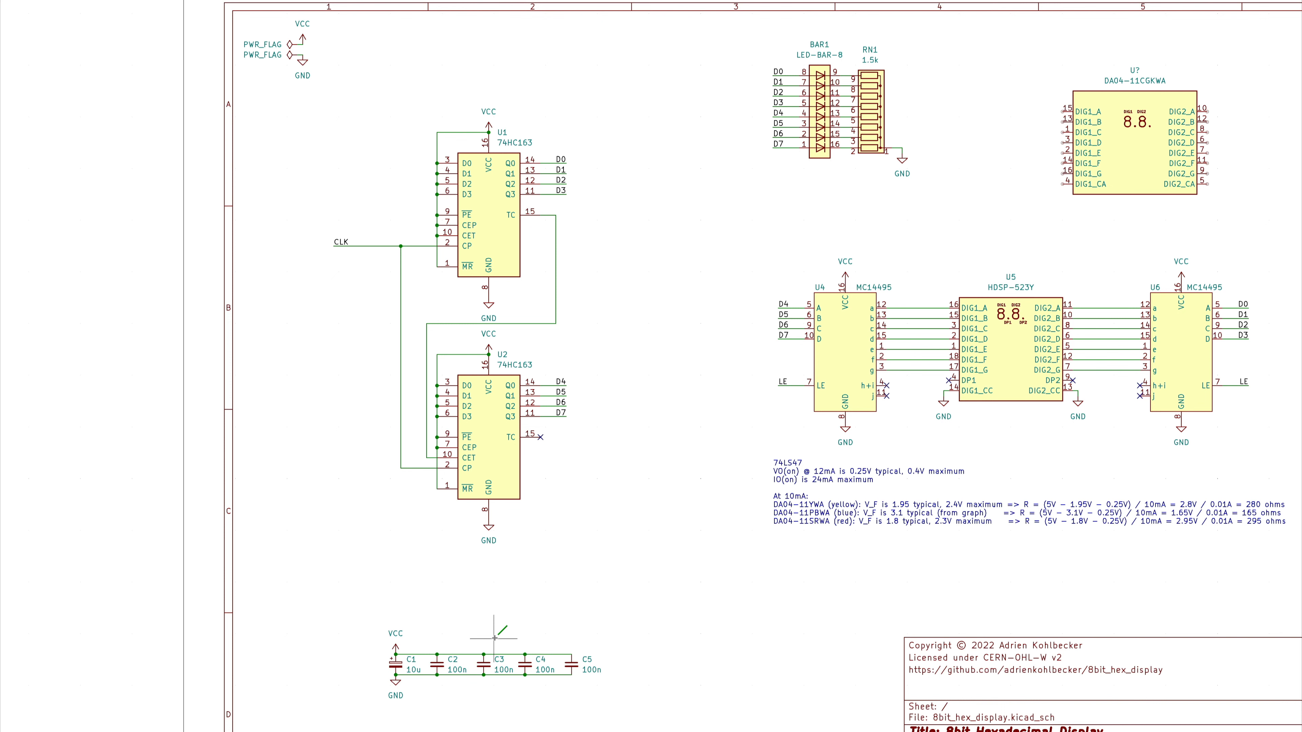
mouse_move(944, 507)
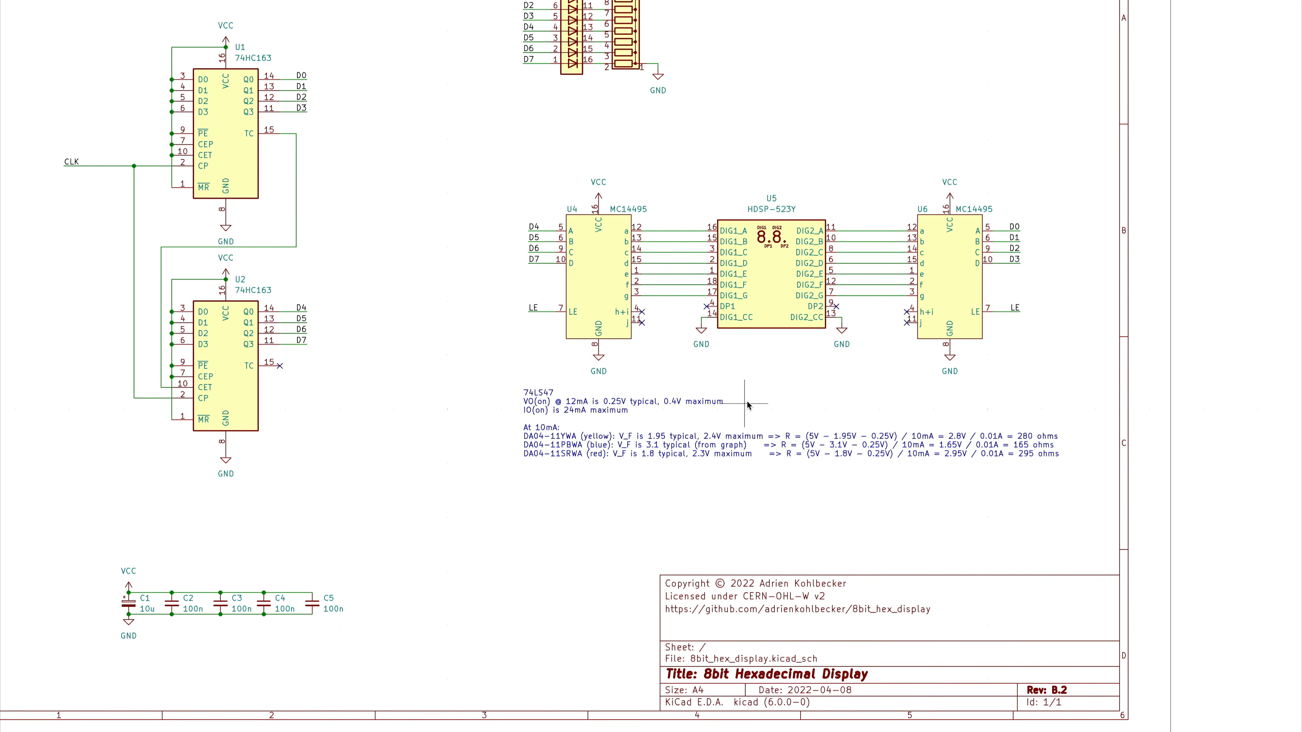
mouse_move(748, 400)
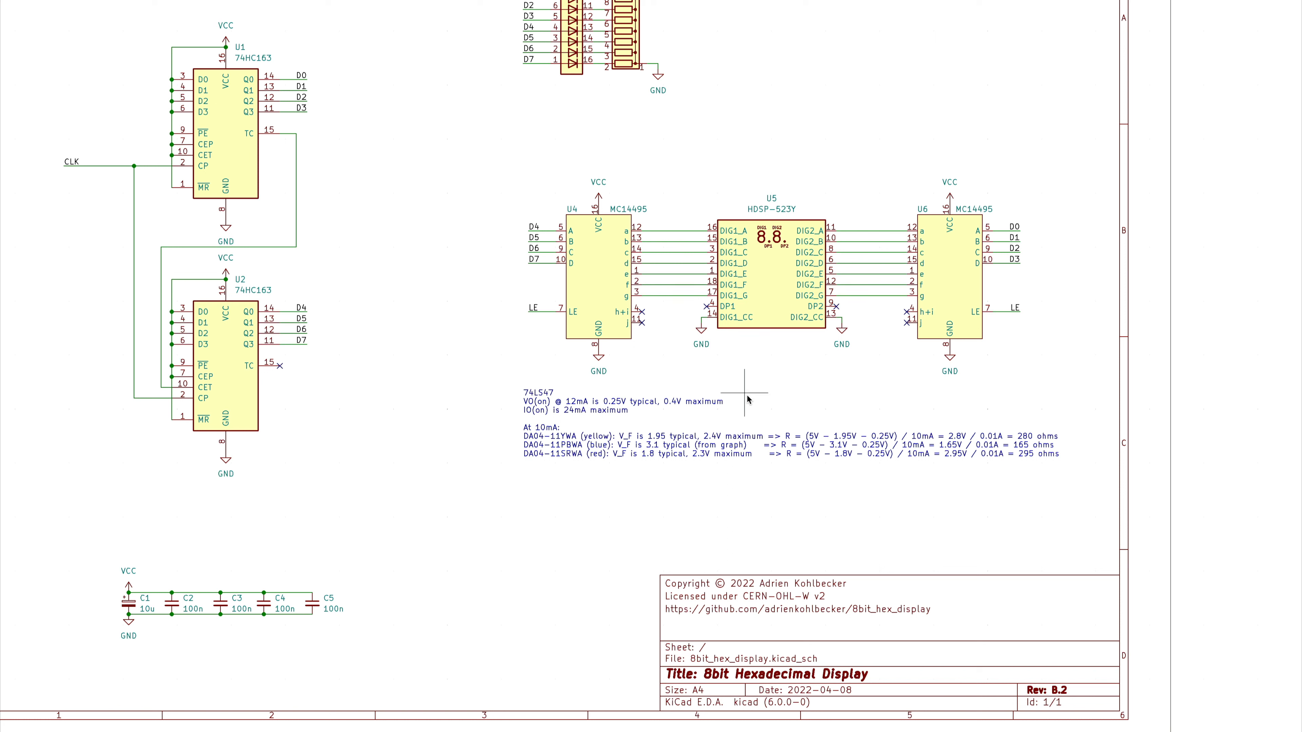
mouse_move(618, 219)
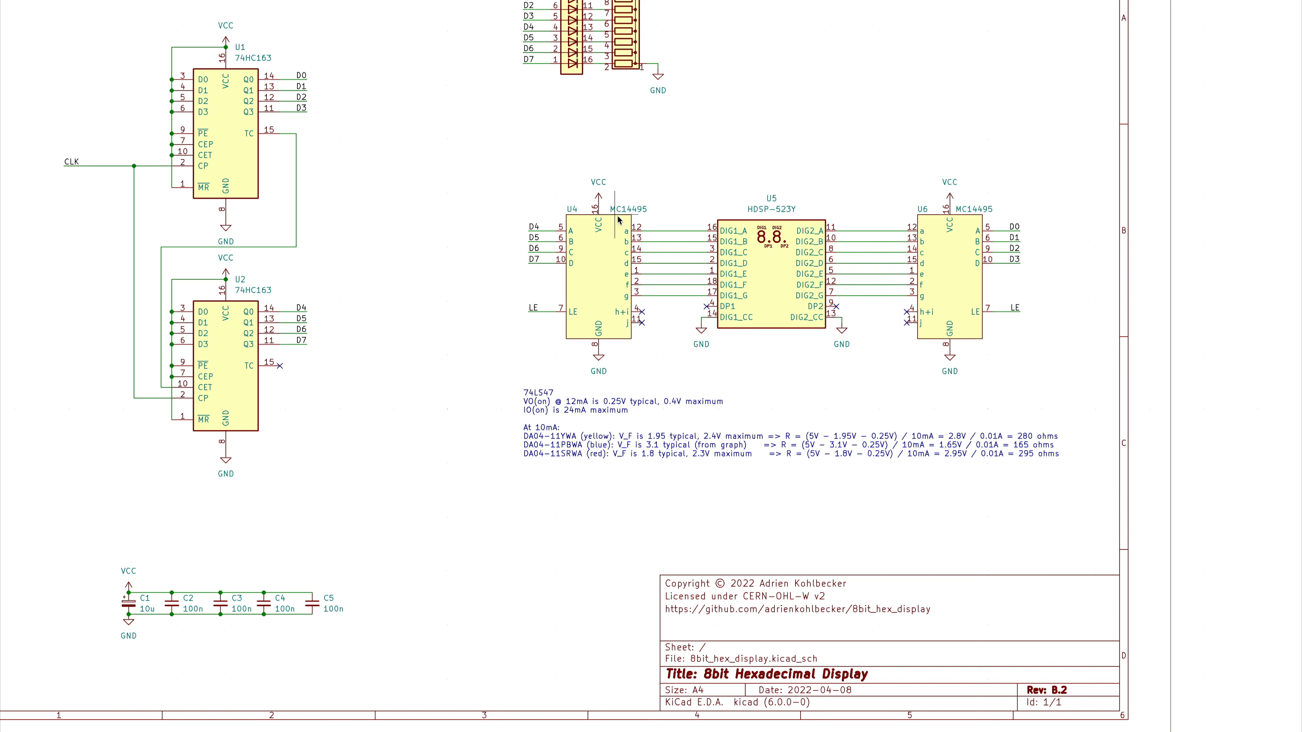
mouse_move(780, 240)
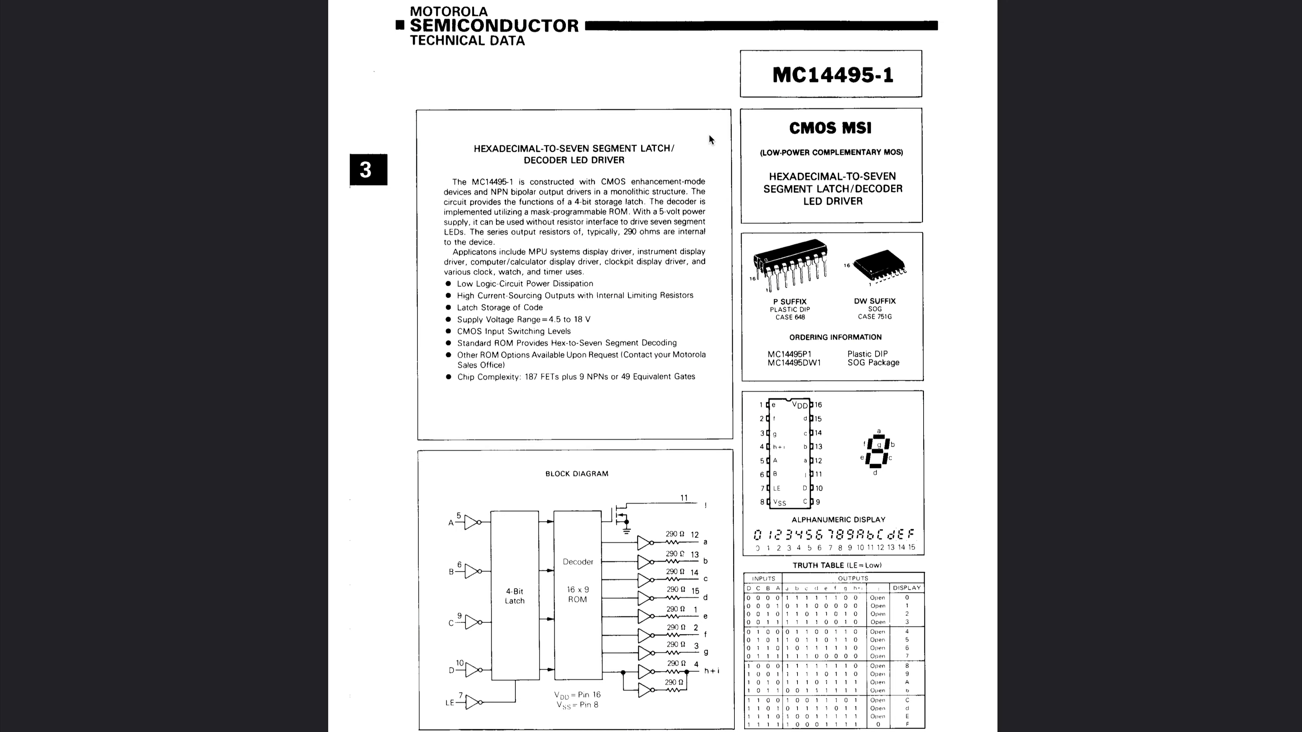
Scroll the MC14495 datasheet to the Electrical Characteristics Output Drive Voltage rows.
scroll(down, 3)
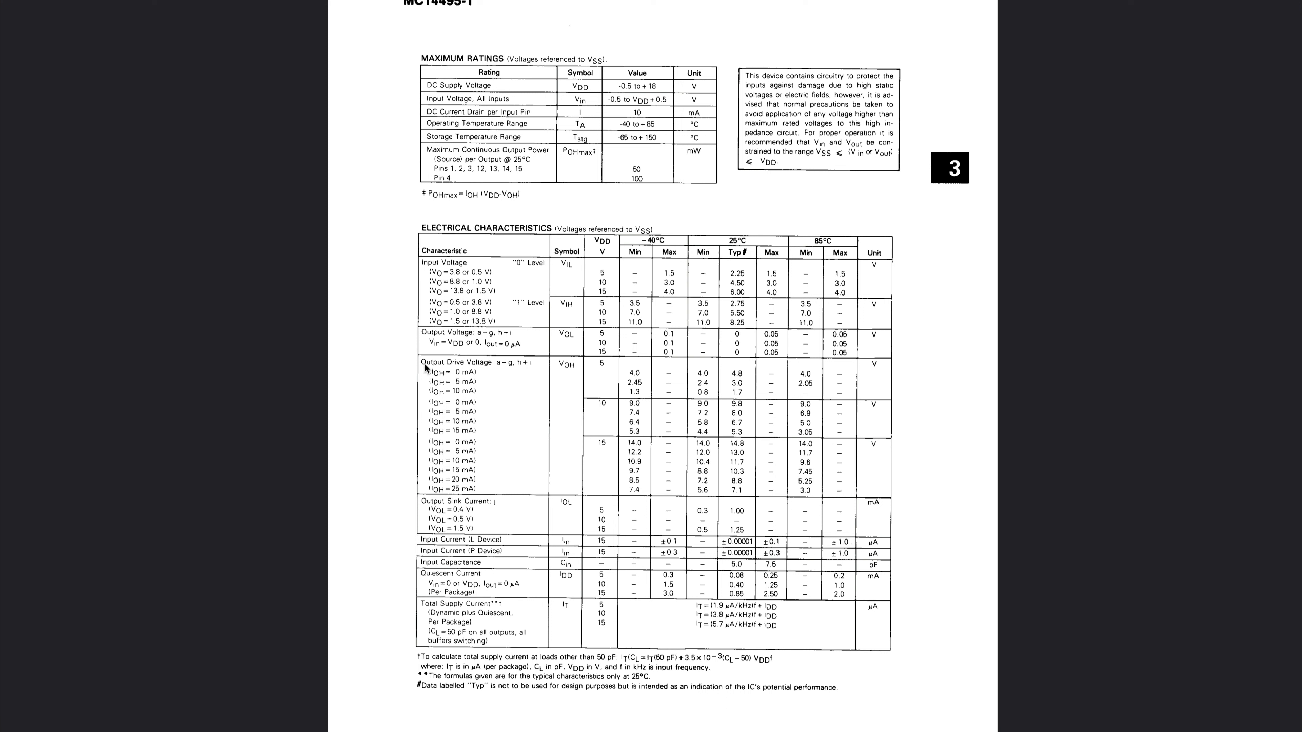
mouse_move(430, 388)
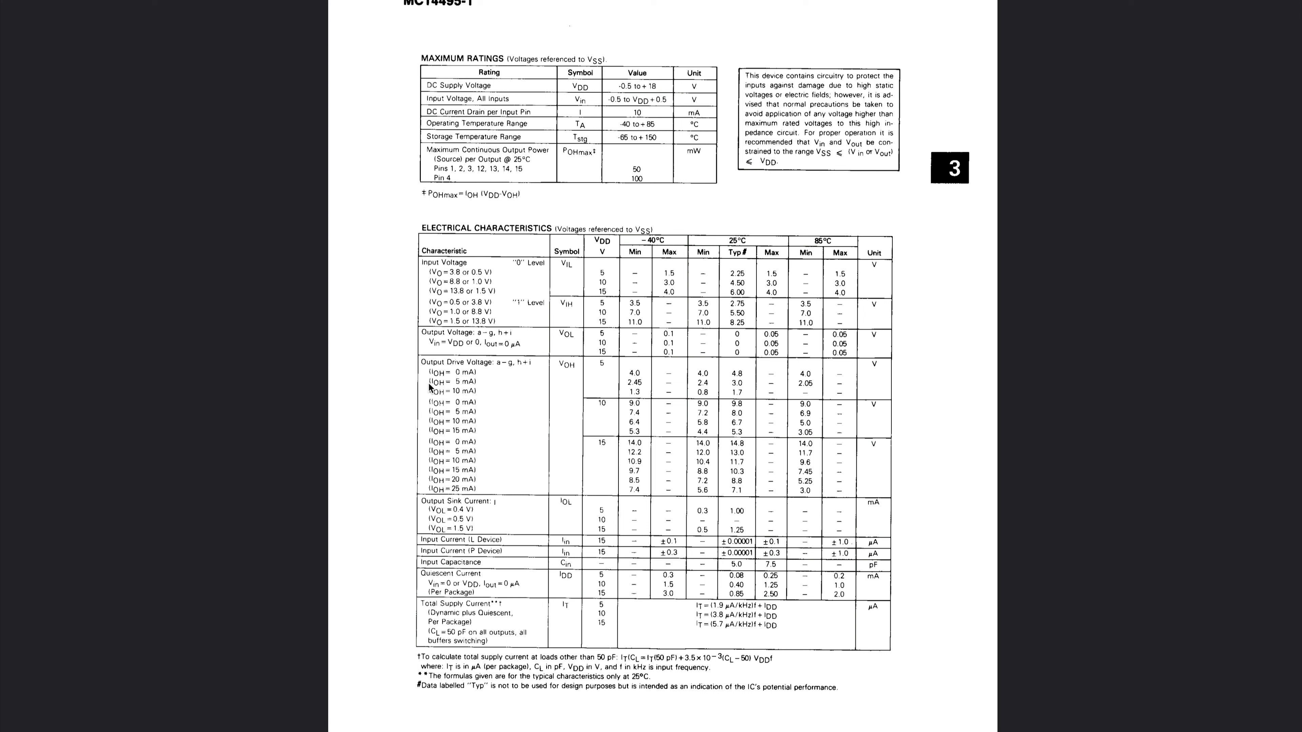
mouse_move(602, 373)
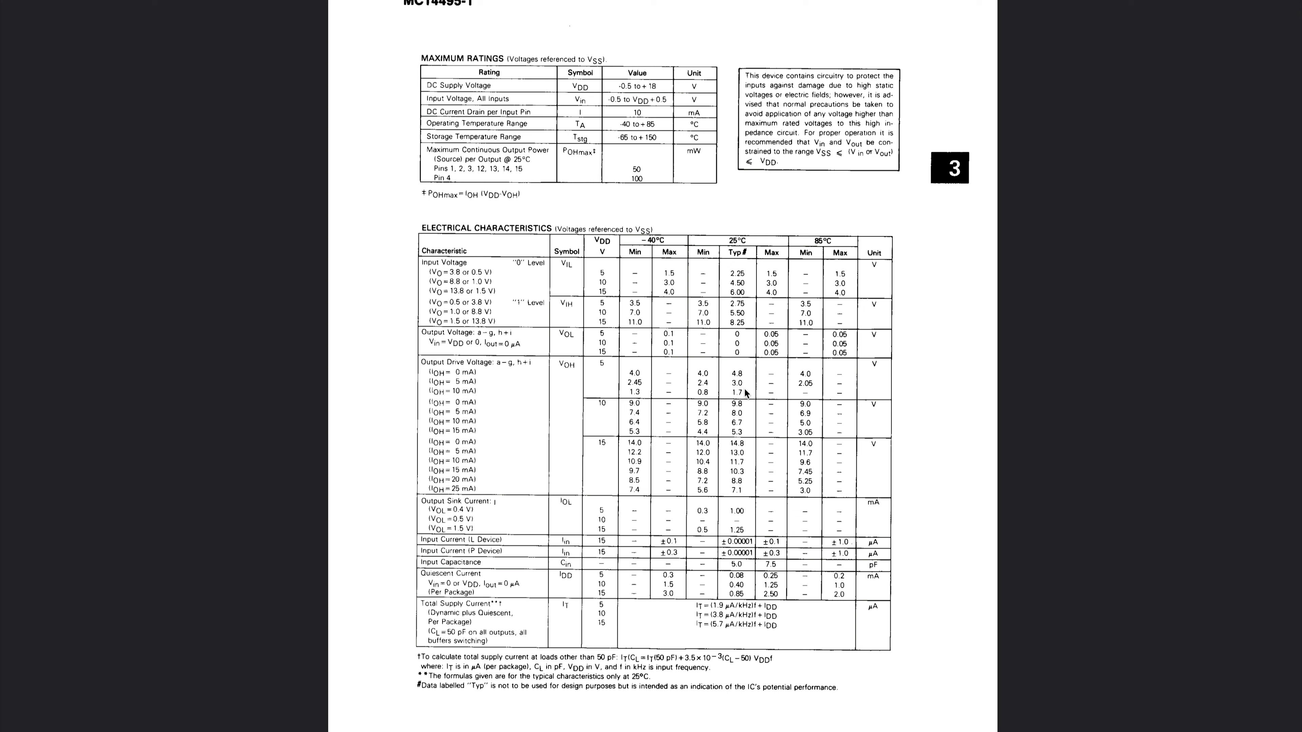
mouse_move(632, 367)
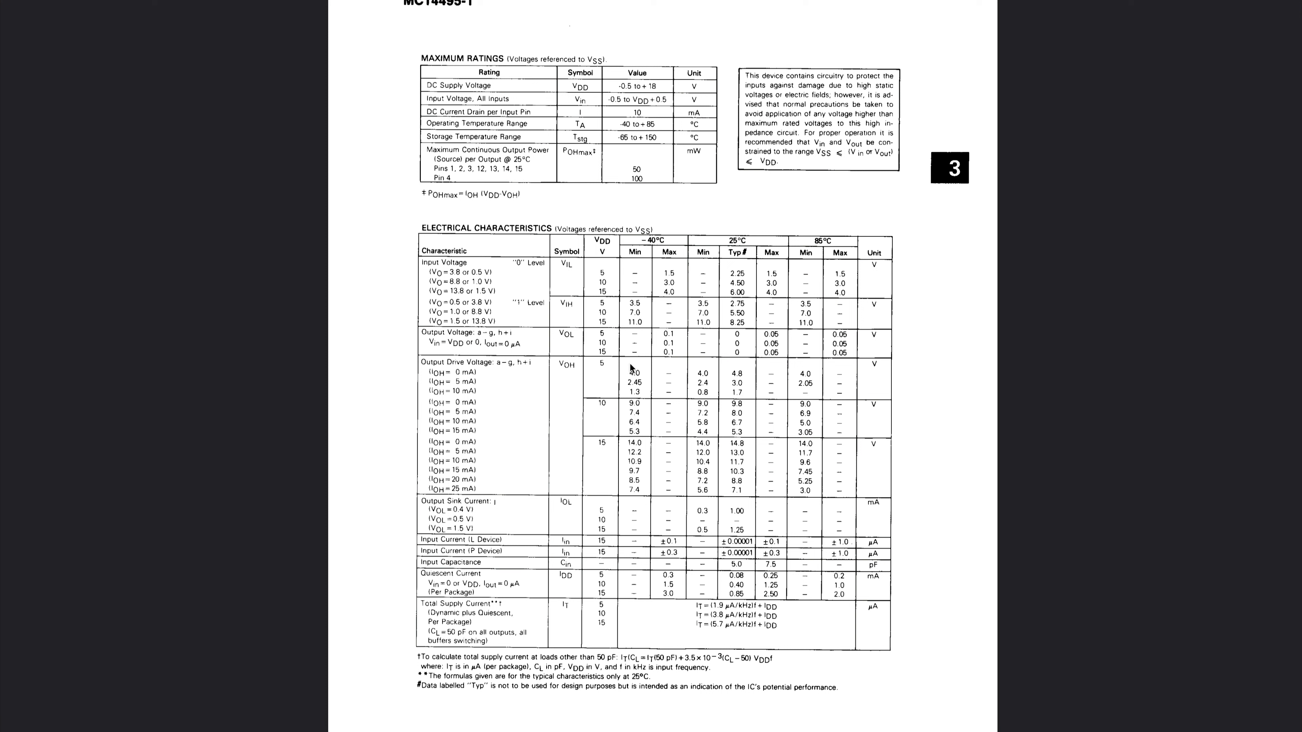
mouse_move(674, 392)
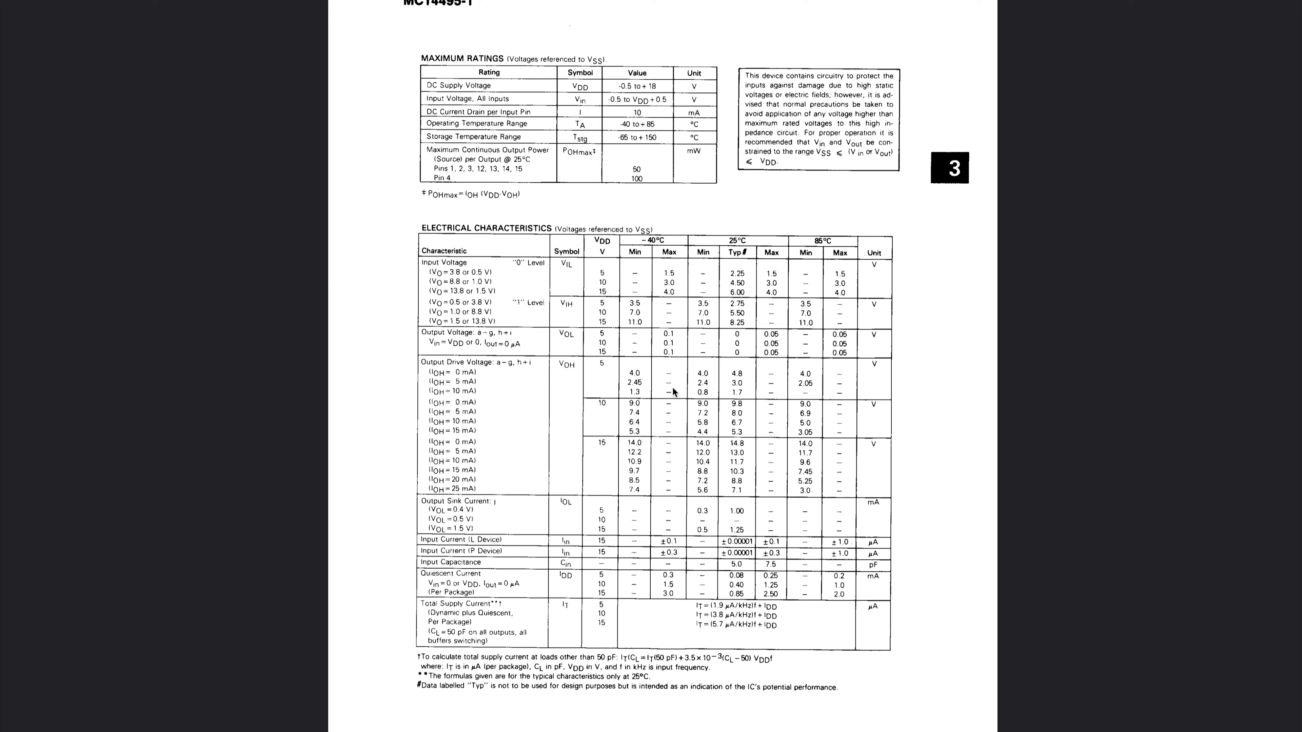
mouse_move(757, 381)
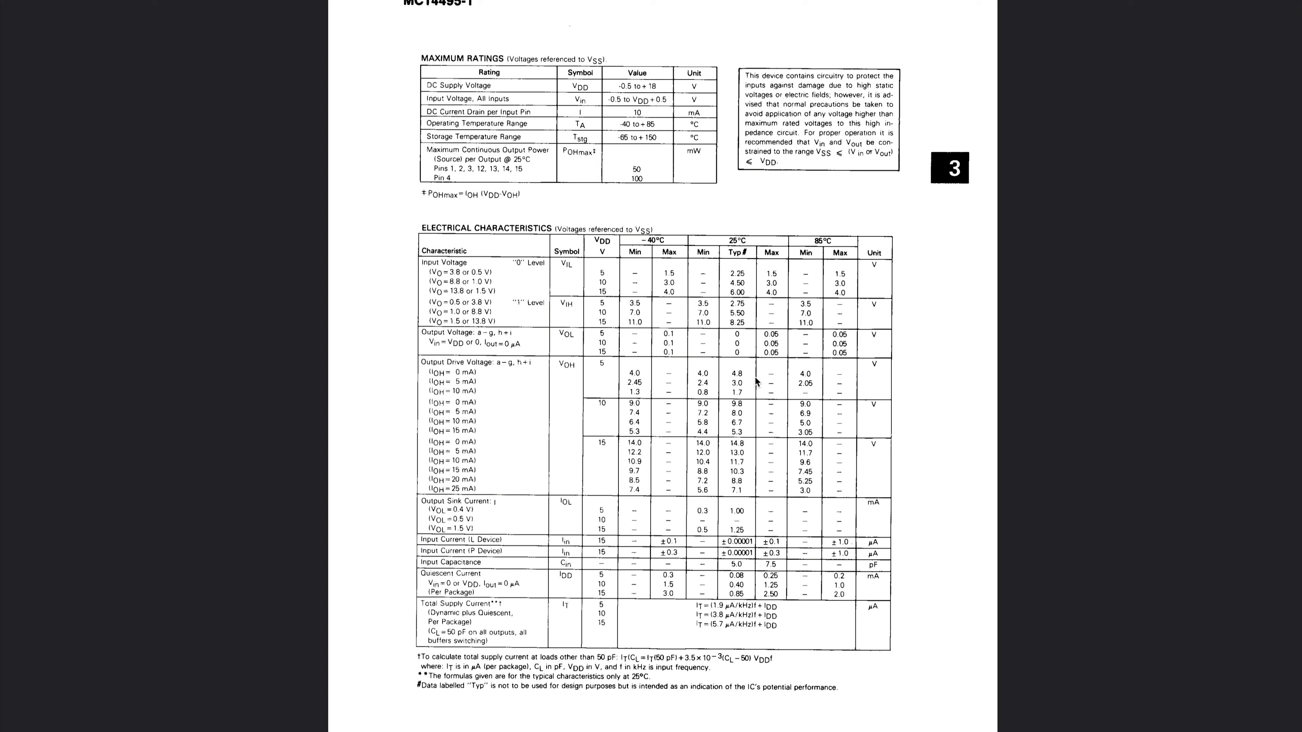
mouse_move(493, 351)
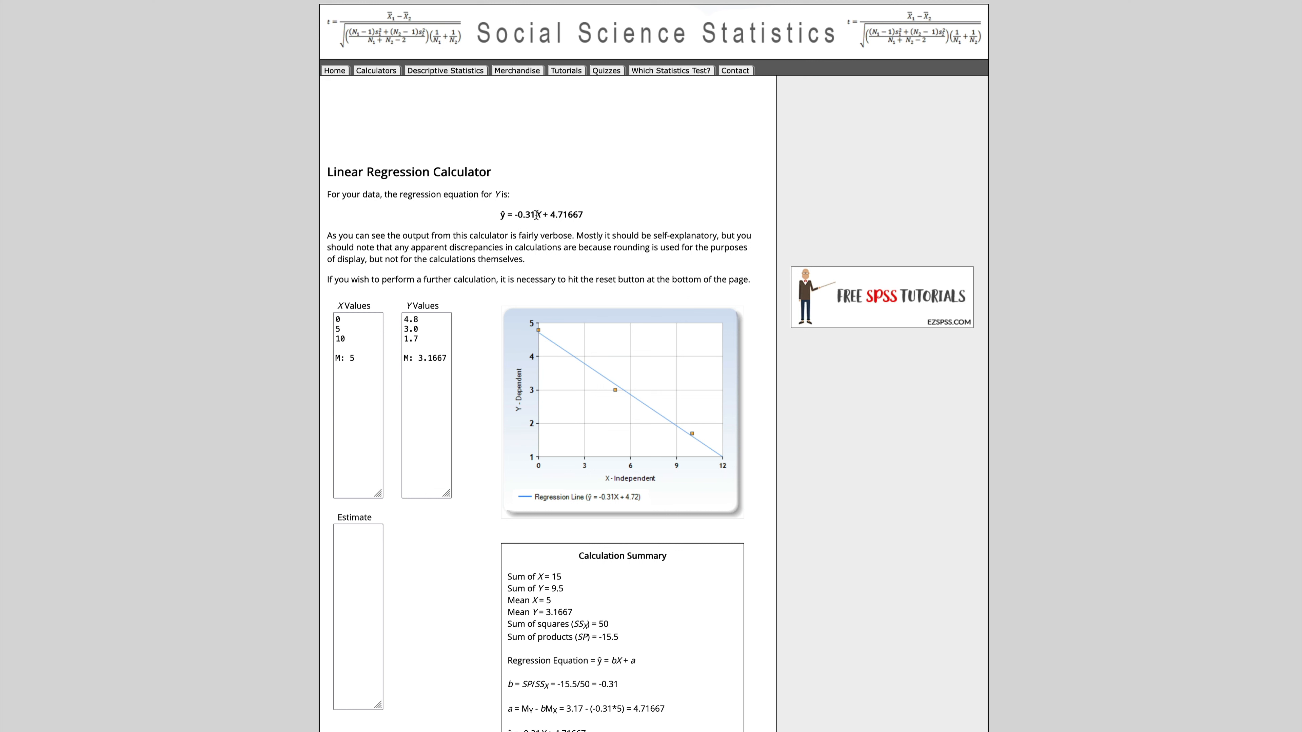
mouse_move(541, 334)
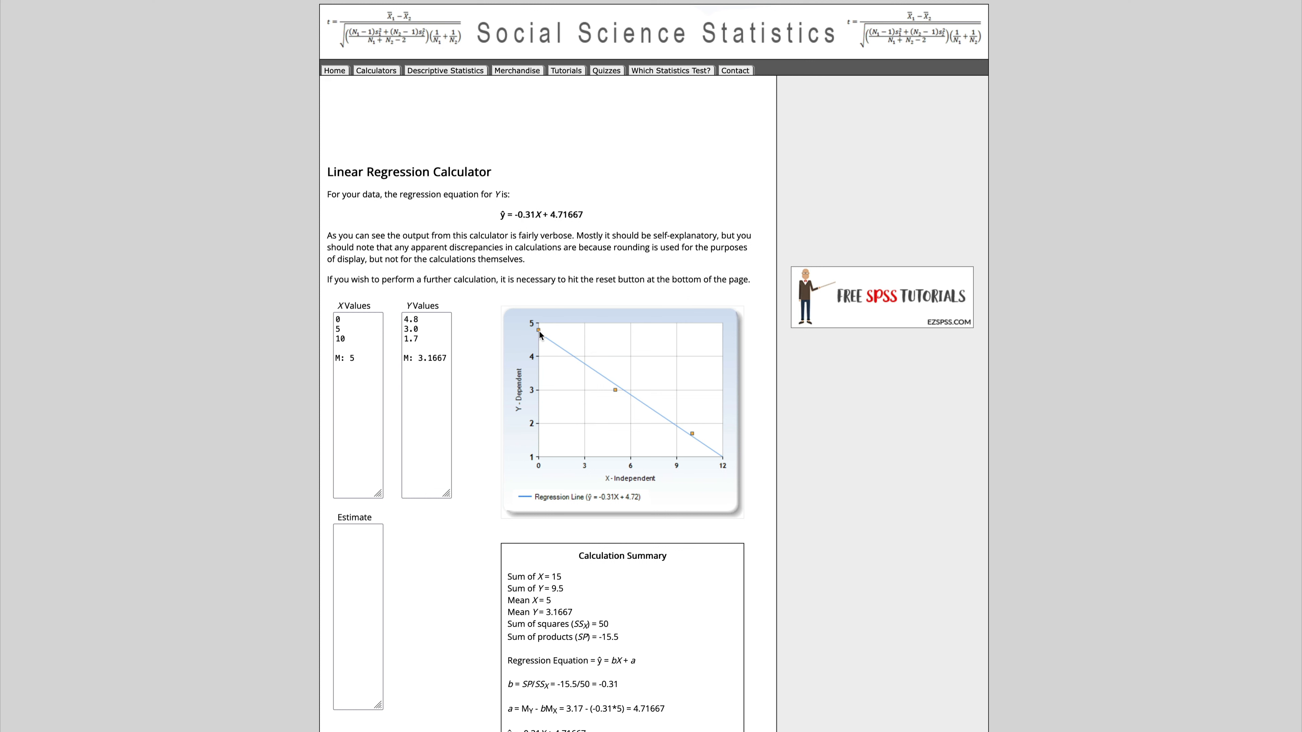
mouse_move(562, 355)
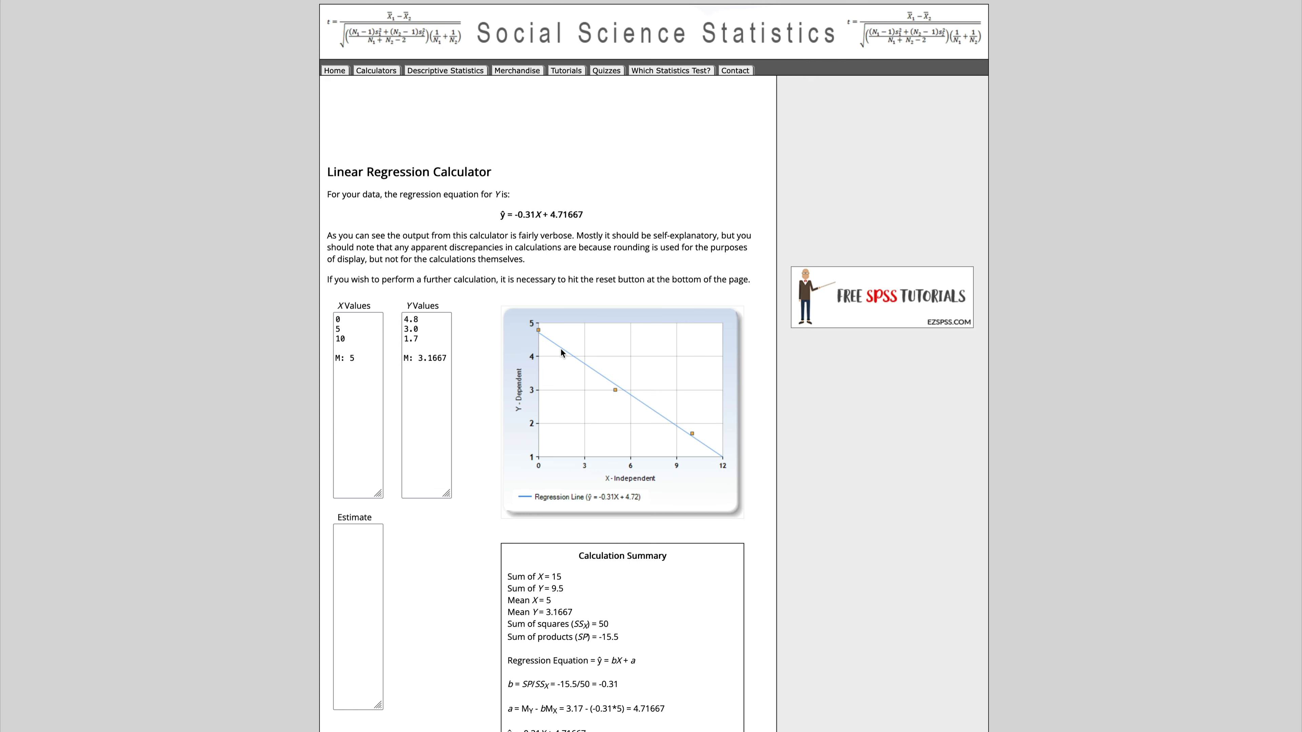
mouse_move(654, 421)
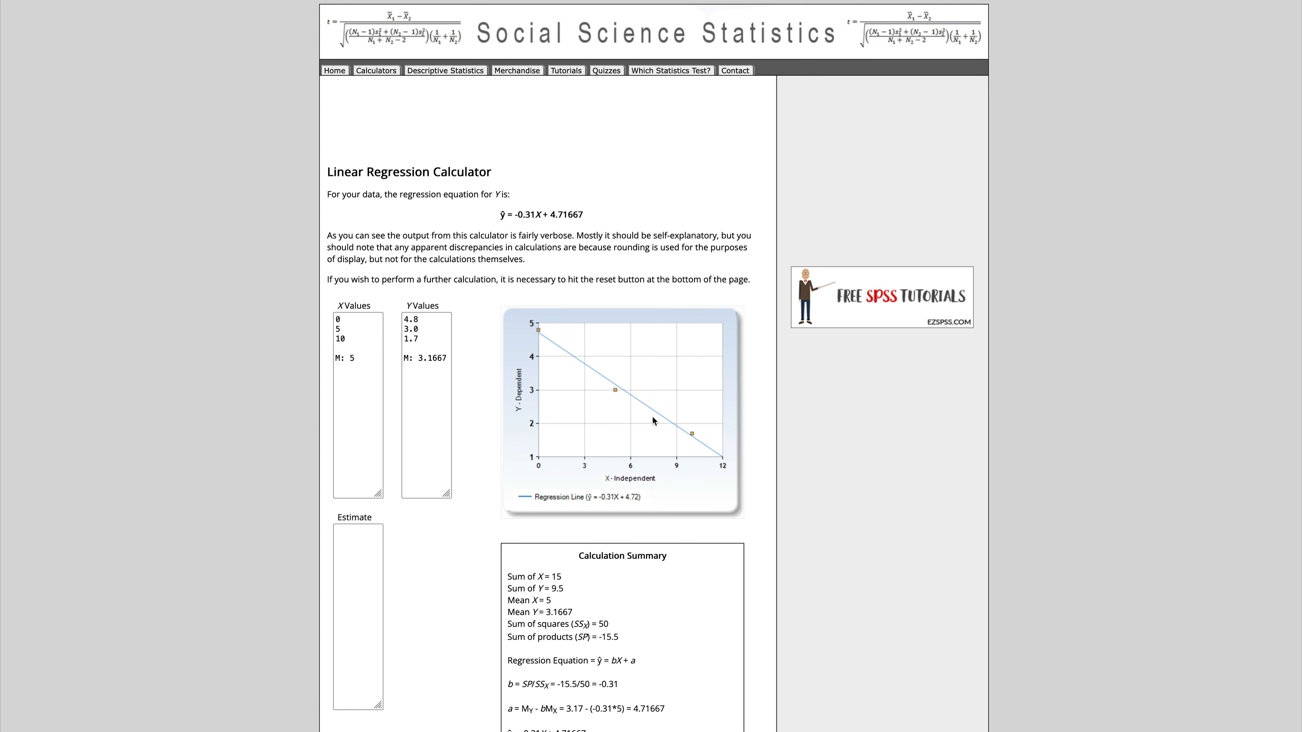
mouse_move(702, 429)
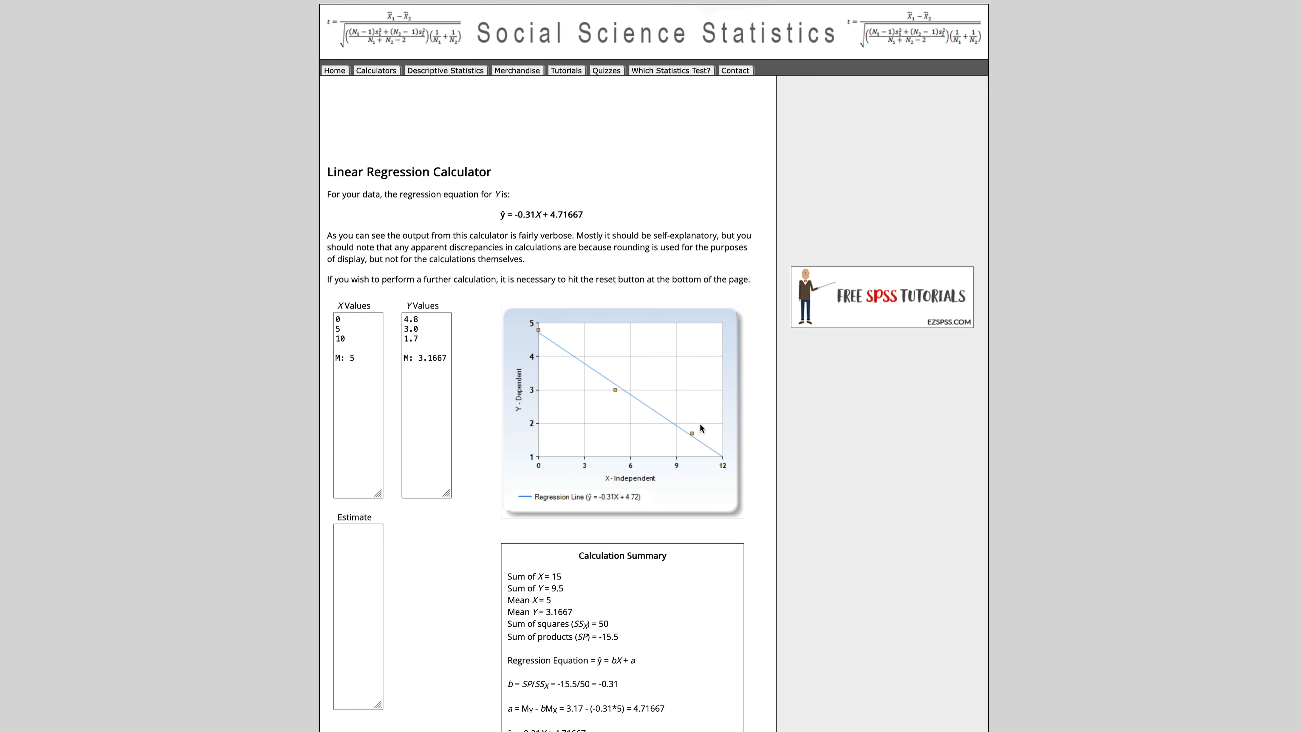
mouse_move(713, 449)
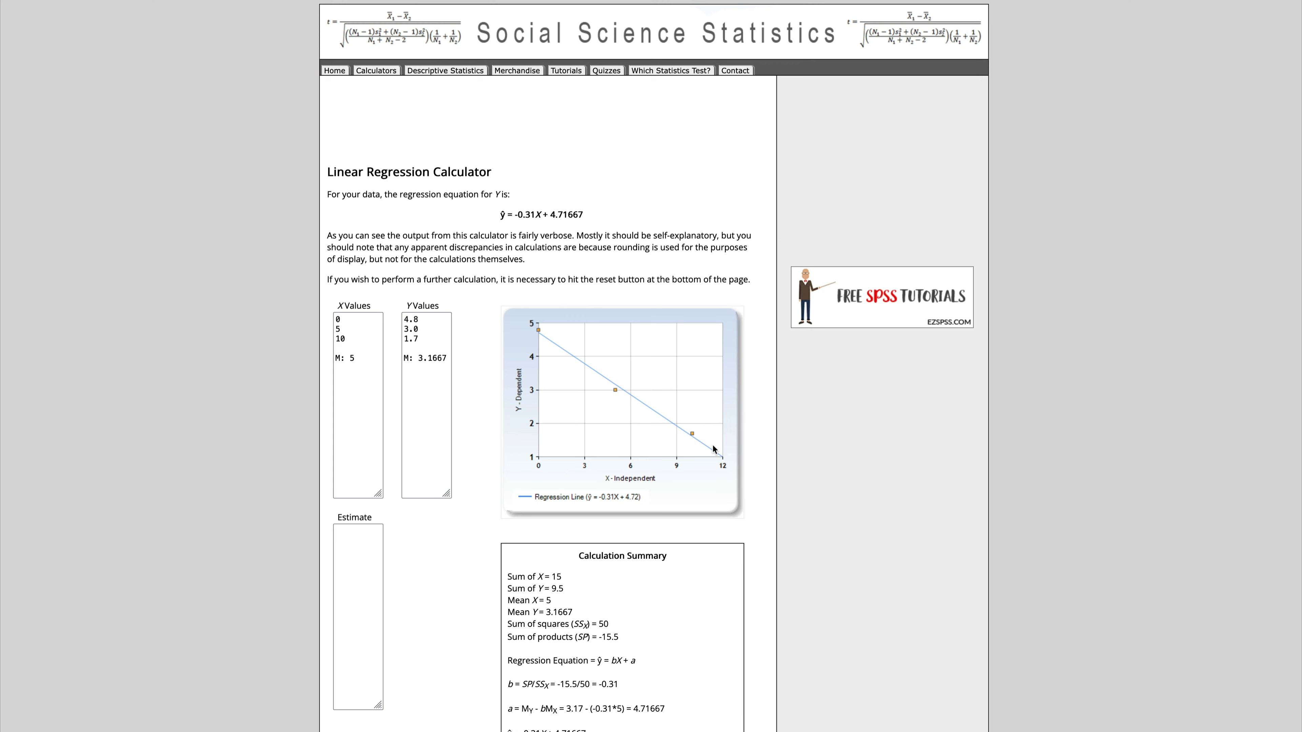
mouse_move(588, 222)
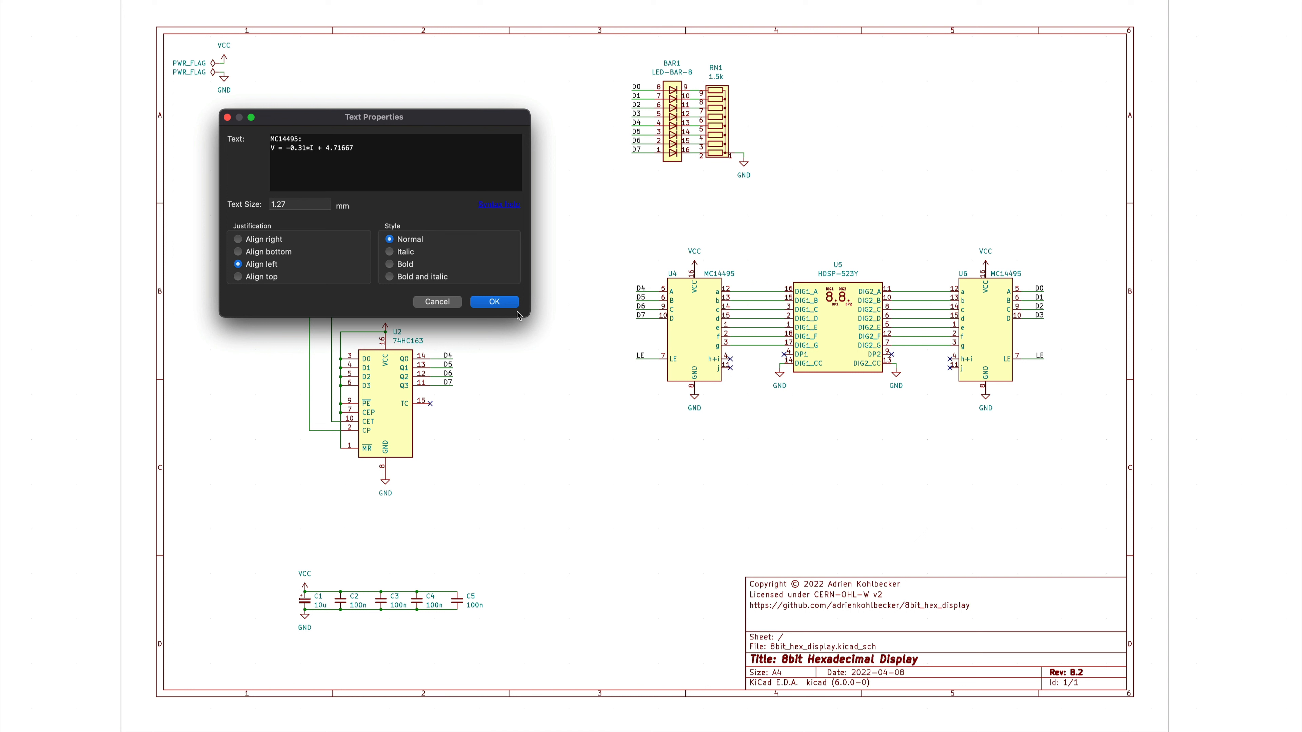
Place the note 'MC14495: V = -0.31*I + 4.71667 (linear regression)' below the drivers.
click(493, 301)
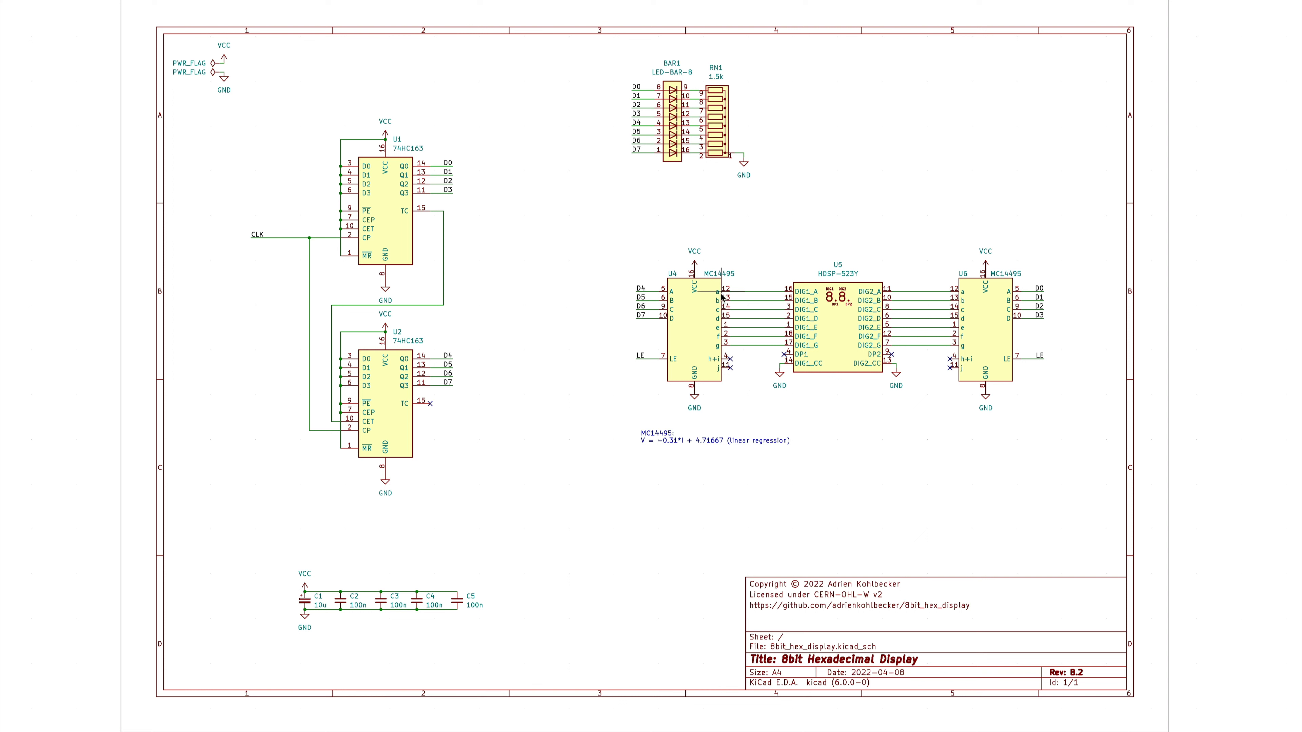
mouse_move(797, 292)
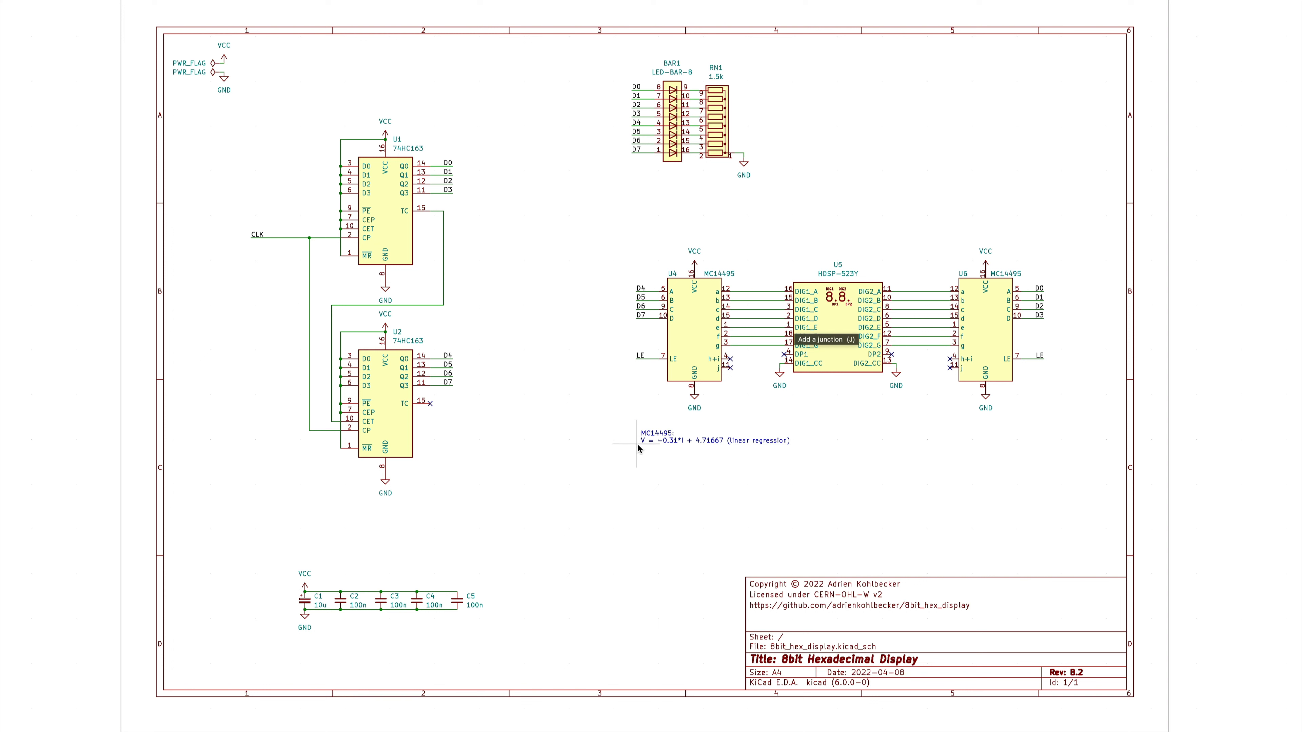
mouse_move(1221, 154)
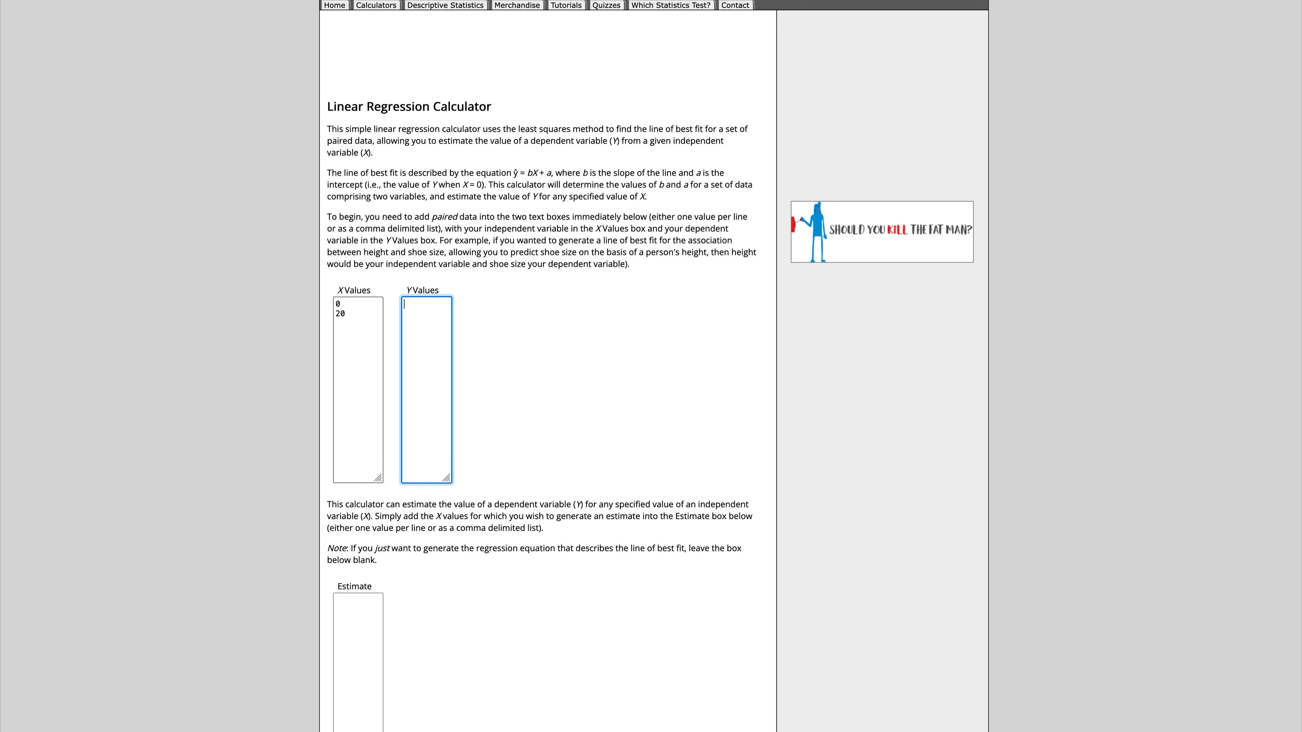
Enter Y values 1.6, 1.95, 2.1 at X 0, 10, 20 to fit ŷ = 0.025X + 1.63333.
text(1.6)
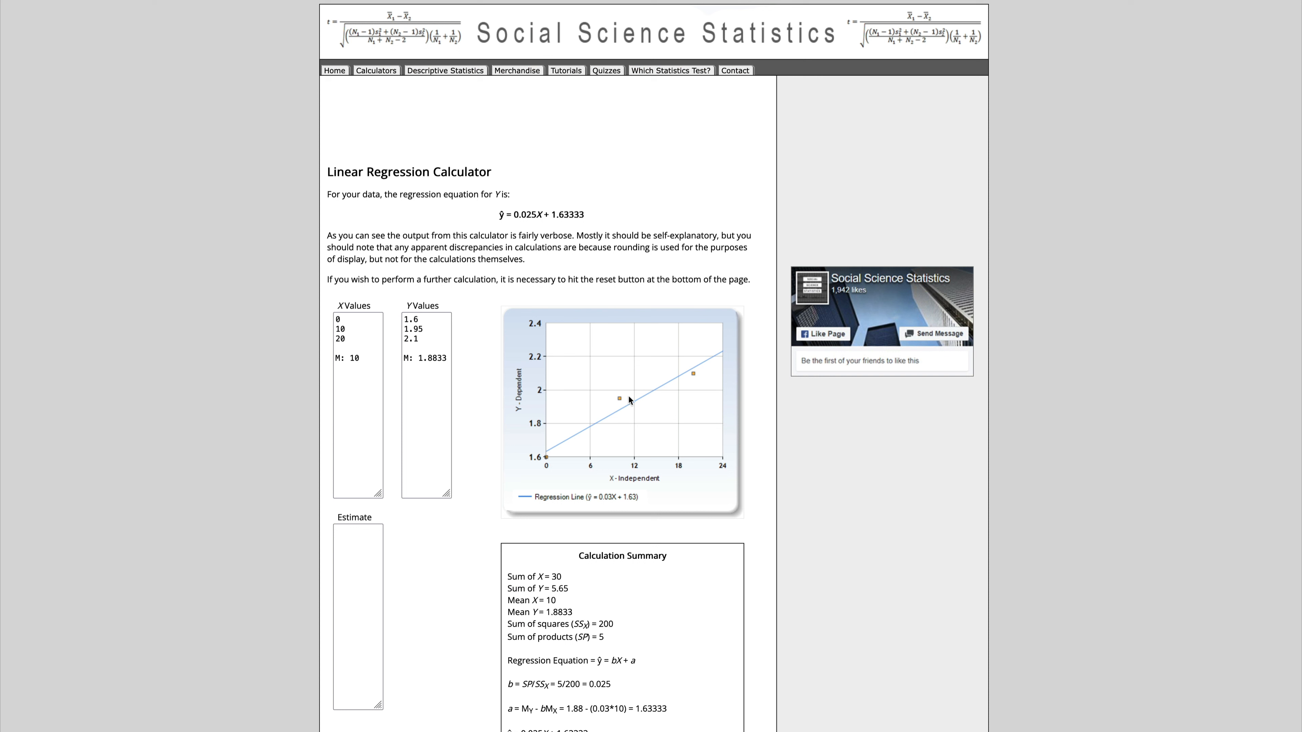
mouse_move(652, 389)
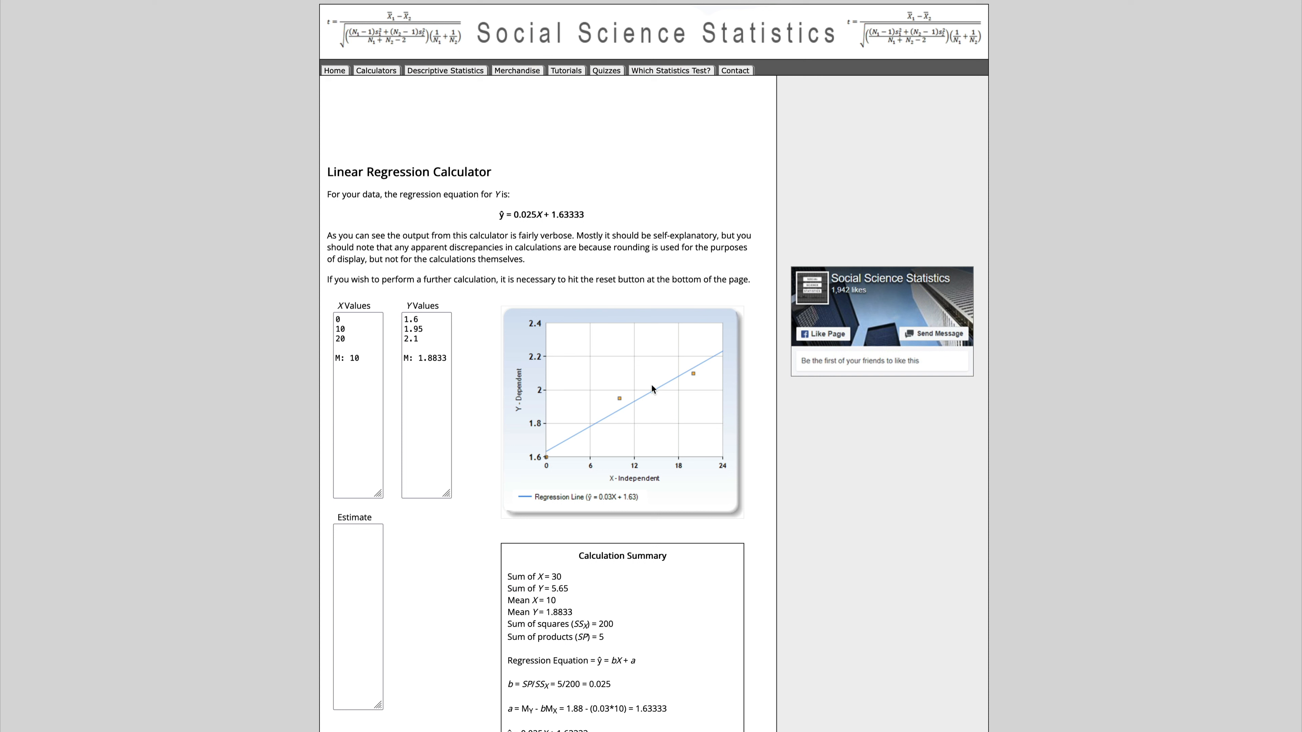
mouse_move(717, 353)
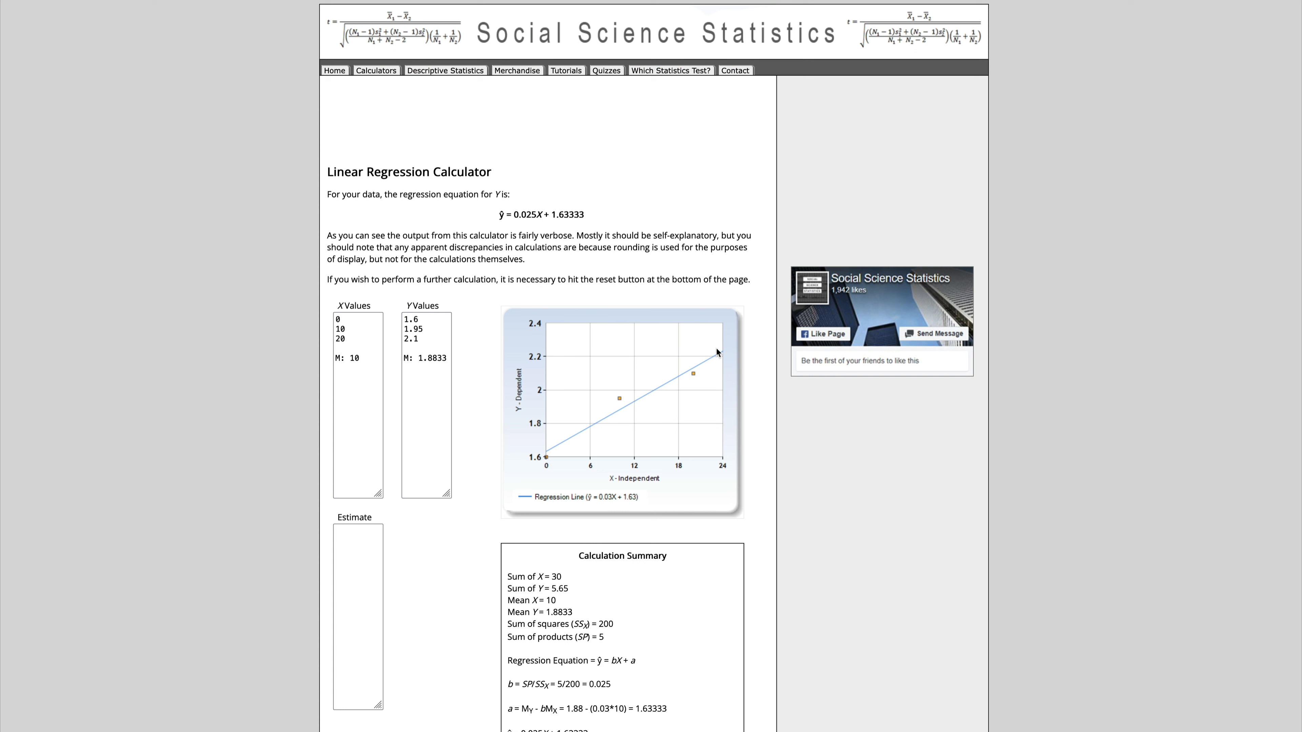
triple_click(537, 214)
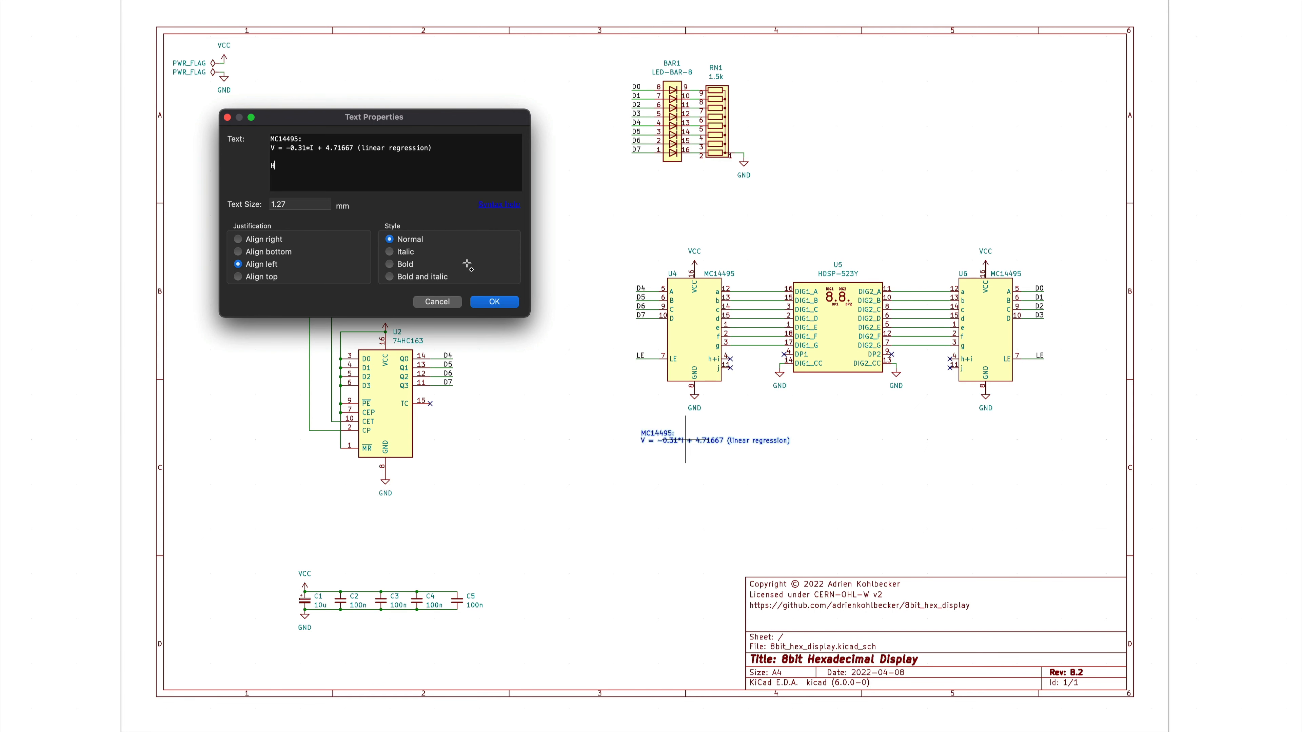
Add the HDSP- V_F regression line '(approx from graph, linear regression)' to the note.
text(HDSP-523Y)
text(V = 0.025 + 1.63333)
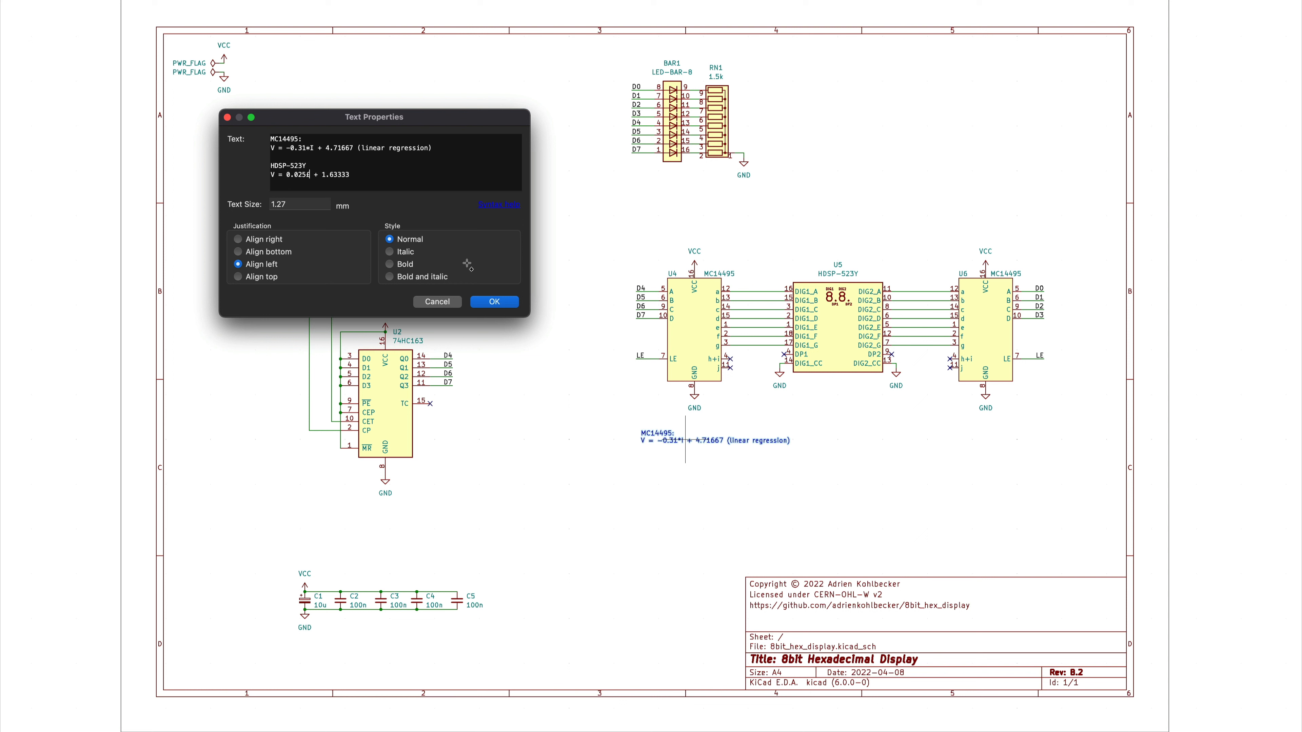
text((approx from graph, linear regression))
click(353, 148)
text((on)
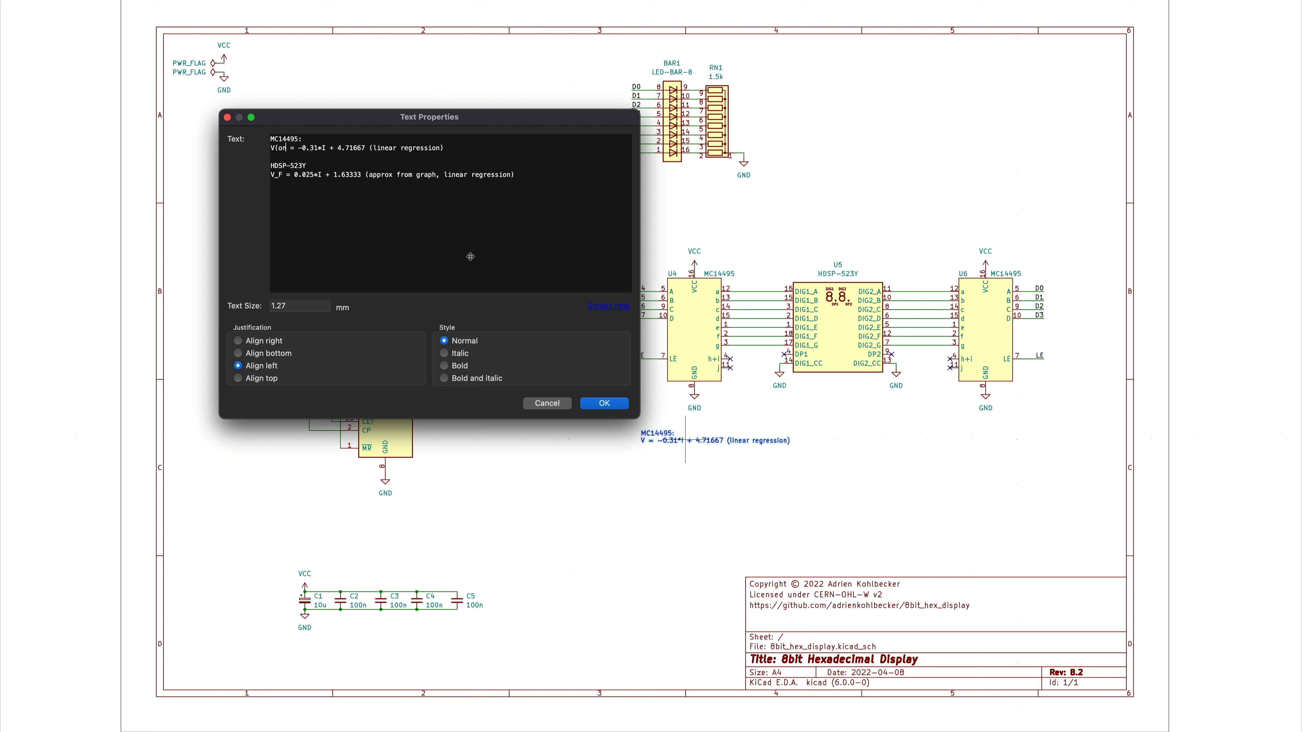
text(=> V(on) = V)
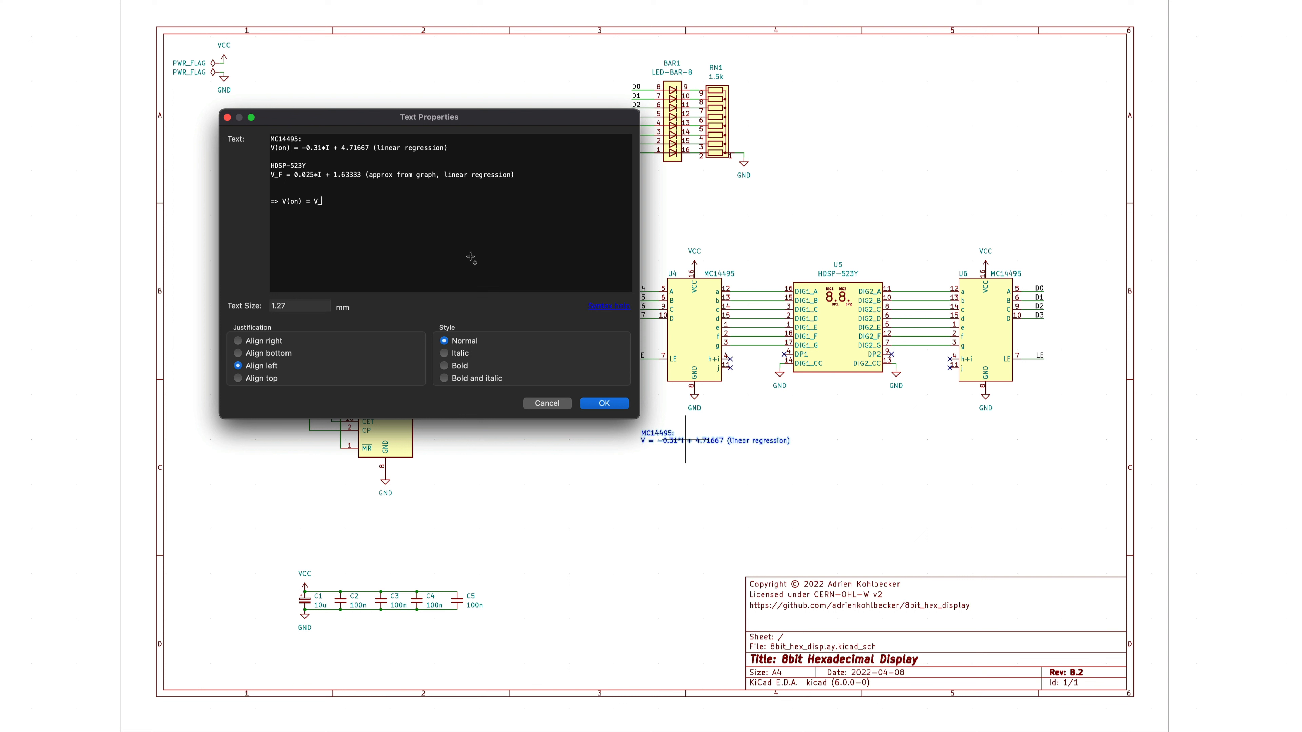
text(_F)
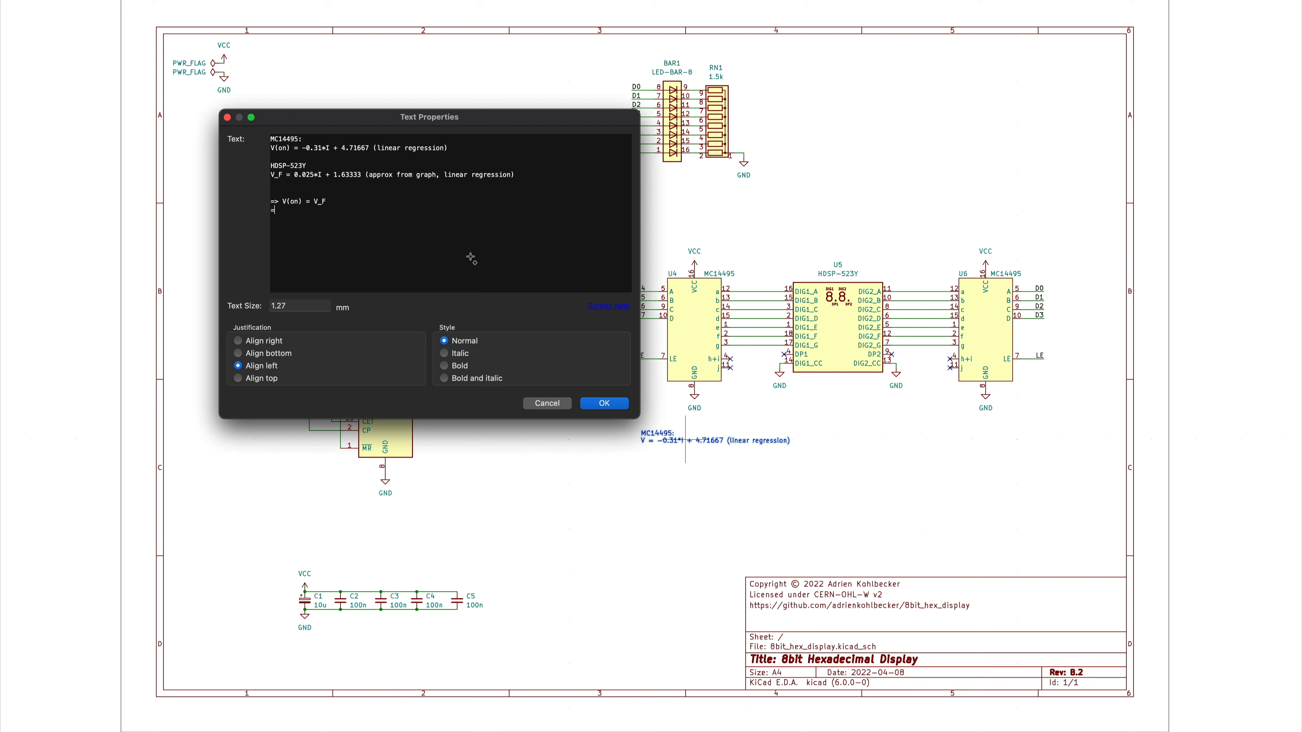
Write the equation -0.31*I + 4.717 = 0.025*I + 1.633 solving to I = 10.82mA.
text(=> -0.31)
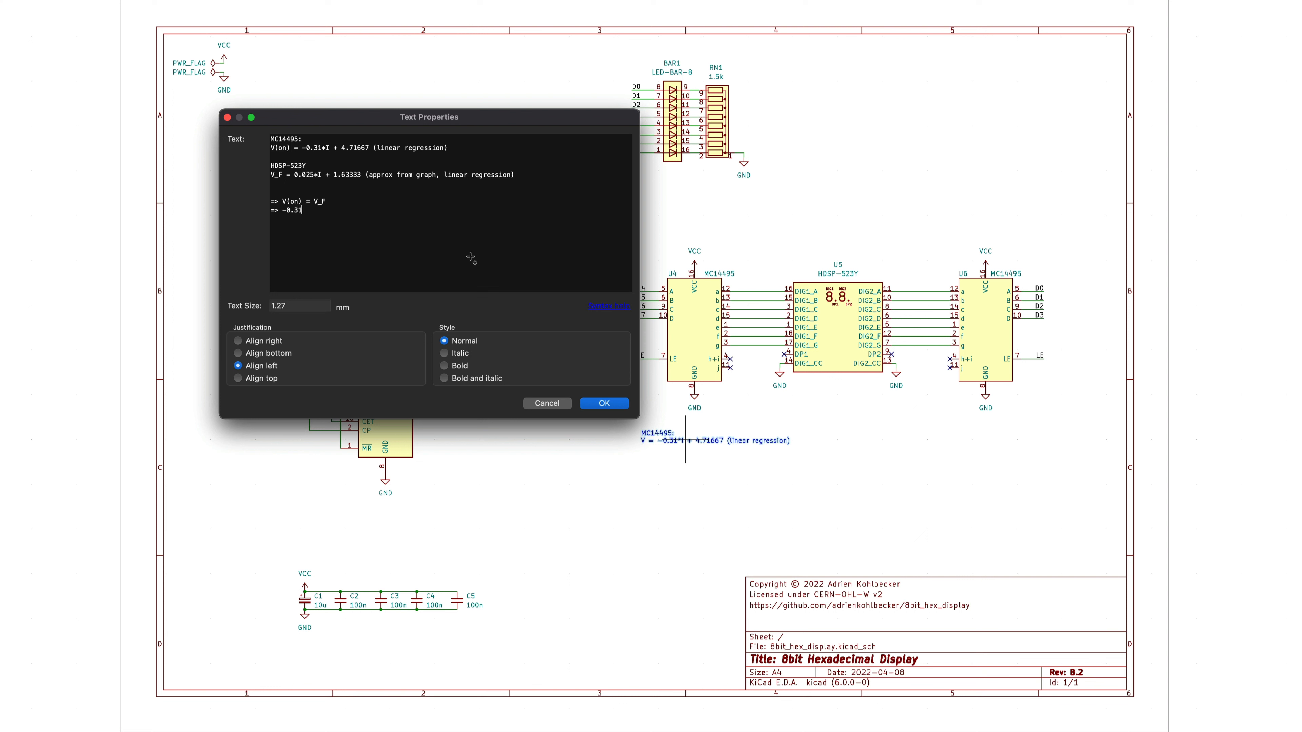
text(7 = 0.025*I + 1.633)
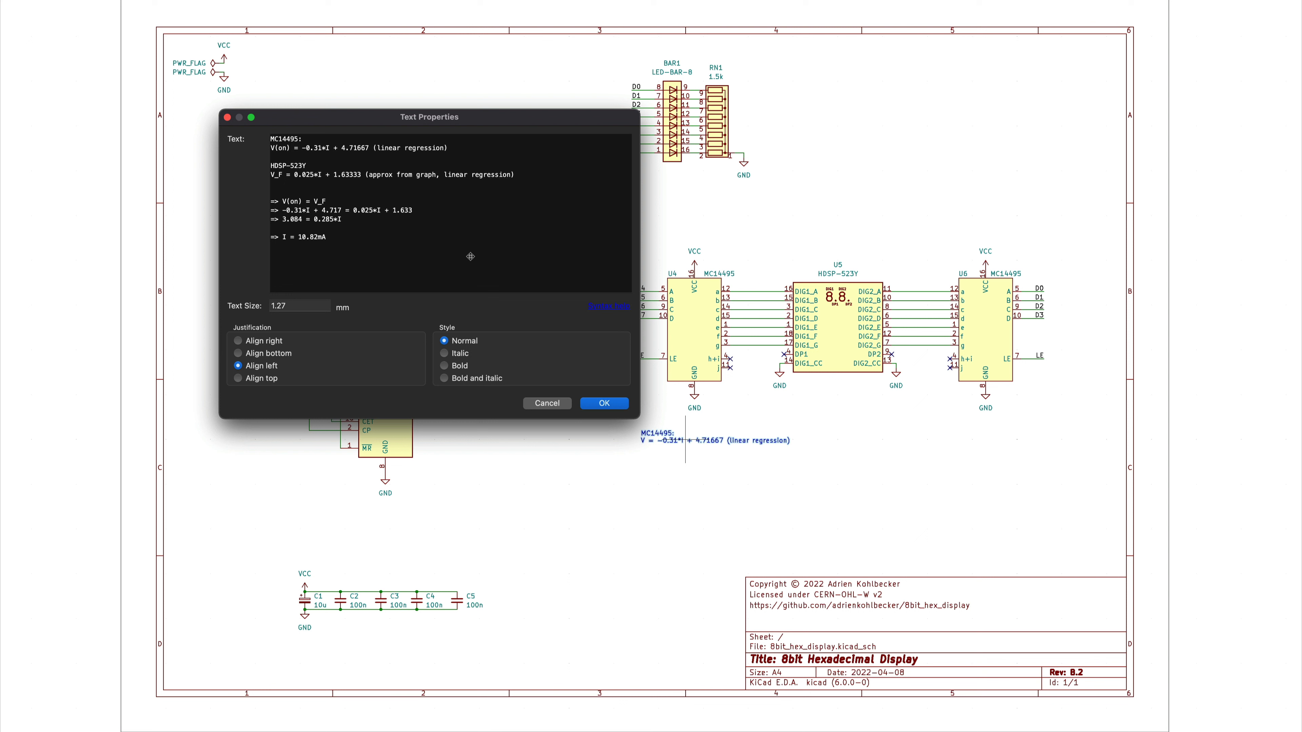
mouse_move(311, 169)
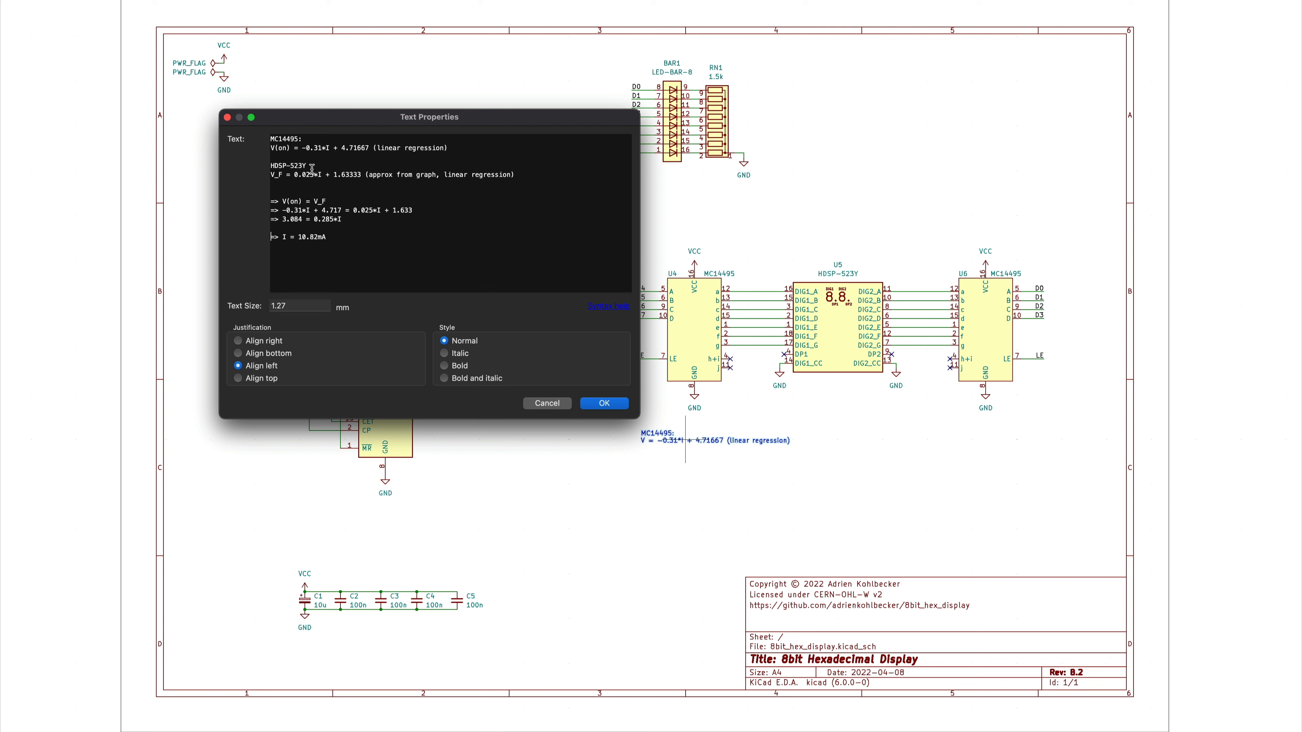
double_click(310, 237)
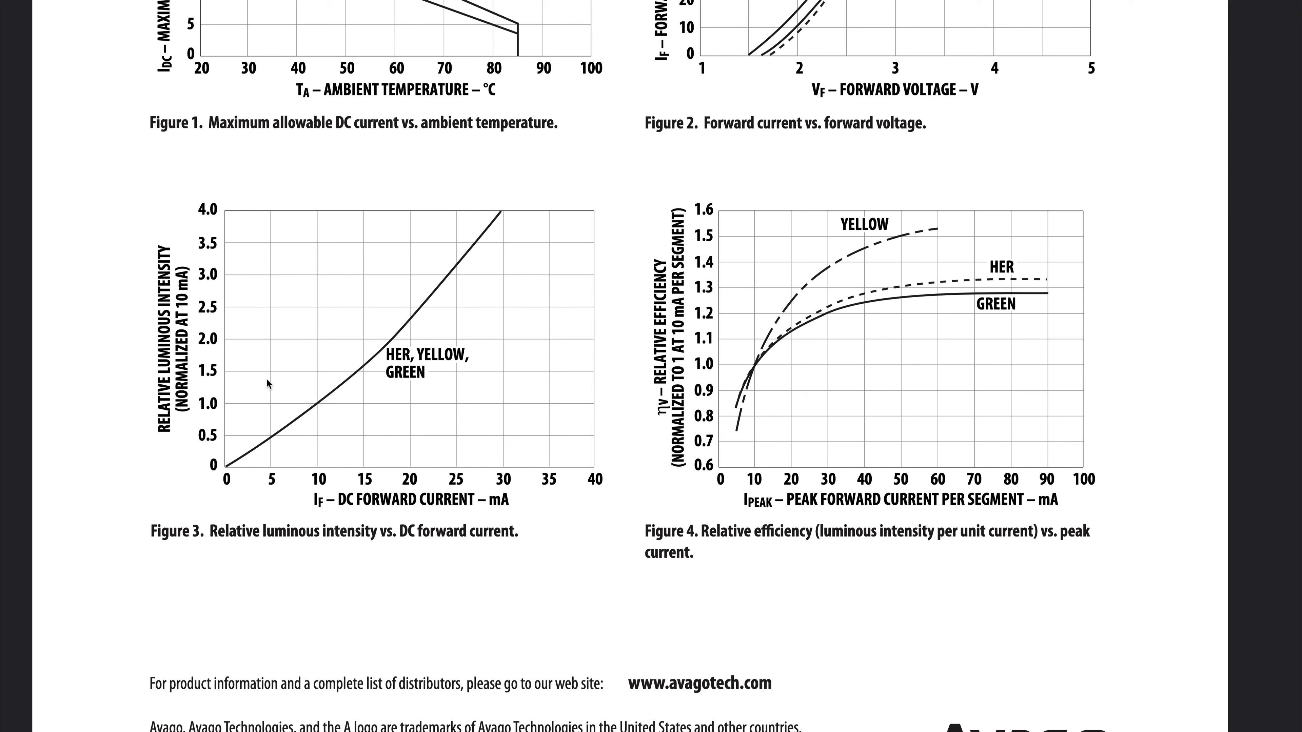
mouse_move(434, 504)
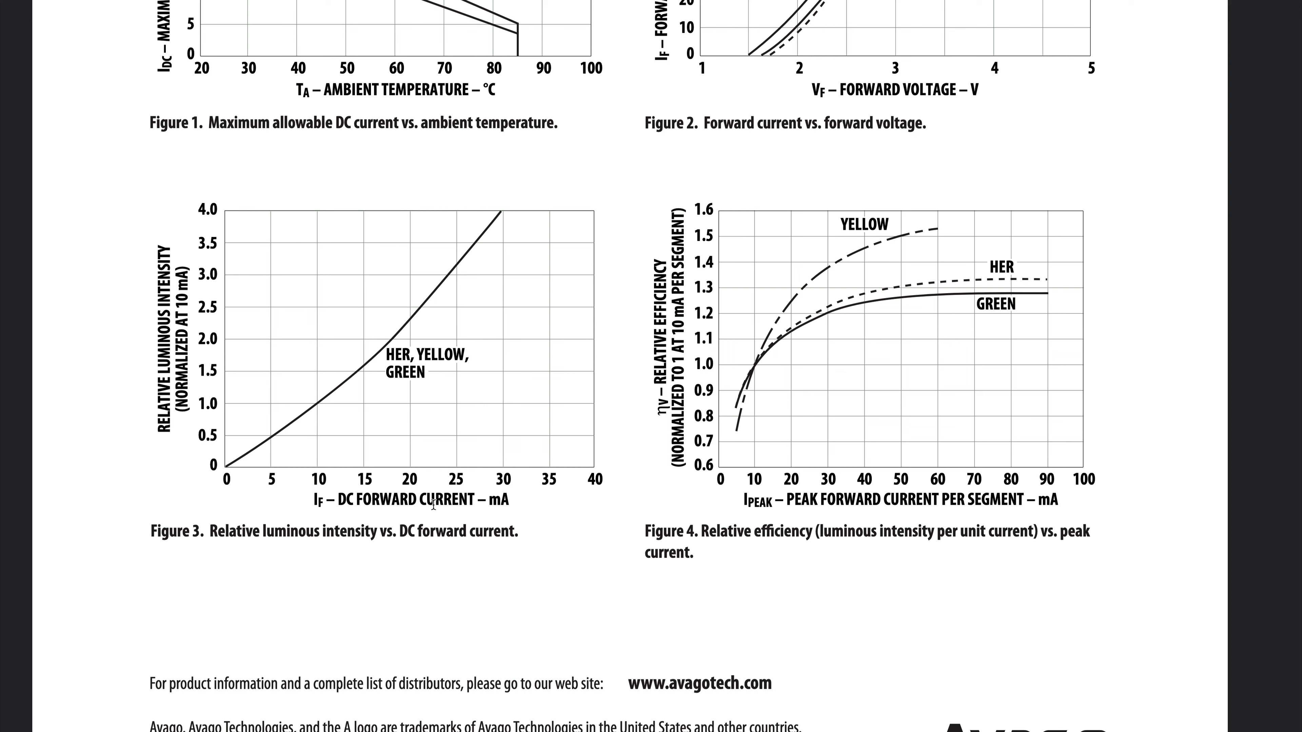
mouse_move(319, 411)
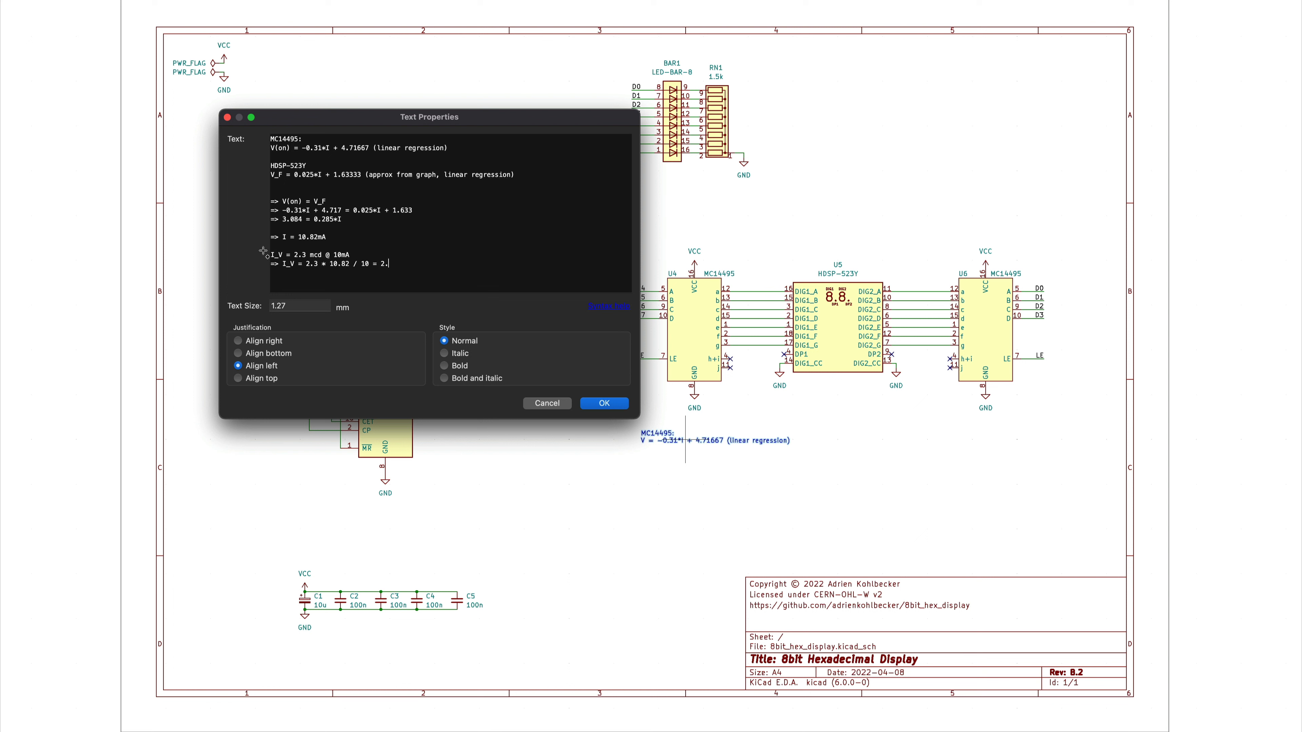
Finish the note with I_V = 2.3 * 10.82 / 10 = 2.48 mcd and apply it to the schematic.
text(48 mcd)
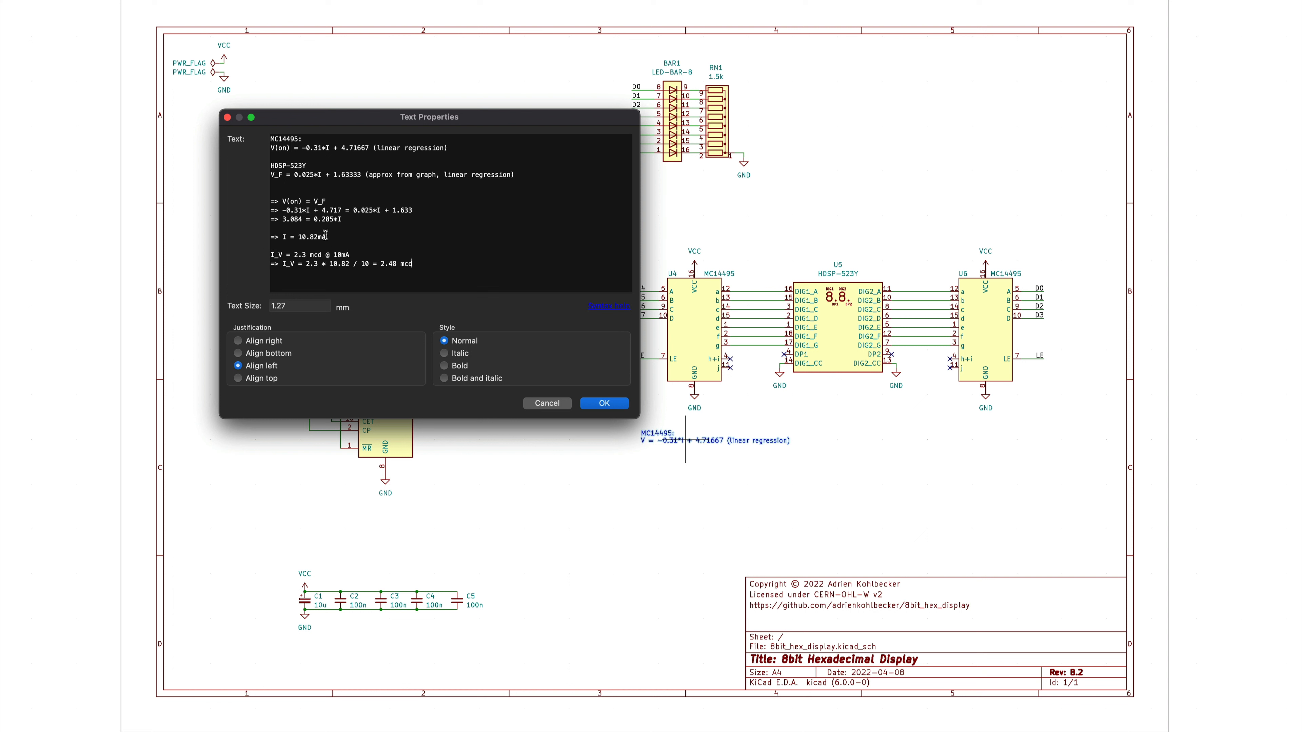
double_click(307, 237)
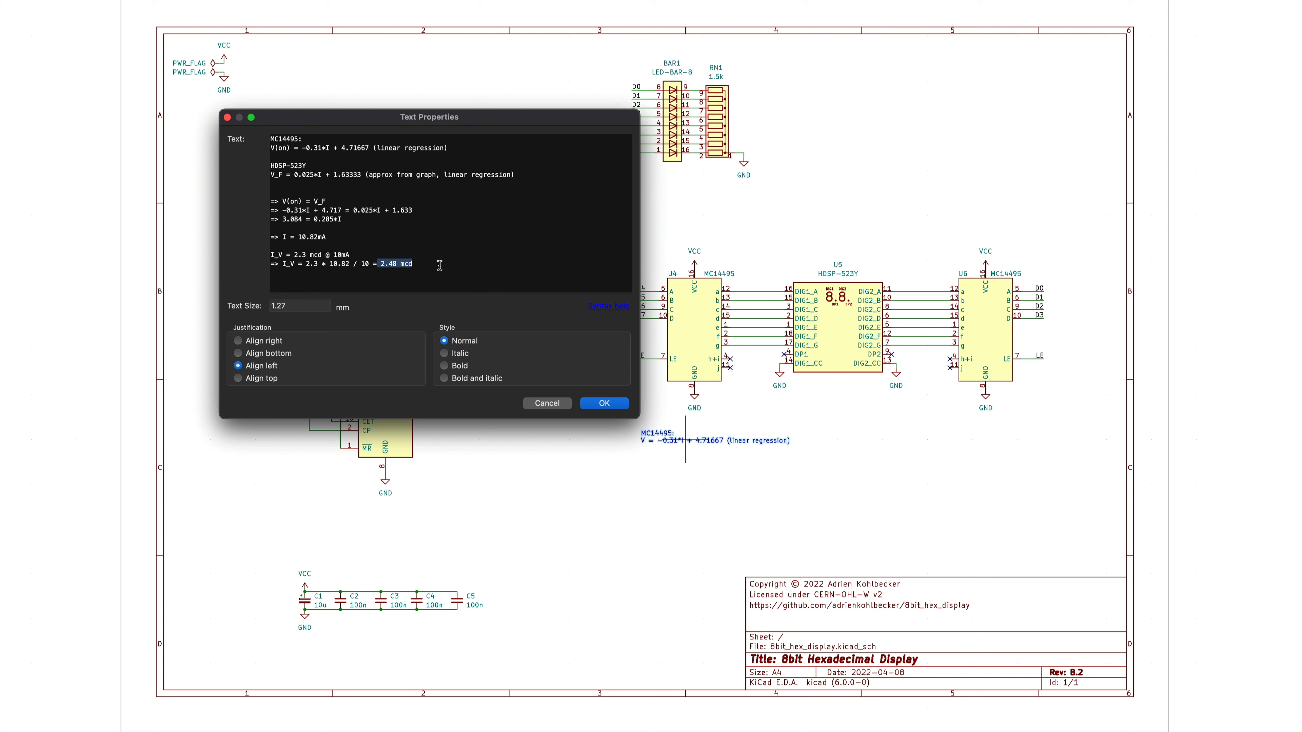
click(604, 403)
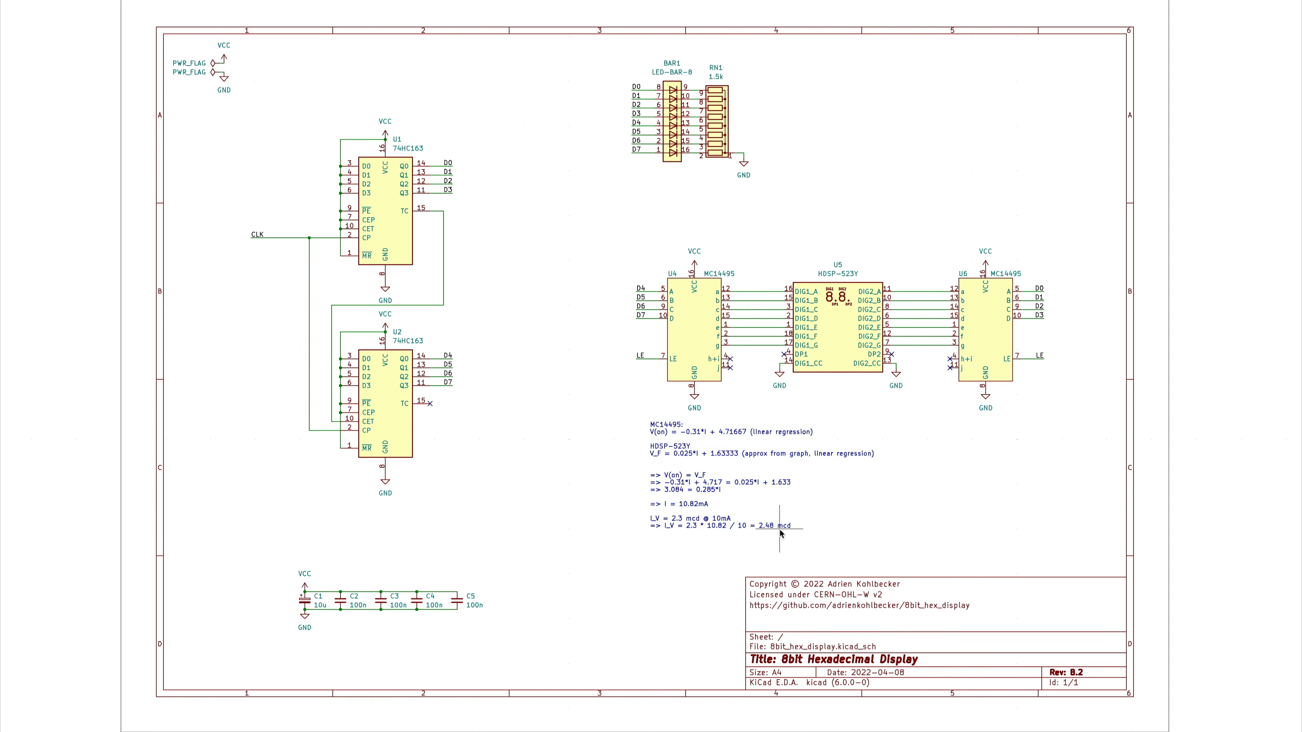
mouse_move(777, 529)
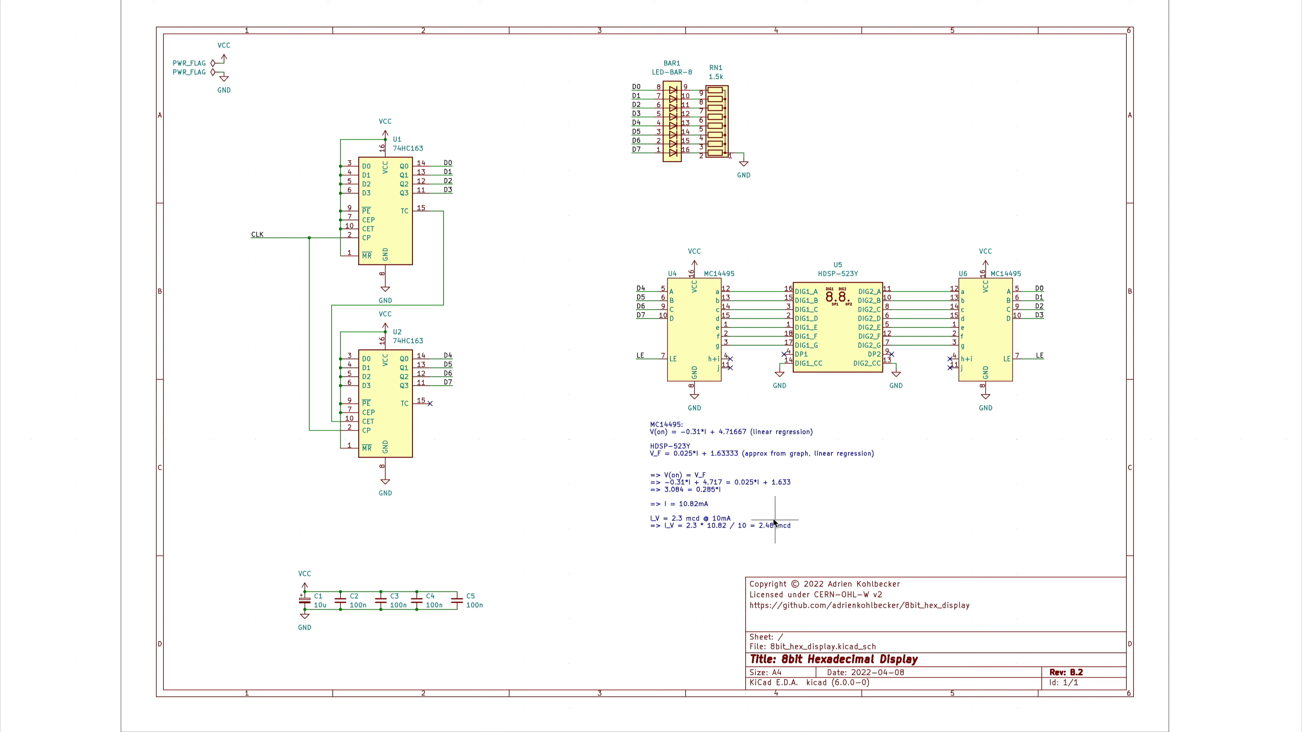
mouse_move(773, 528)
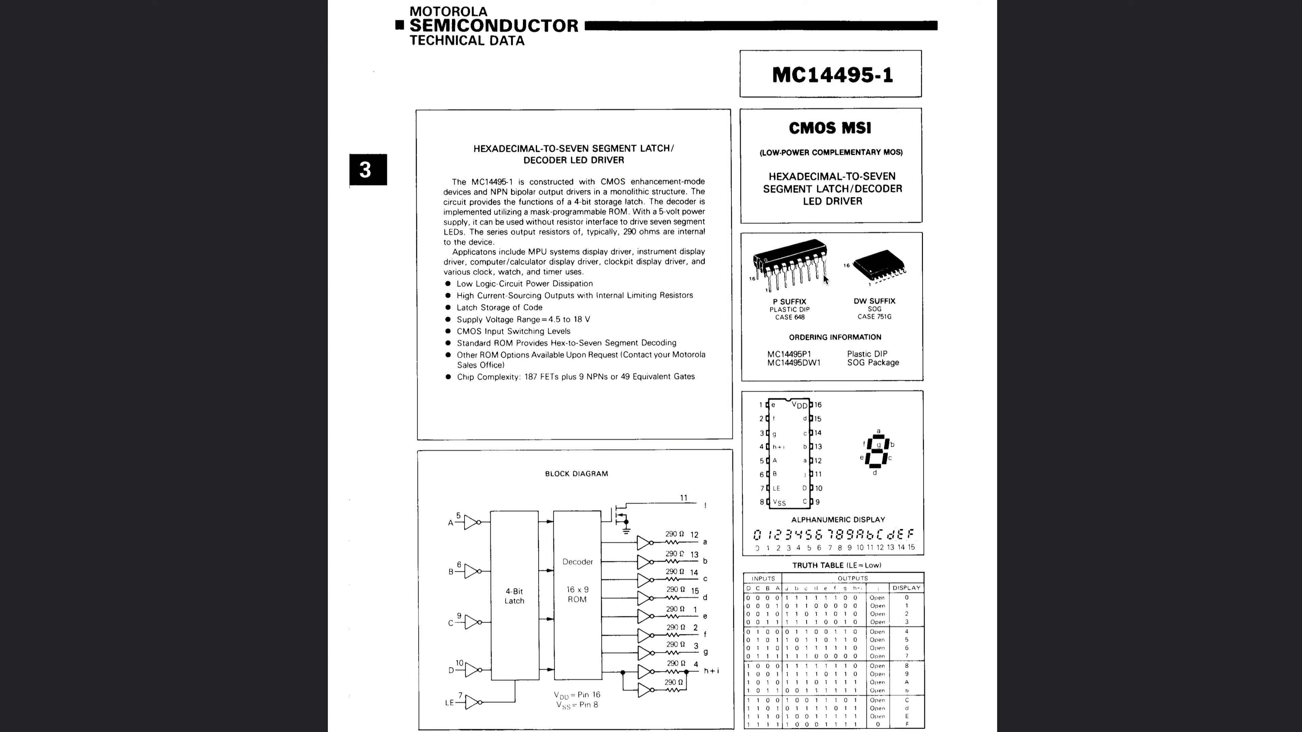
Scroll the MC14495-1 datasheet through the Maximum Ratings, Electrical and Switching Characteristics tables.
scroll(down, 3)
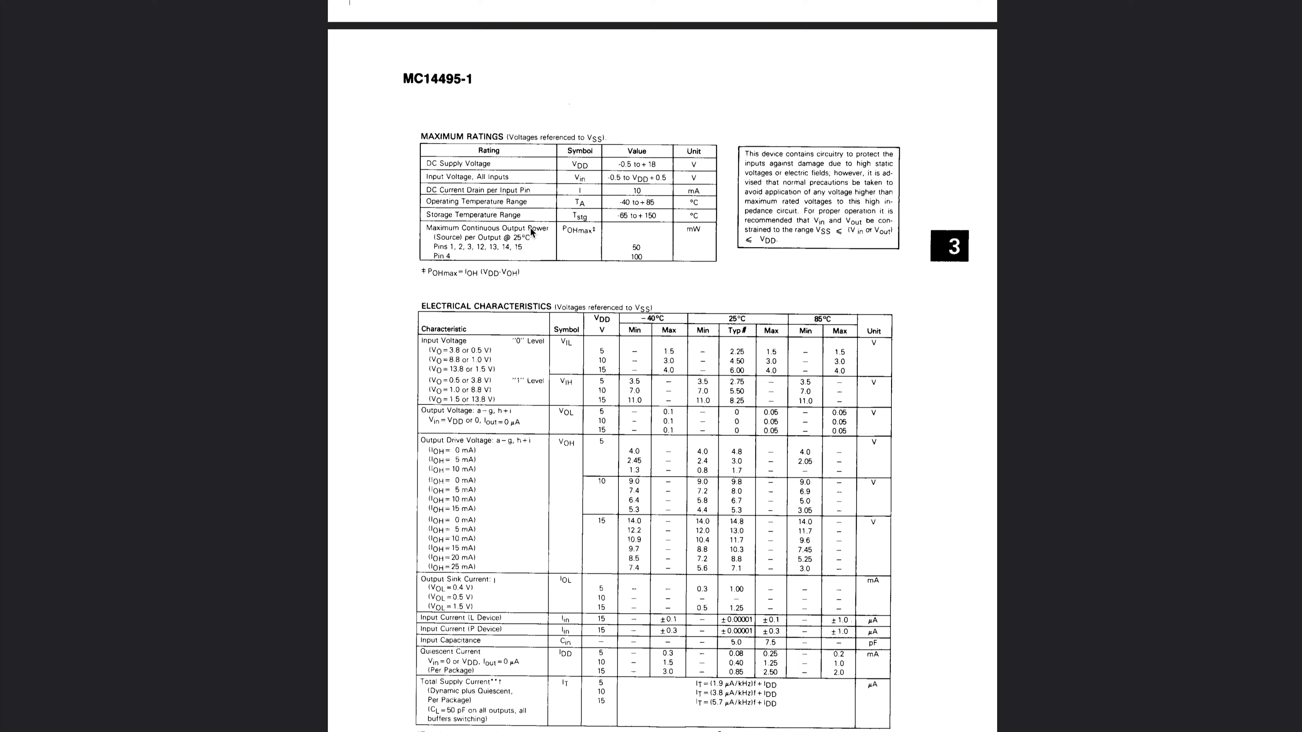
mouse_move(502, 272)
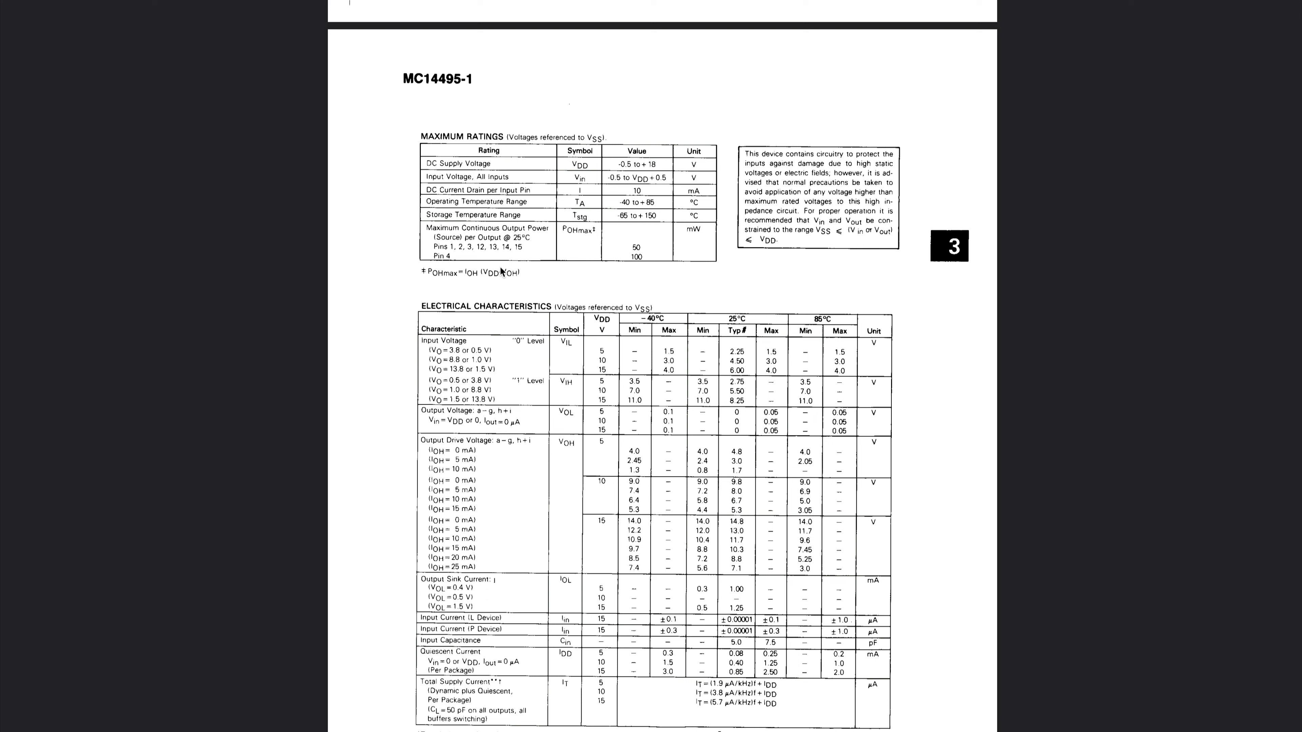
mouse_move(680, 236)
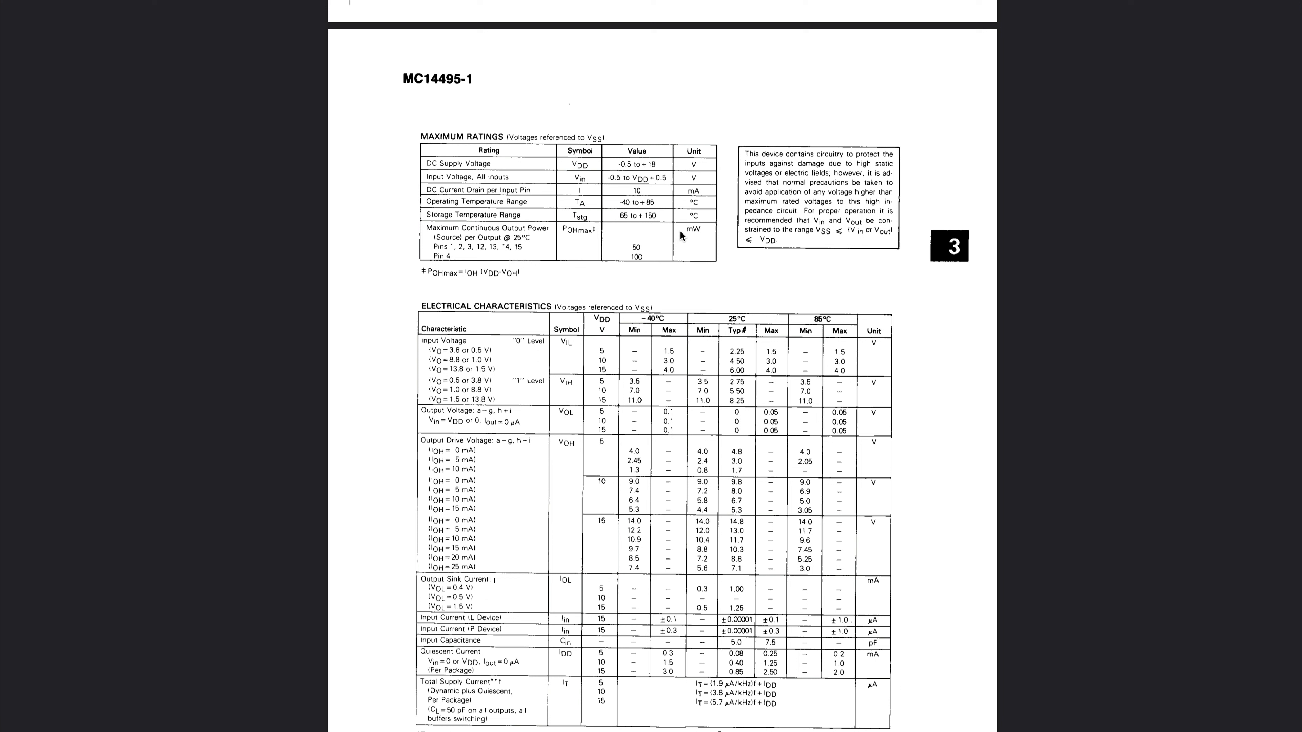
mouse_move(533, 274)
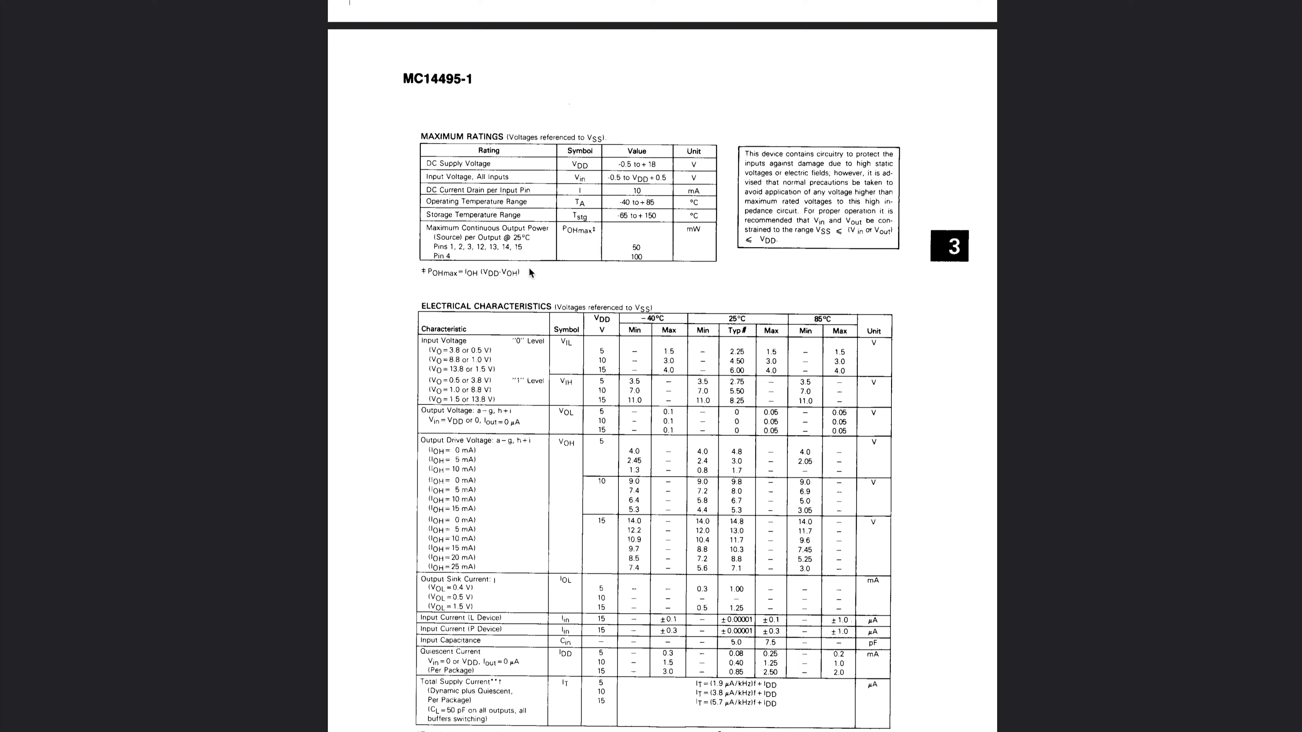
mouse_move(637, 253)
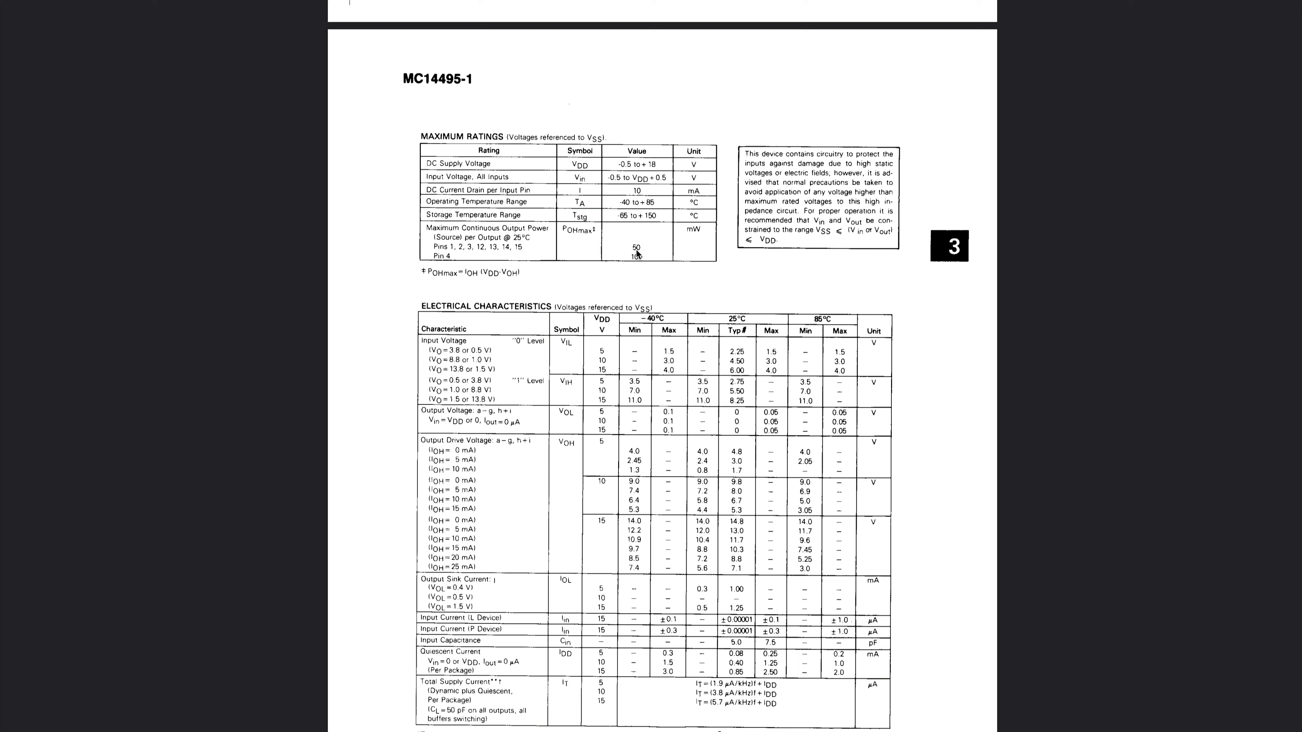
scroll(down, 3)
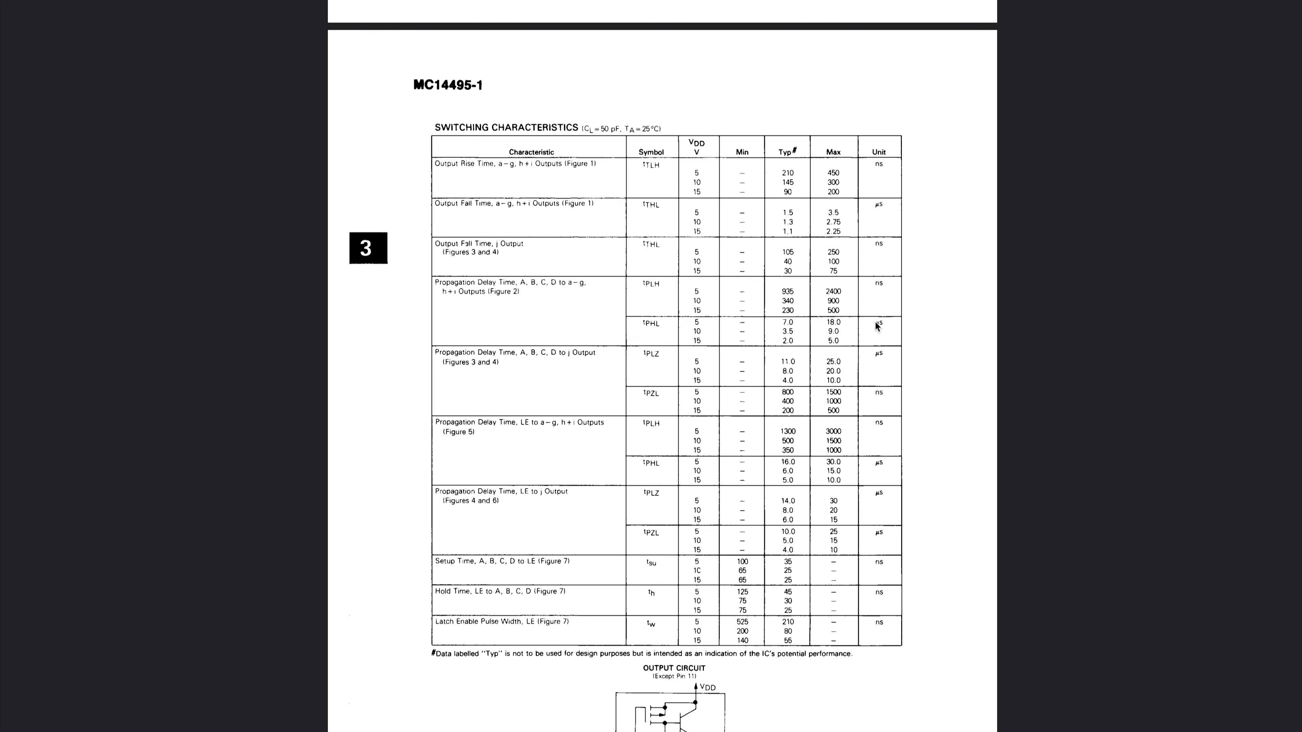
Scroll the MC14495-1 datasheet down past the switching characteristics table to the output circuit diagram.
scroll(down, 3)
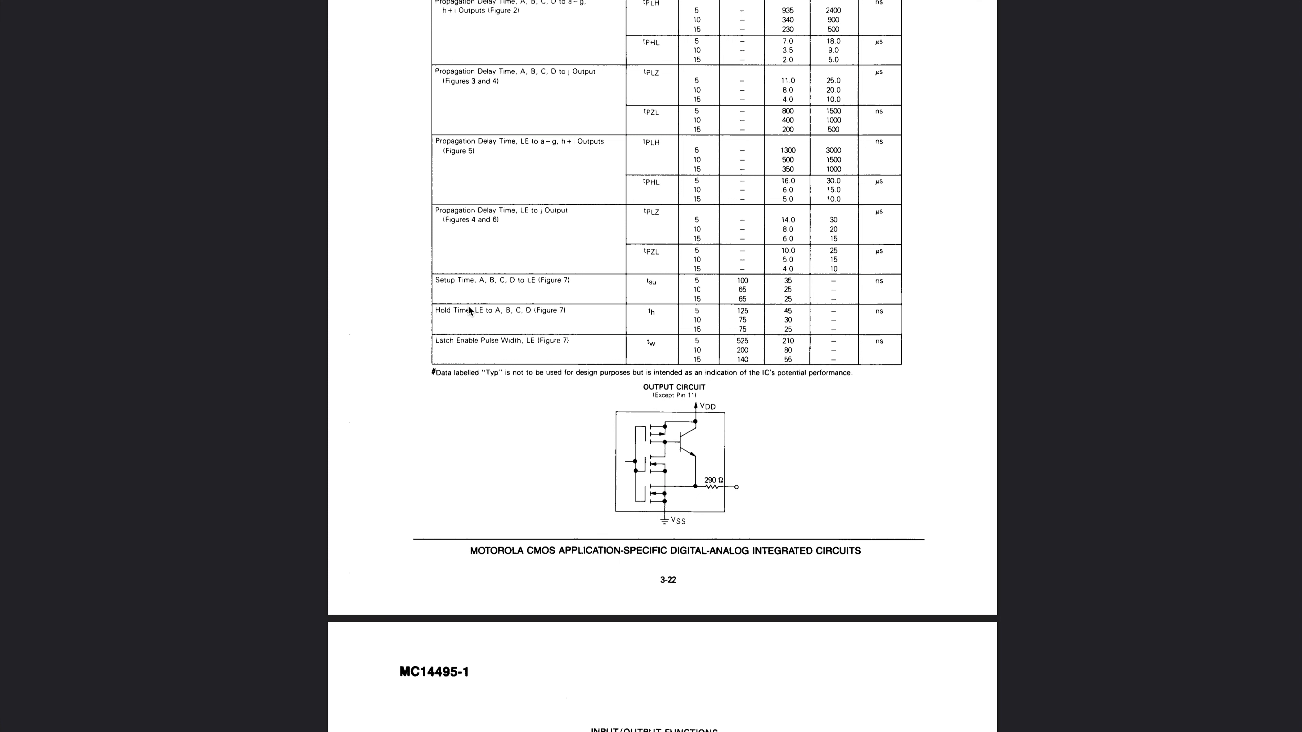
mouse_move(491, 343)
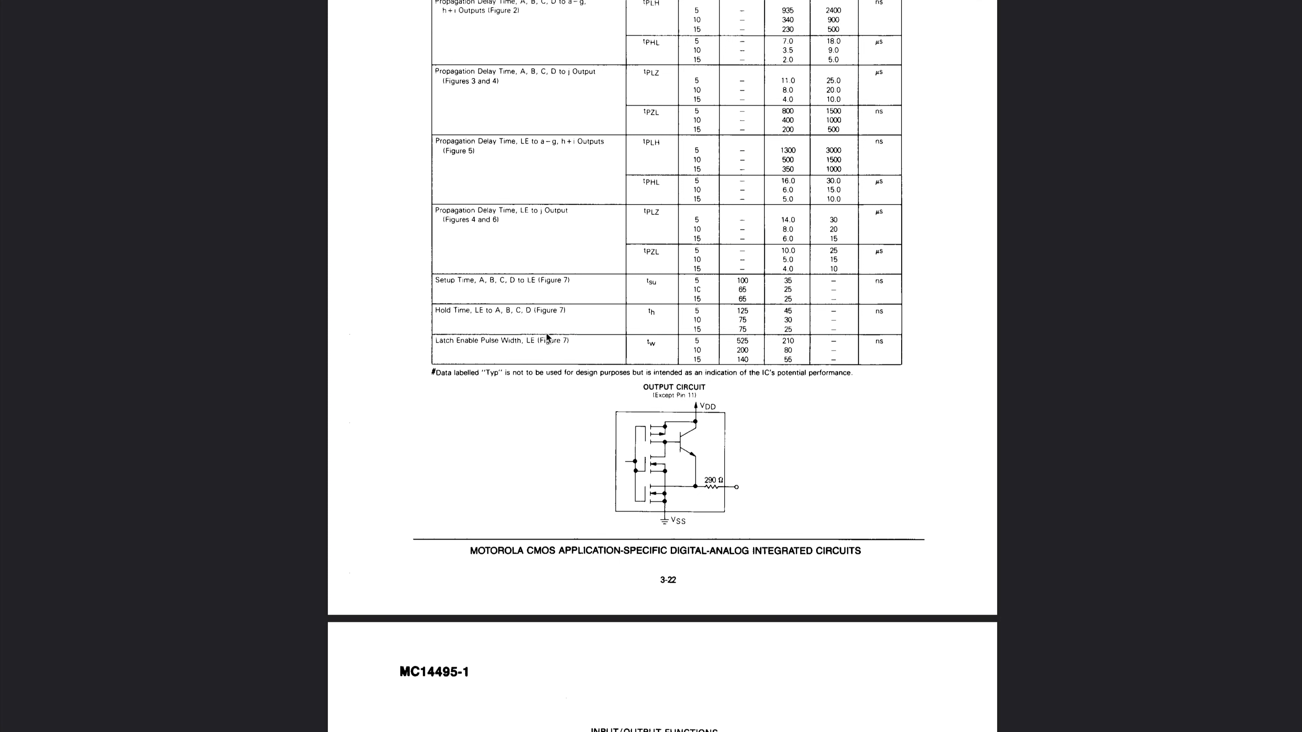
mouse_move(683, 343)
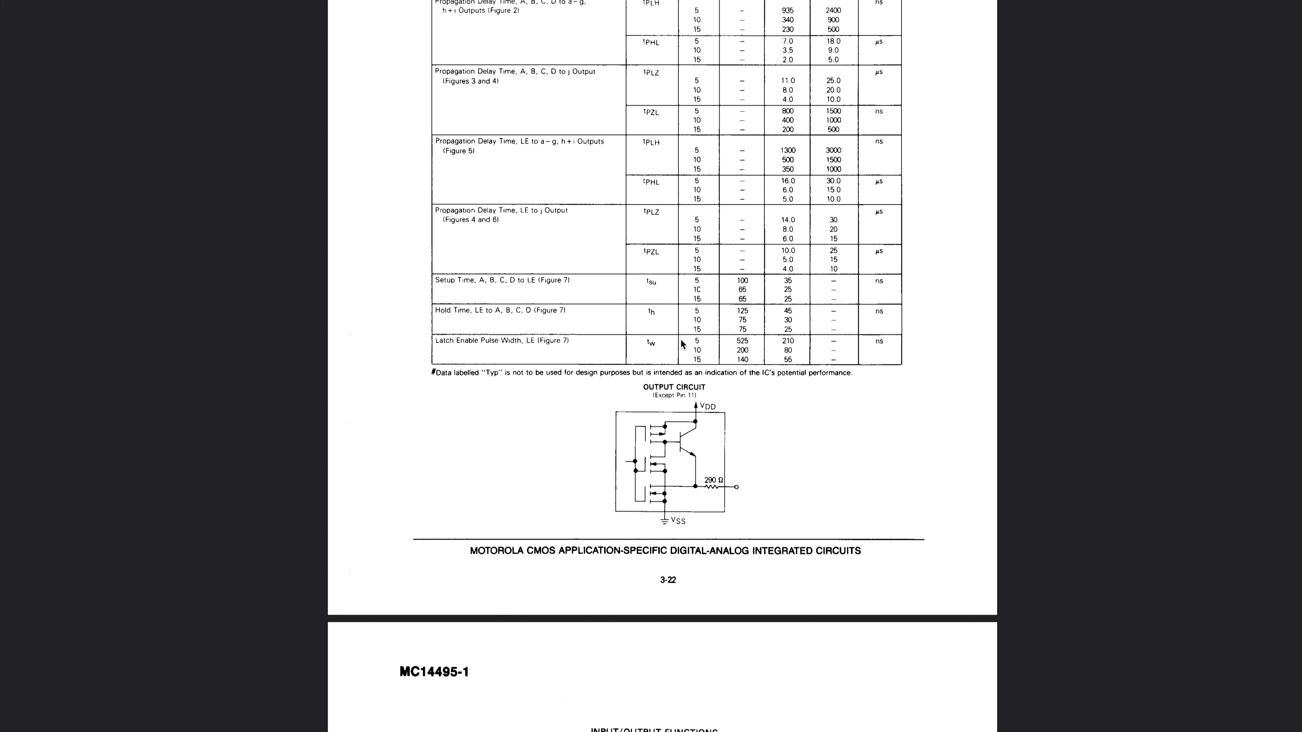
mouse_move(738, 348)
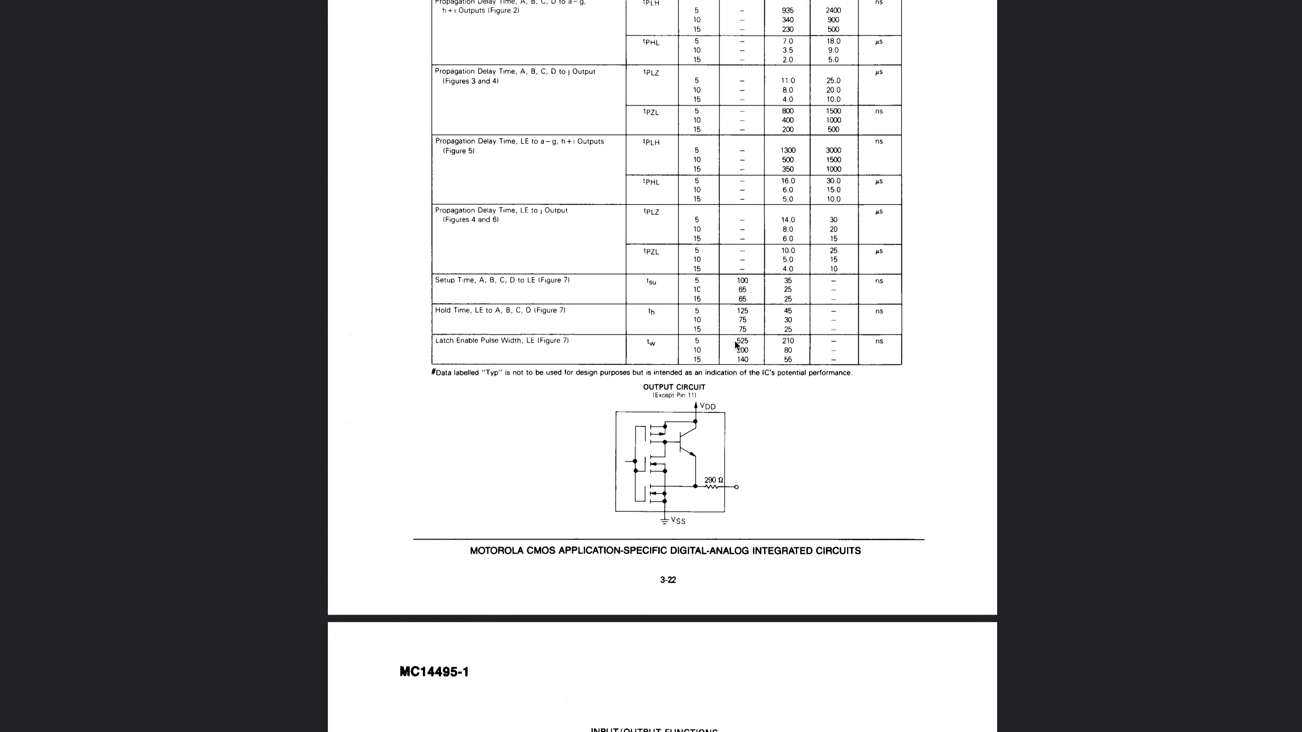
mouse_move(749, 314)
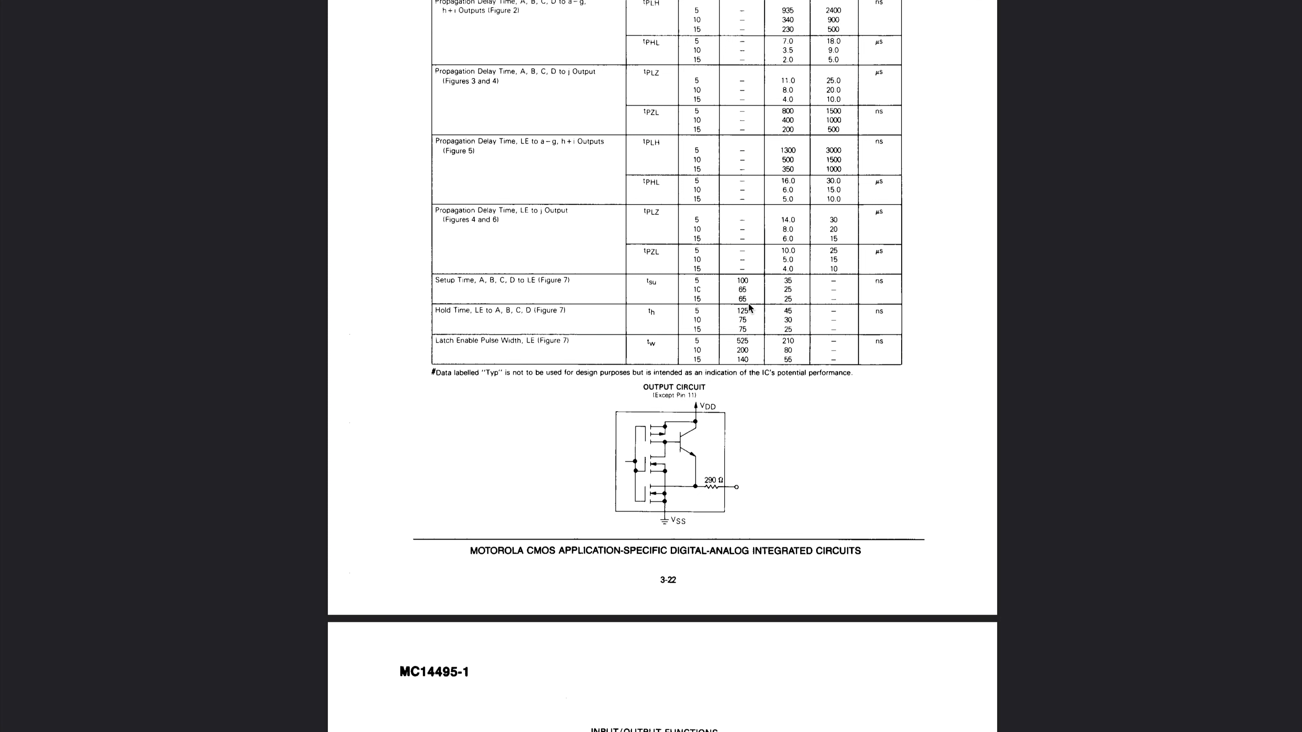
mouse_move(466, 278)
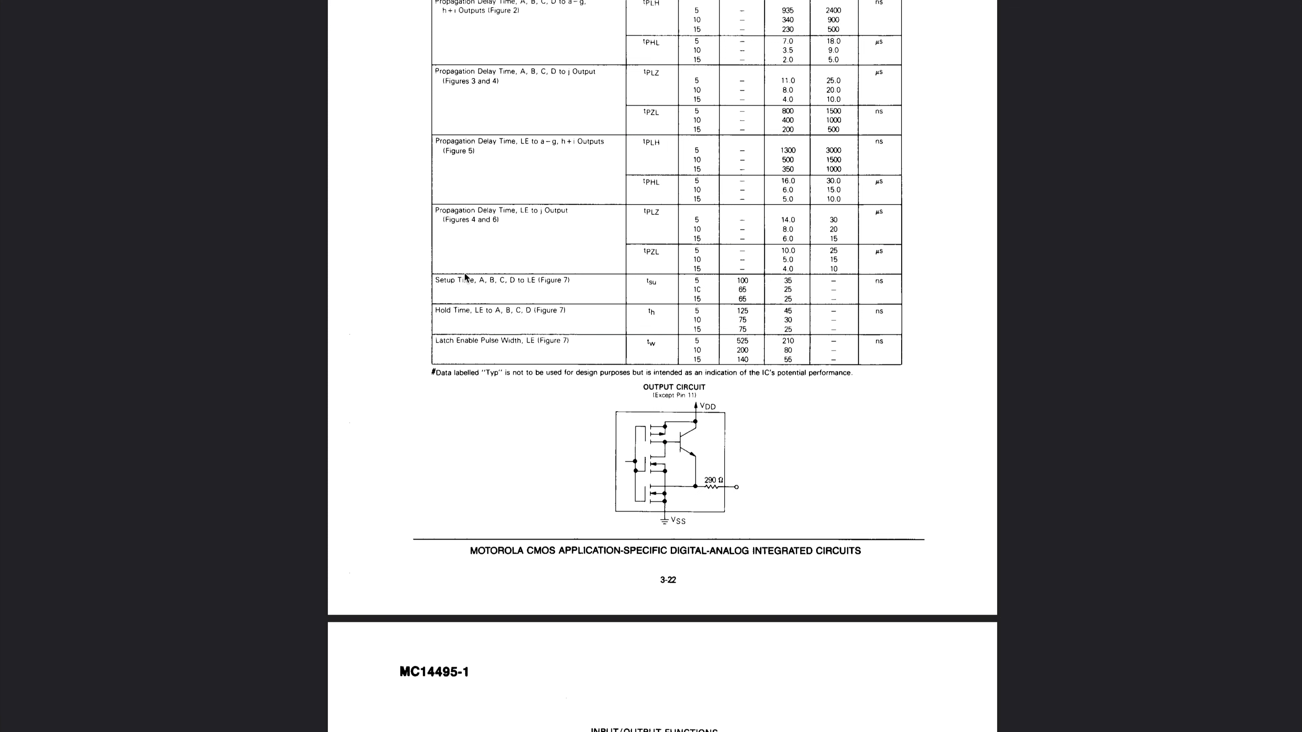
mouse_move(822, 329)
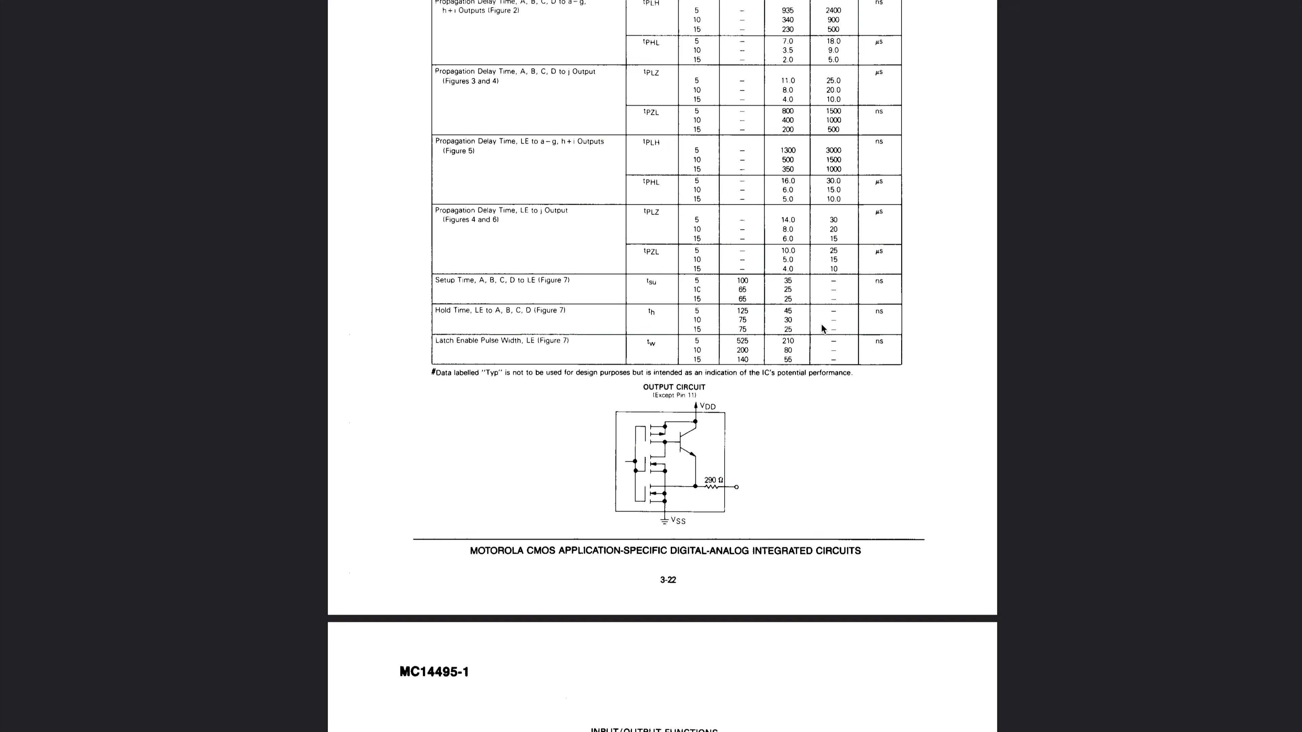
mouse_move(746, 382)
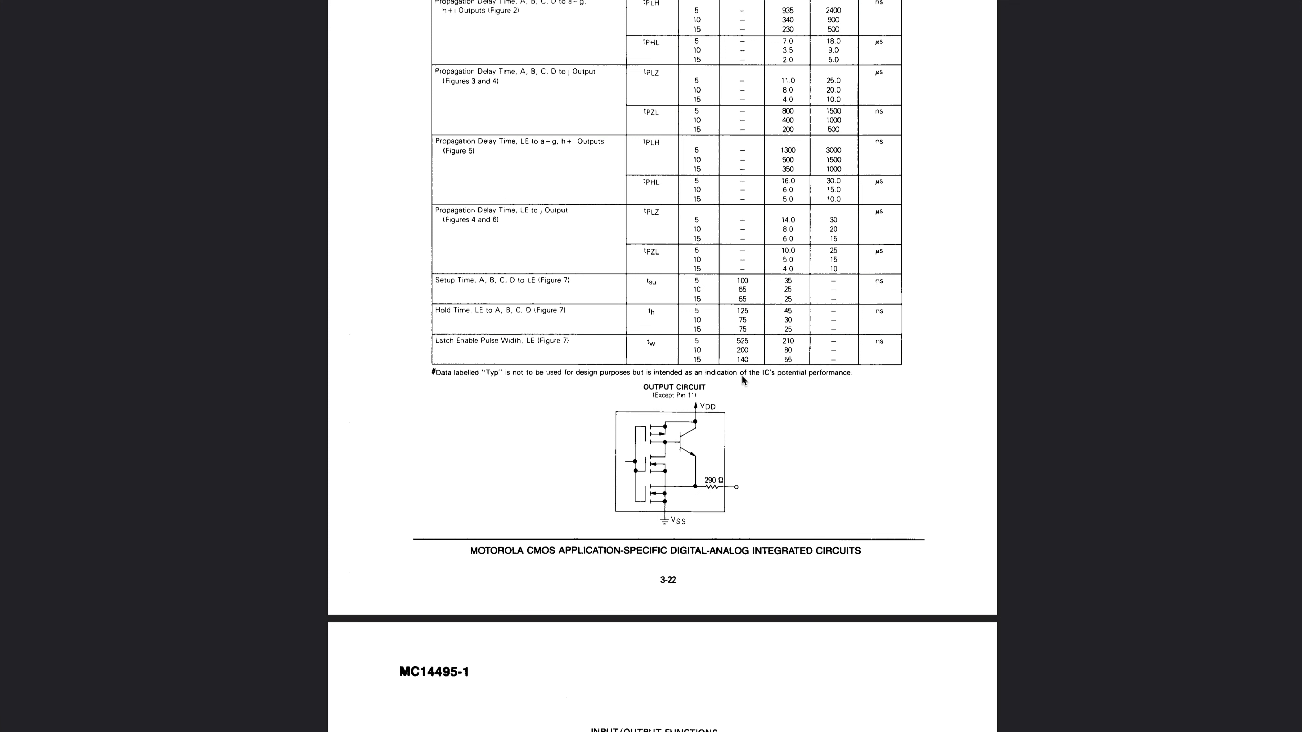